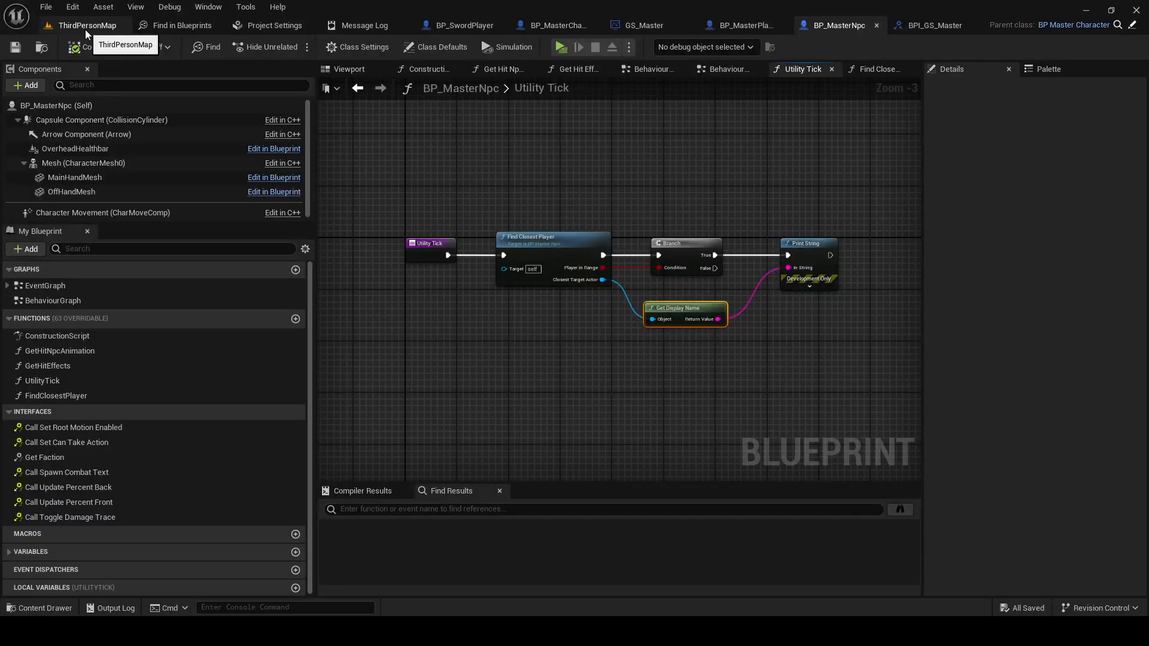
# Add an AI MoveTo node off the Branch True pin in BP_MasterNpc's Event Graph
pyautogui.click(88, 25)
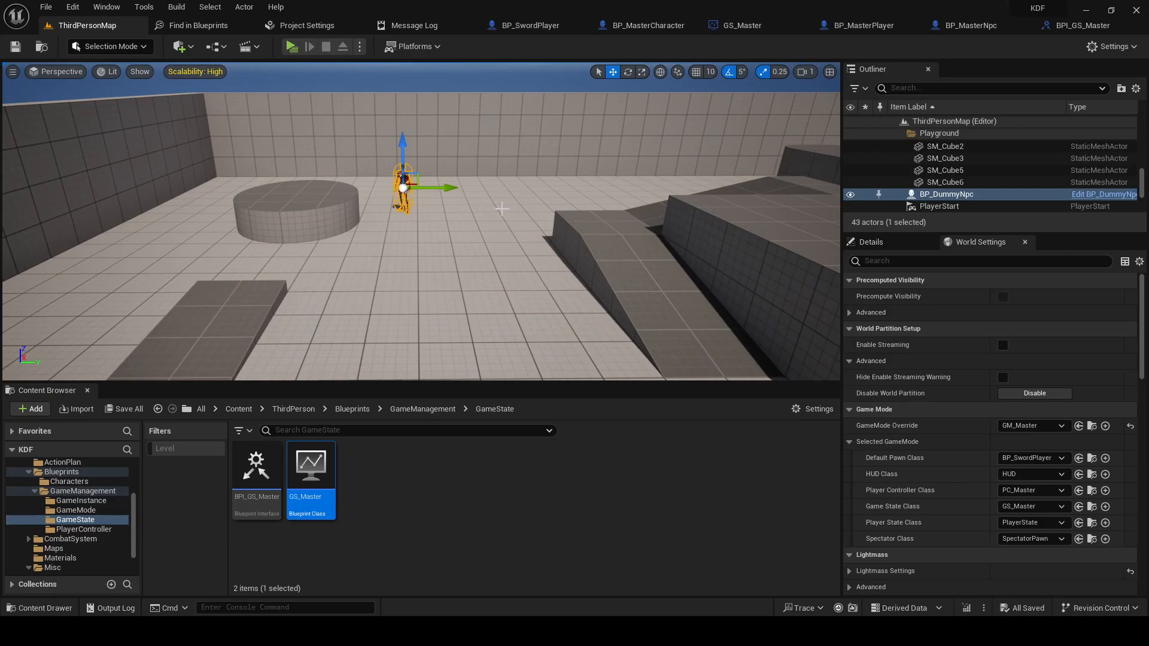
pyautogui.moveTo(529, 139)
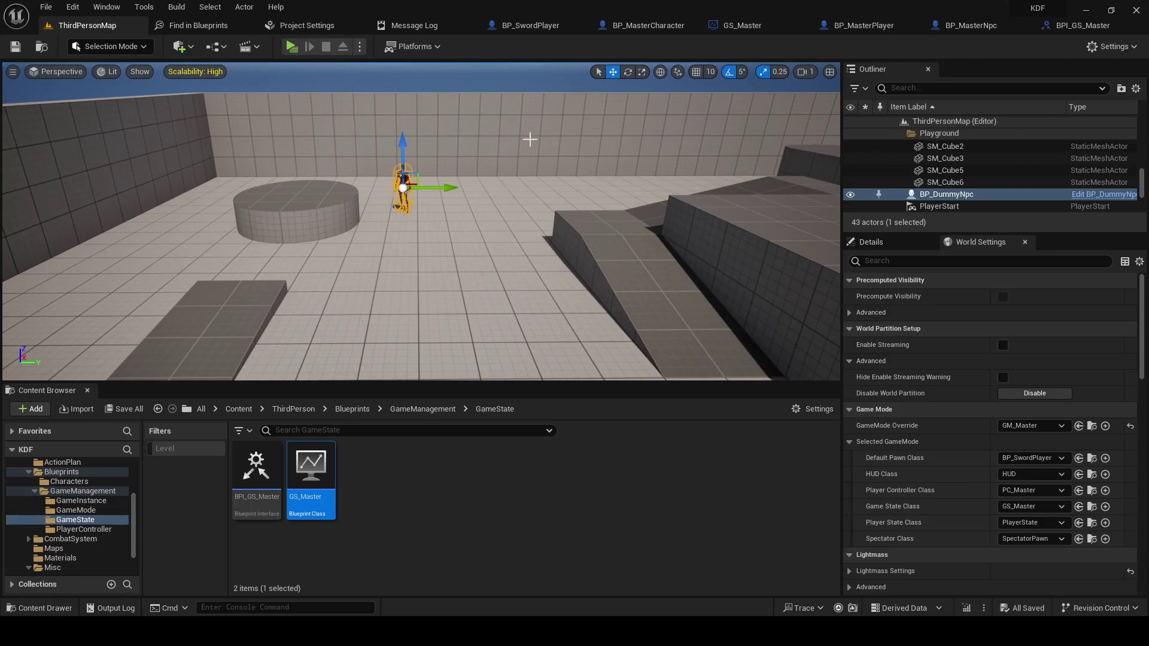
pyautogui.click(953, 182)
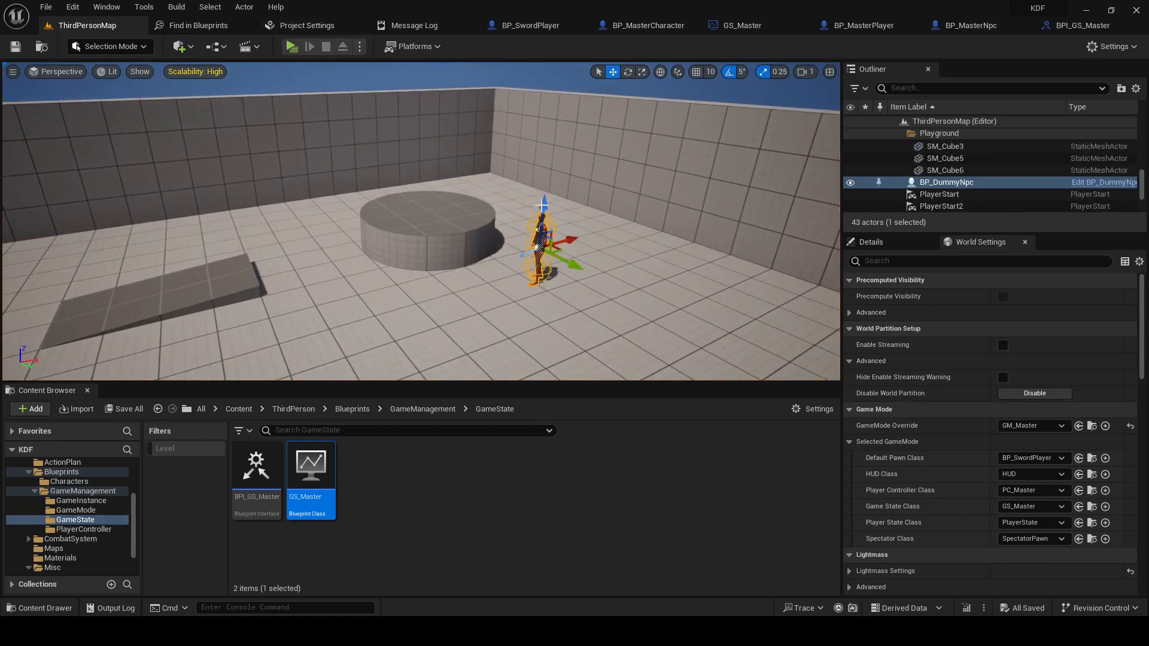
pyautogui.click(291, 46)
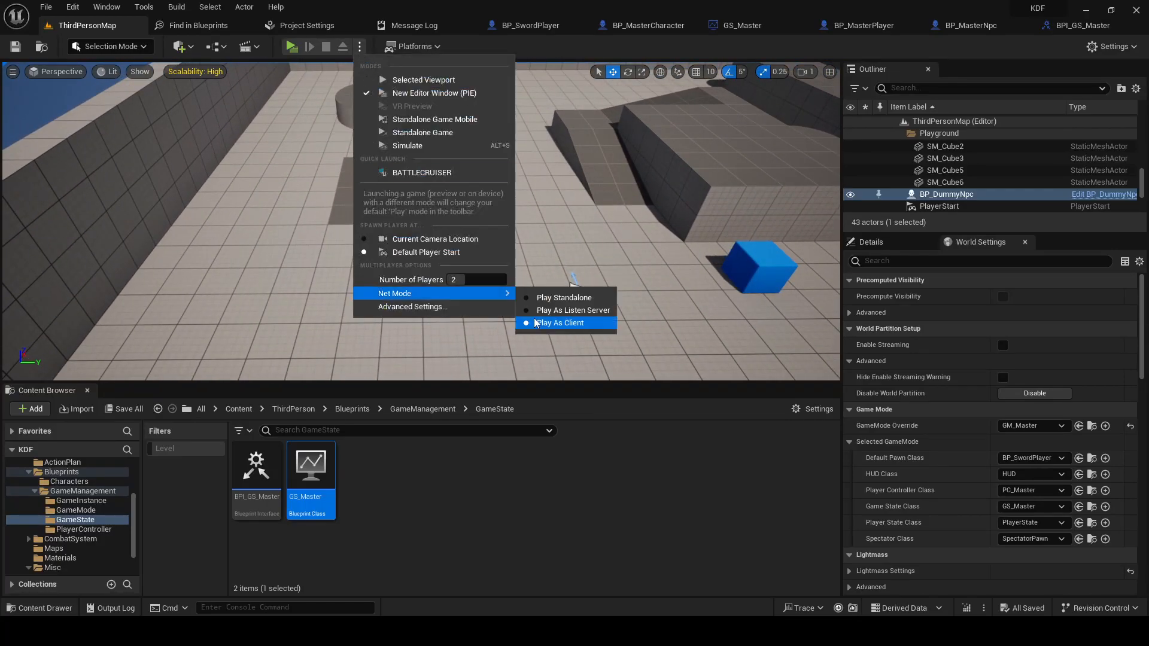
pyautogui.moveTo(483, 280)
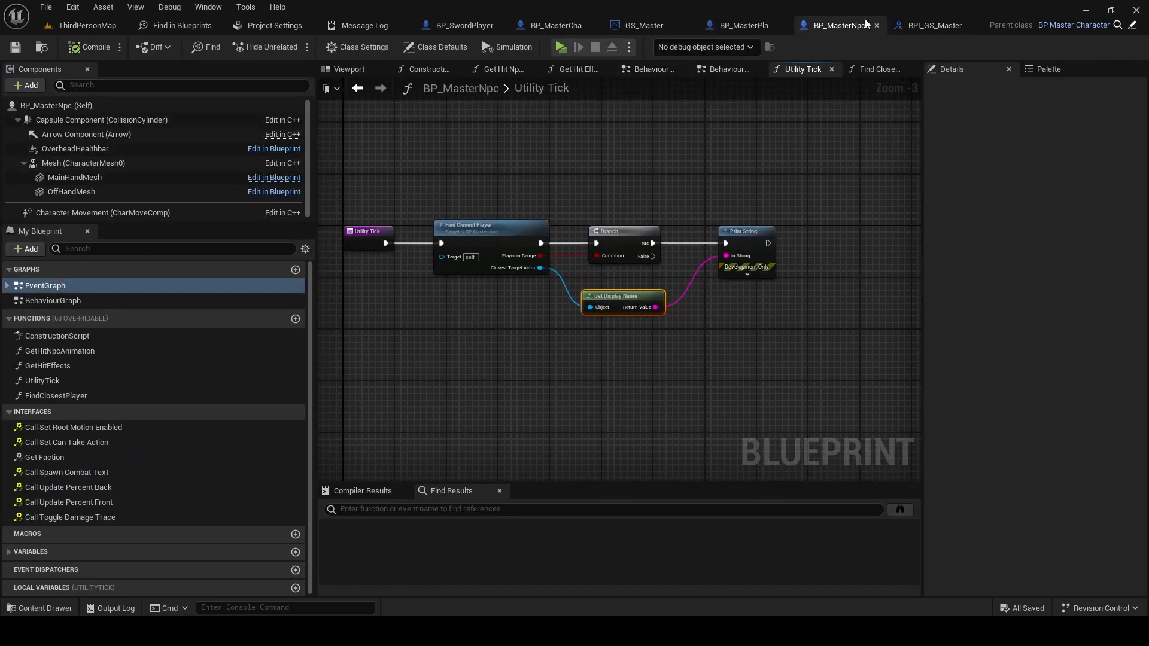
pyautogui.moveTo(613, 260)
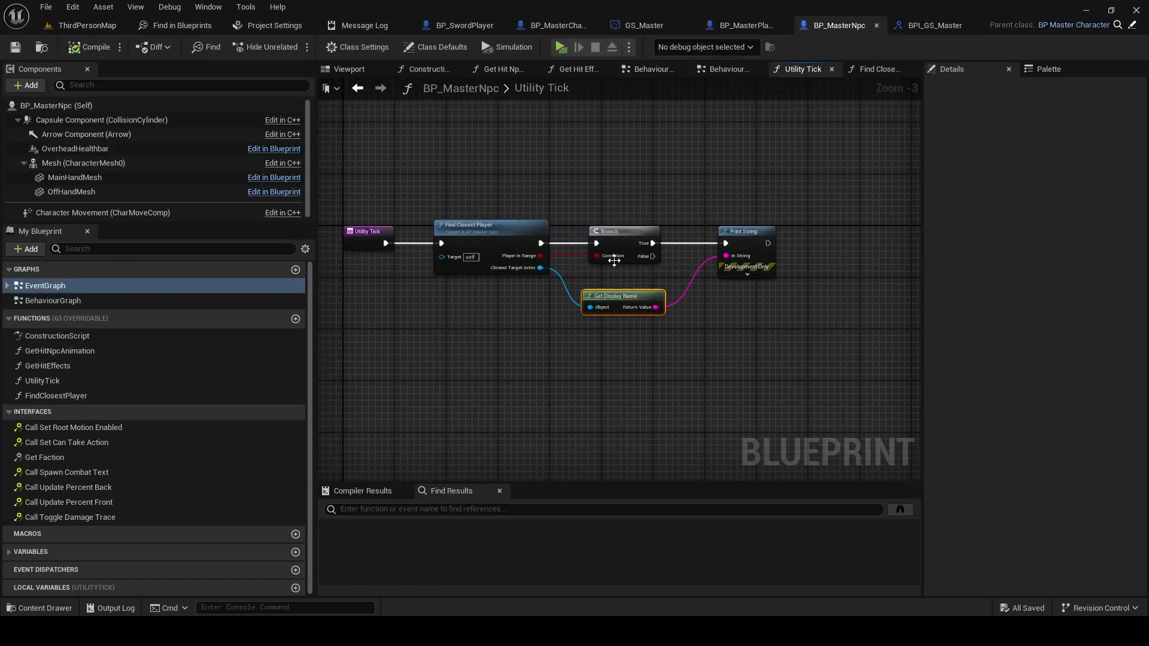
pyautogui.moveTo(471, 223)
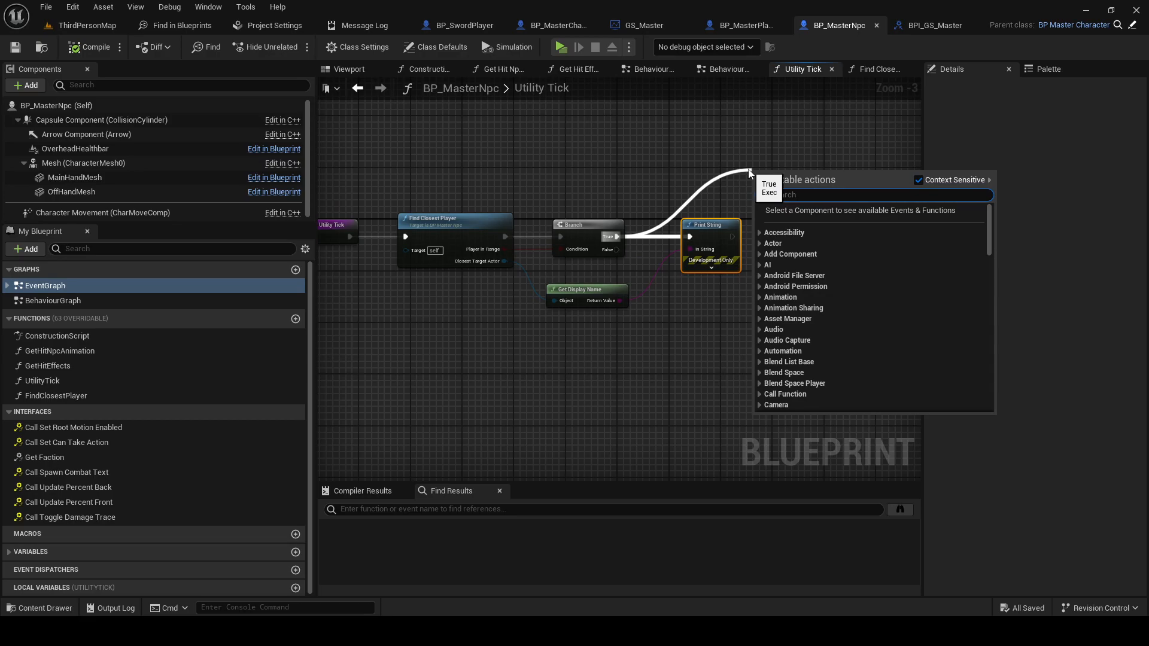
pyautogui.scroll(-3)
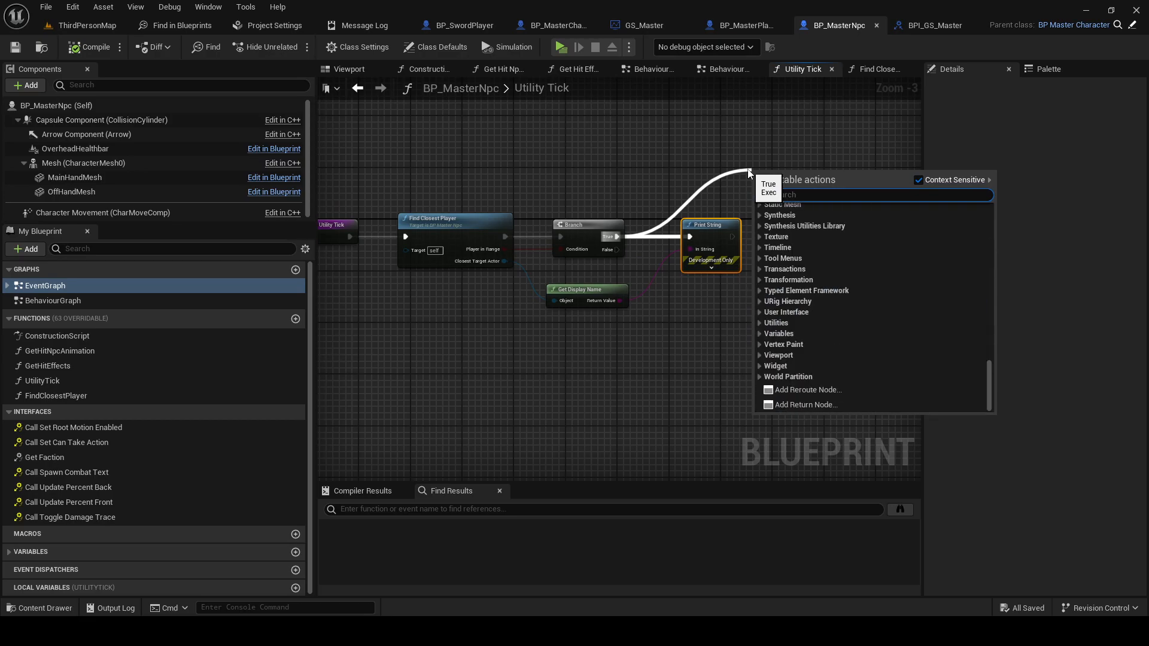
pyautogui.write('ai move')
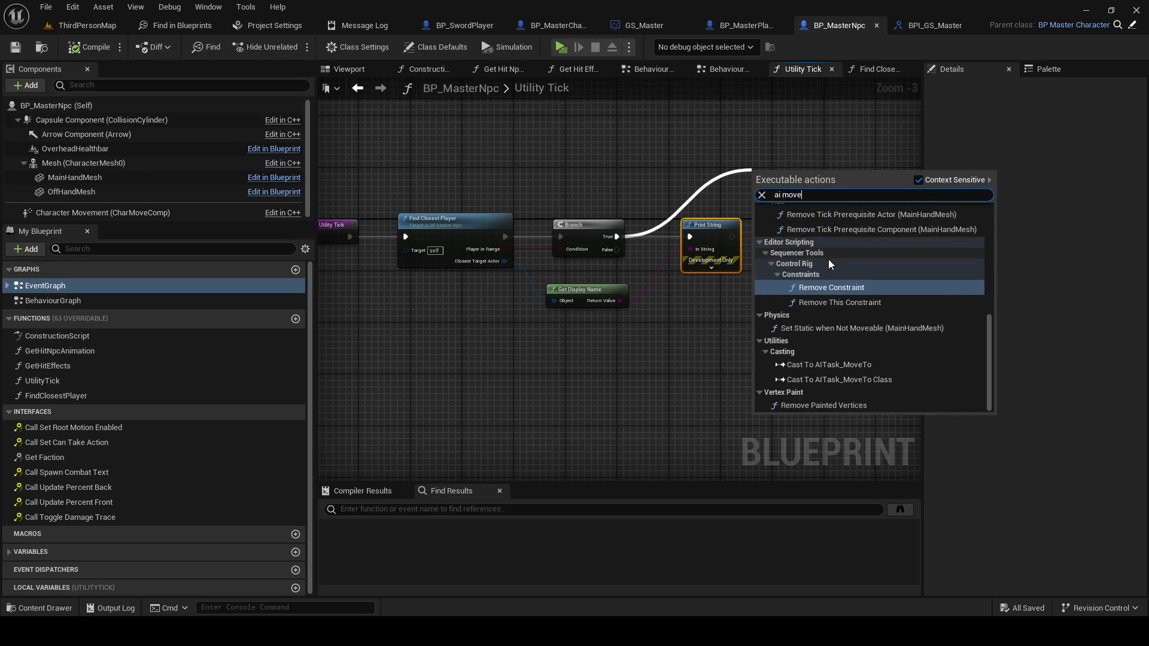
pyautogui.scroll(3)
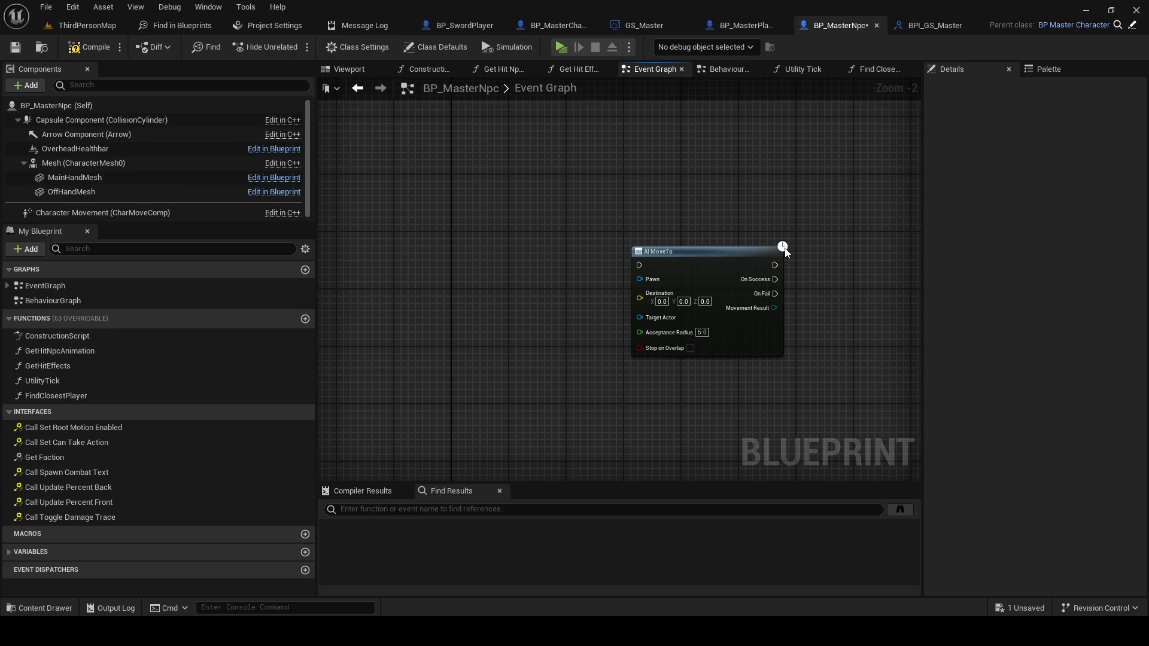
pyautogui.moveTo(782, 246)
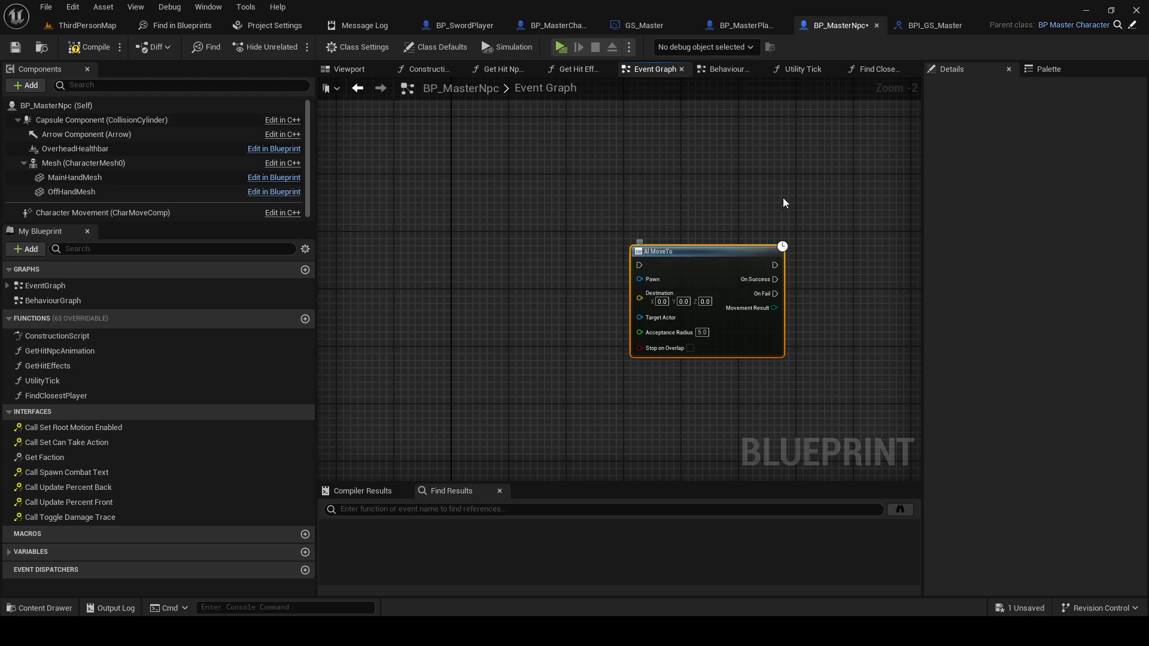
# Search 'custom eve' from AI MoveTo's On Success pin, then show the empty Behaviour Graph
pyautogui.scroll(-3)
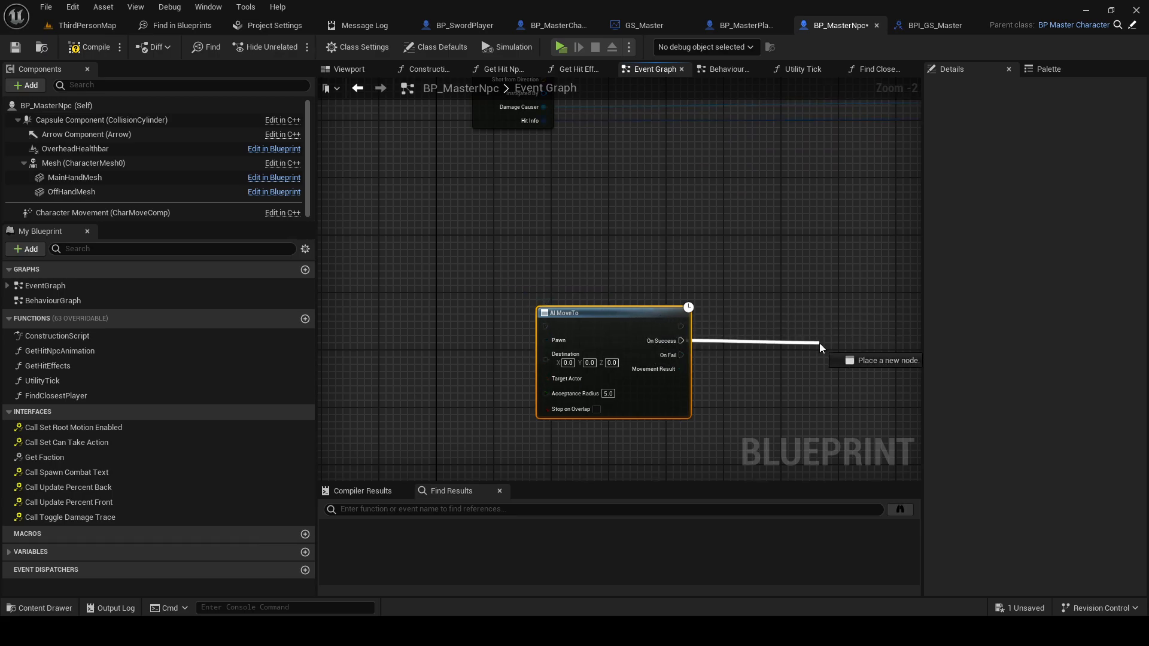
pyautogui.scroll(-3)
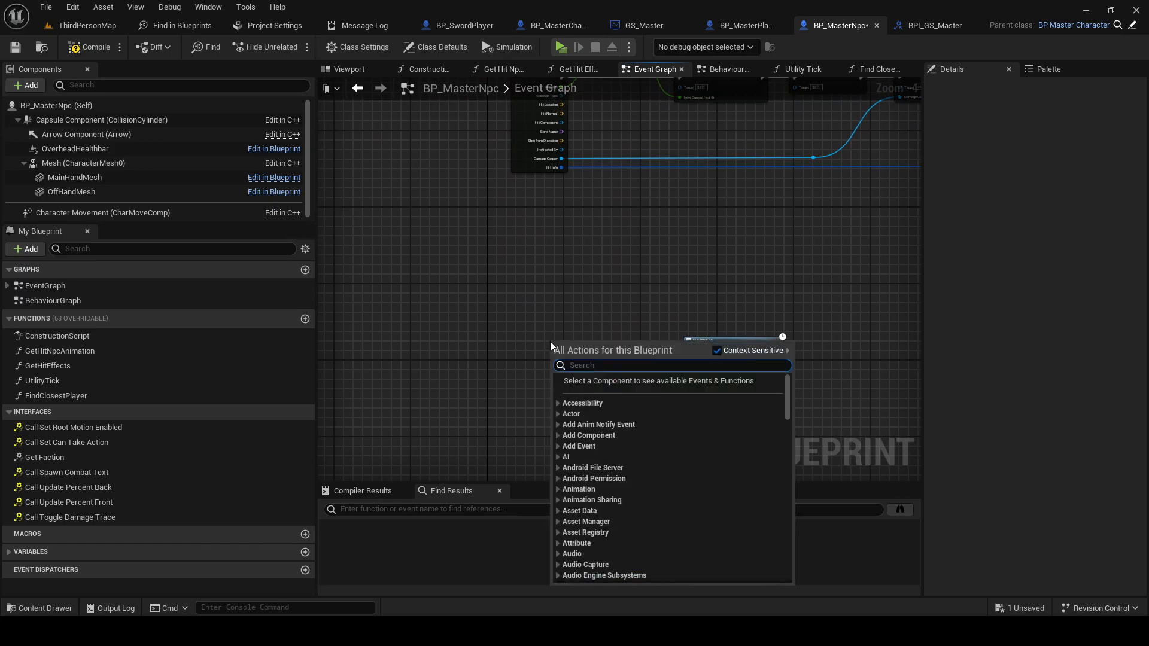
pyautogui.write('custom eve')
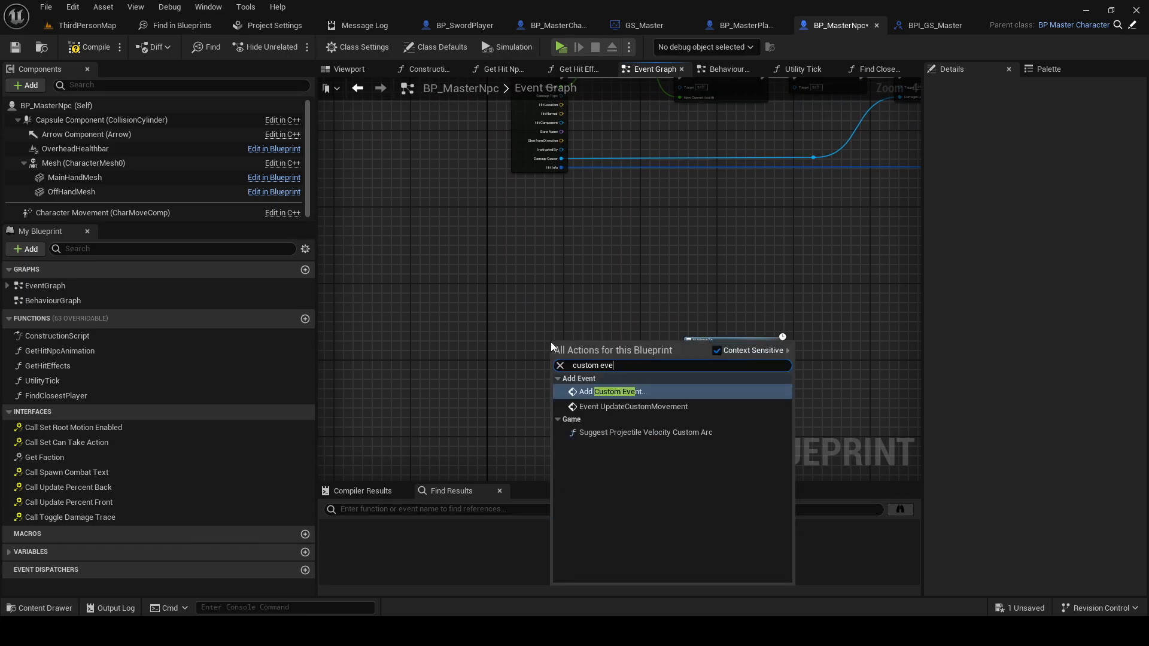
pyautogui.click(620, 392)
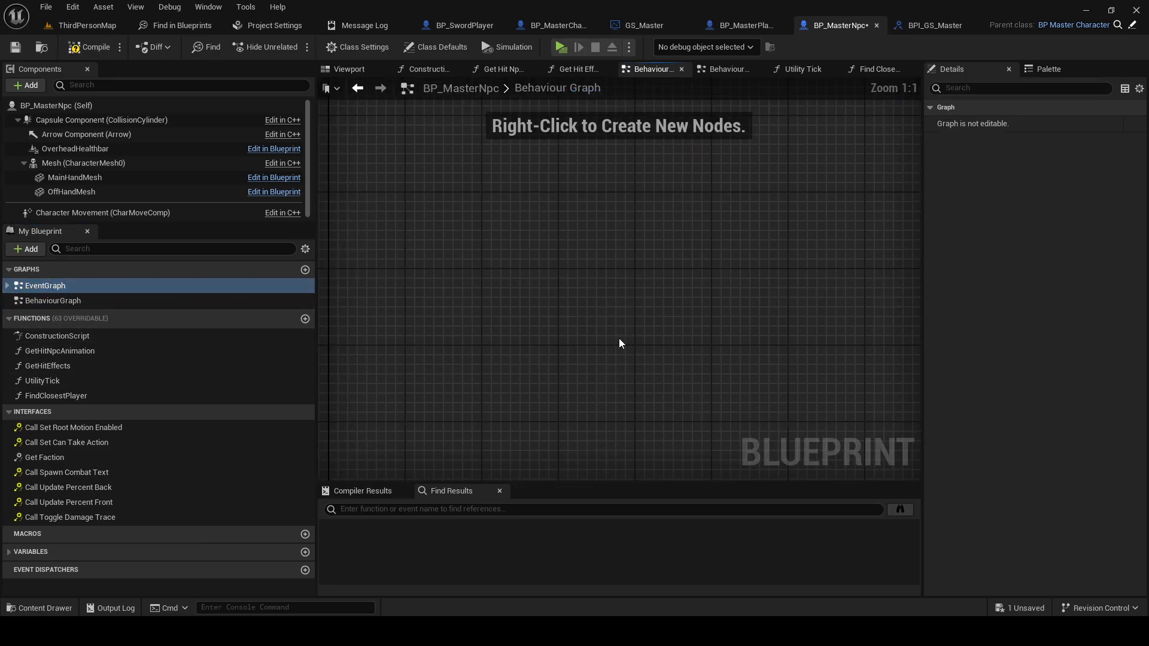
# Add a custom event to the Behaviour Graph and name it ServerMoveToActor
pyautogui.rightClick(620, 343)
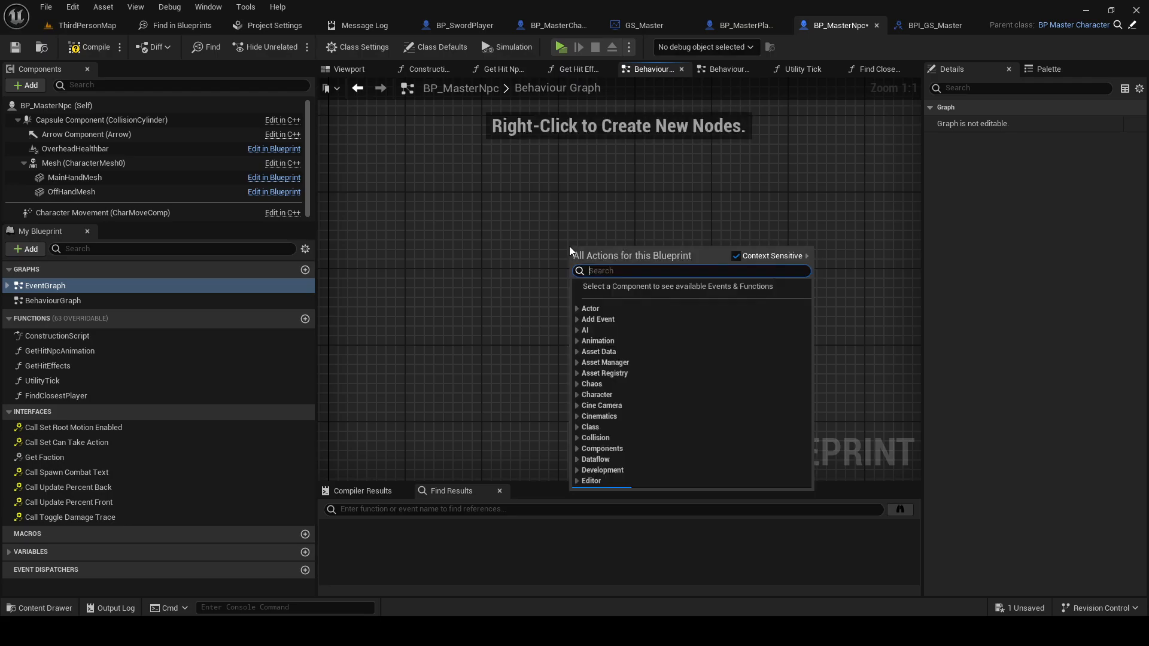
pyautogui.write('custo me')
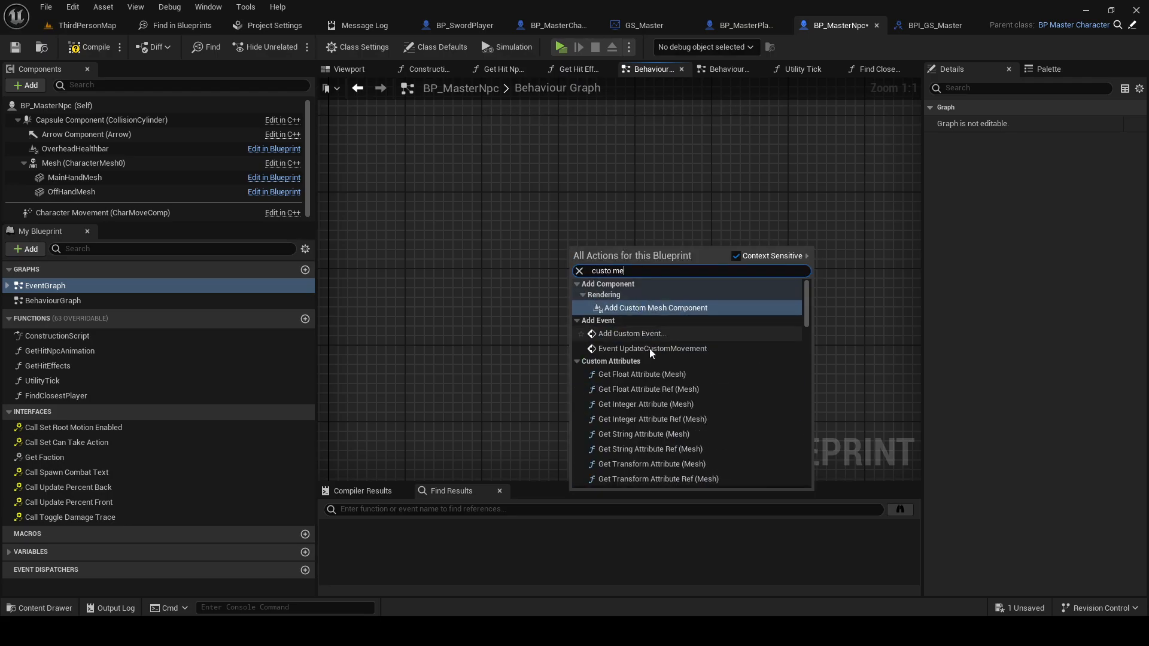
pyautogui.click(632, 334)
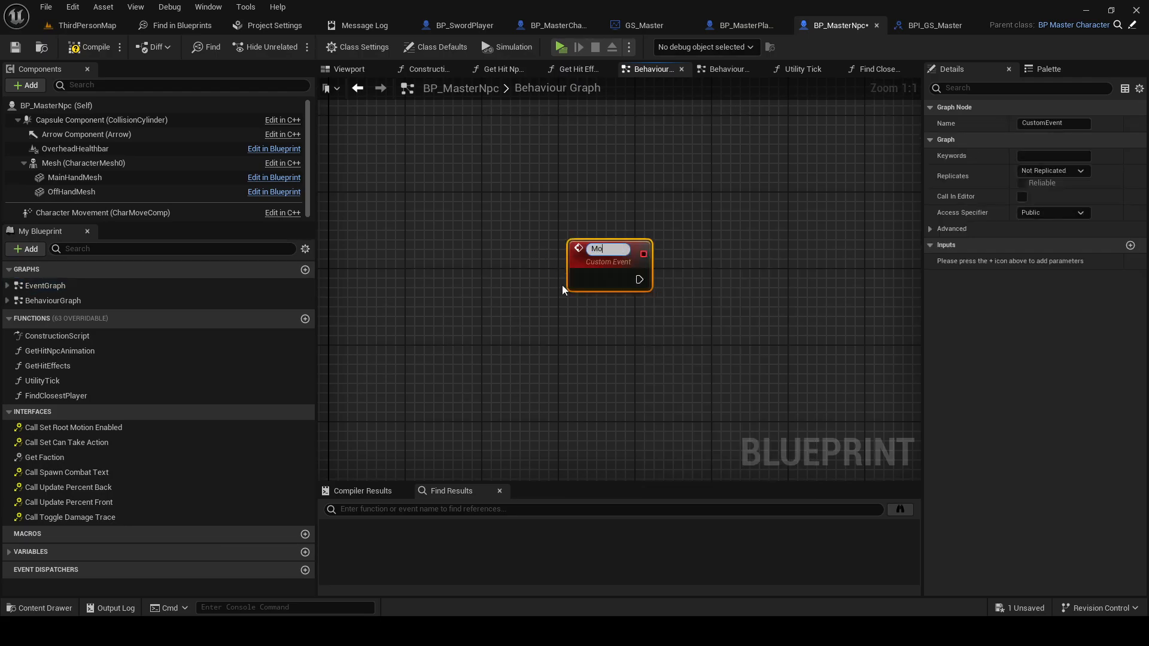
pyautogui.press('Backspace')
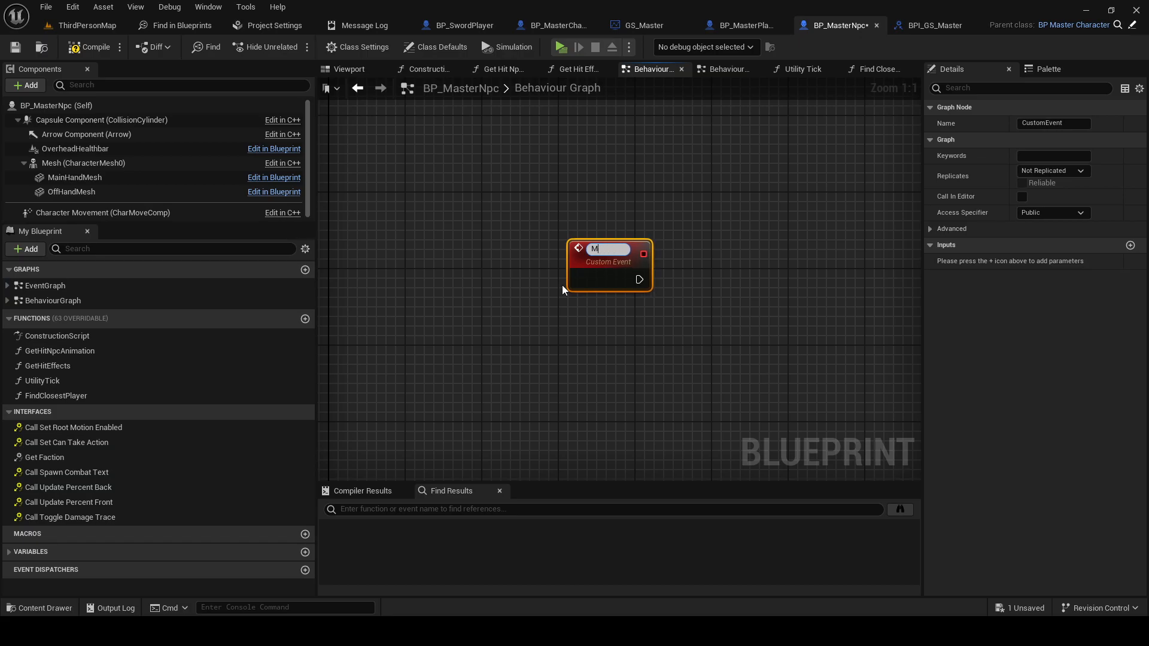
pyautogui.write('ServerMoveT')
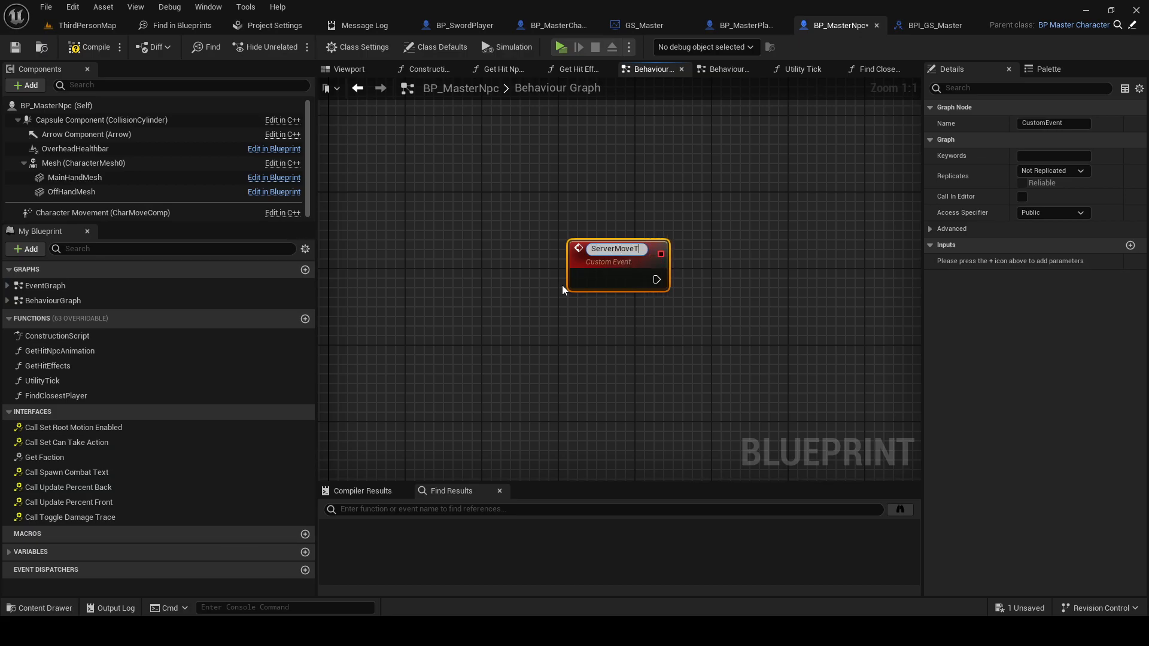
pyautogui.write('o')
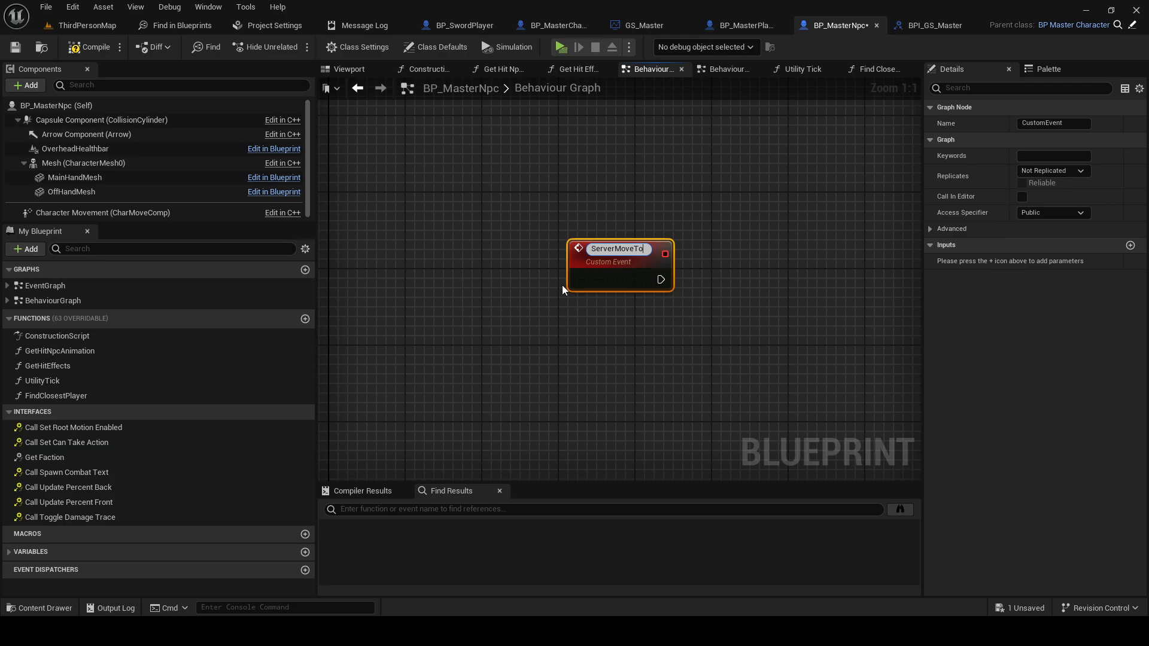
pyautogui.write('Actor')
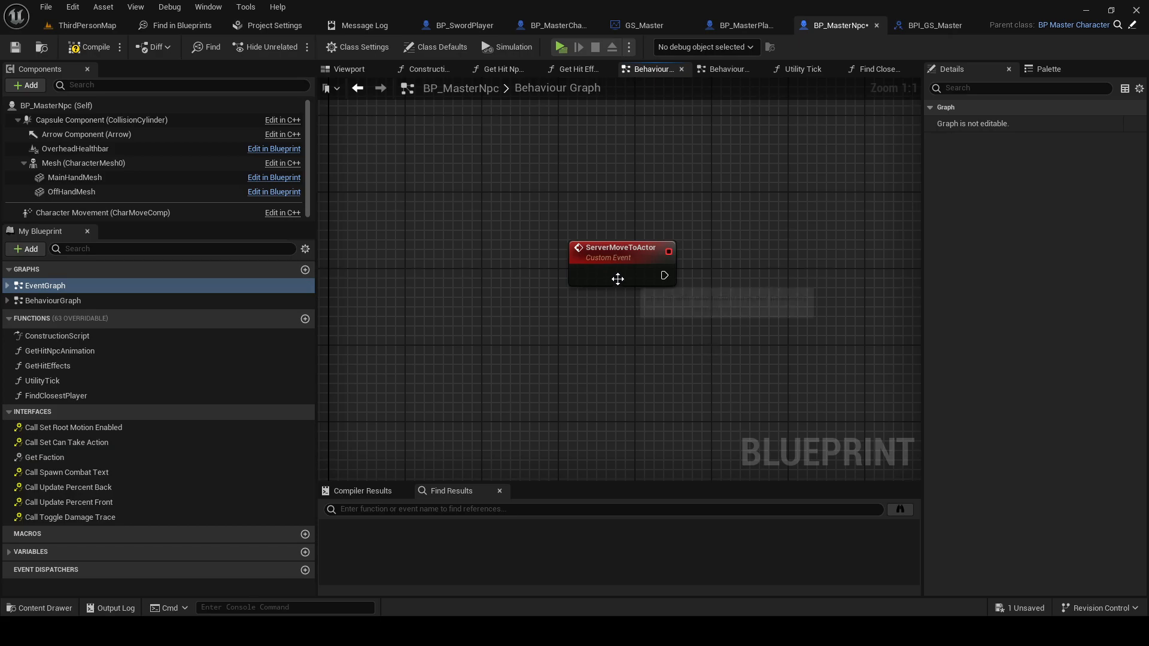
# Wire ServerMoveToActor into AI MoveTo on self toward Target Actor, Run on Server, radius 50
pyautogui.click(620, 249)
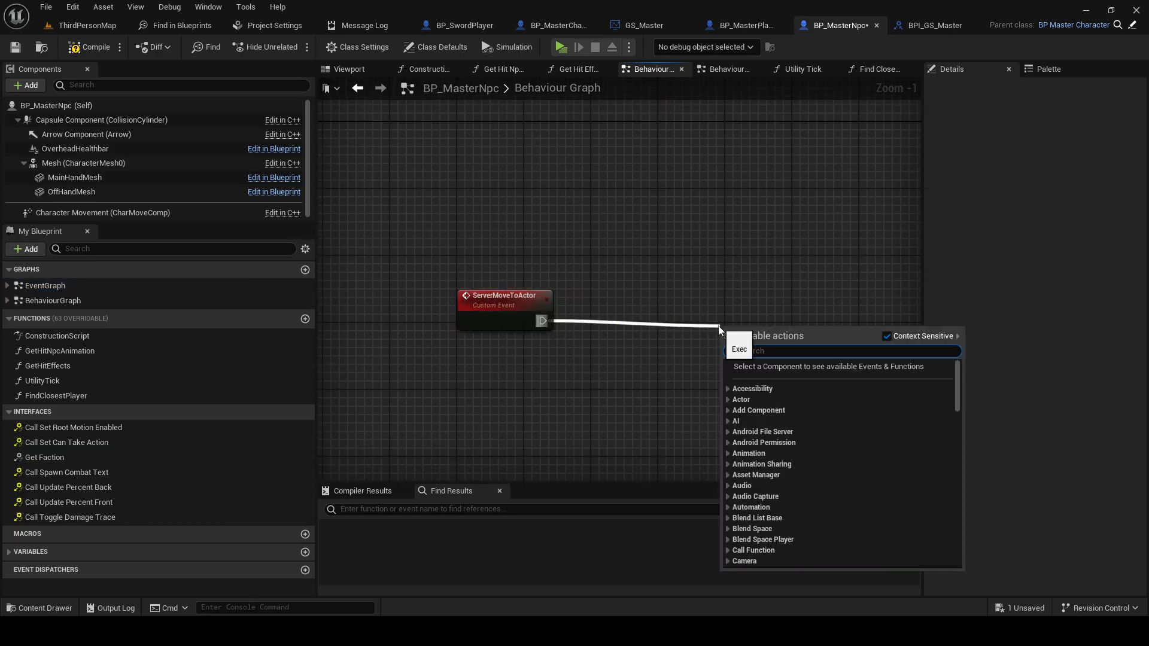
pyautogui.write('ai move')
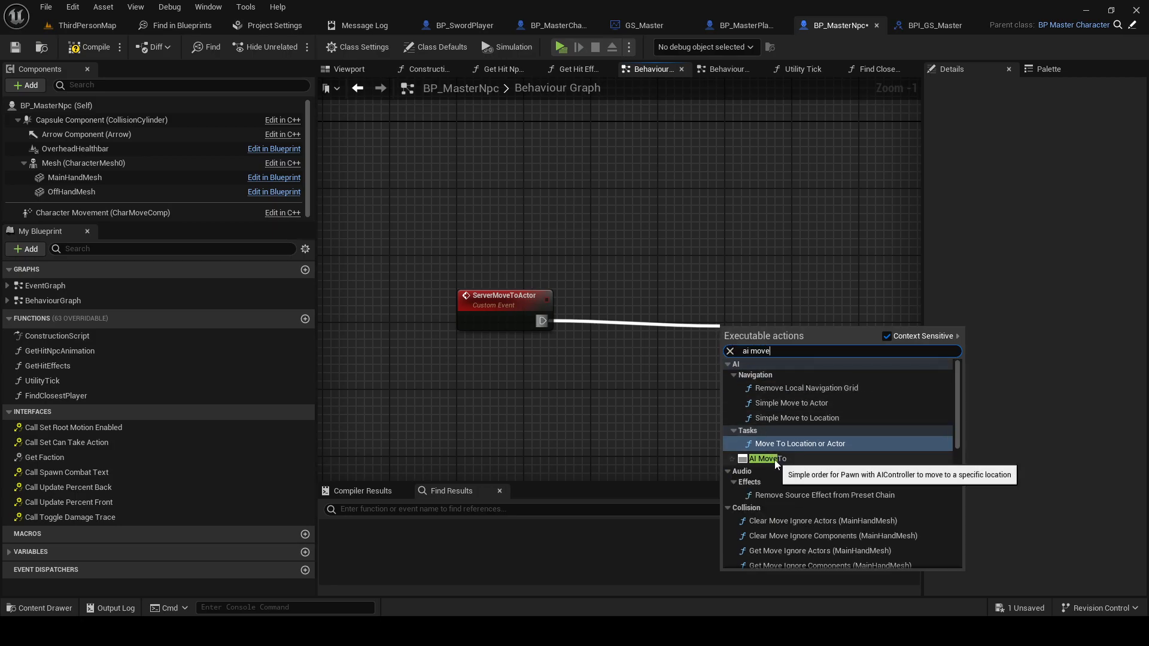
pyautogui.click(766, 458)
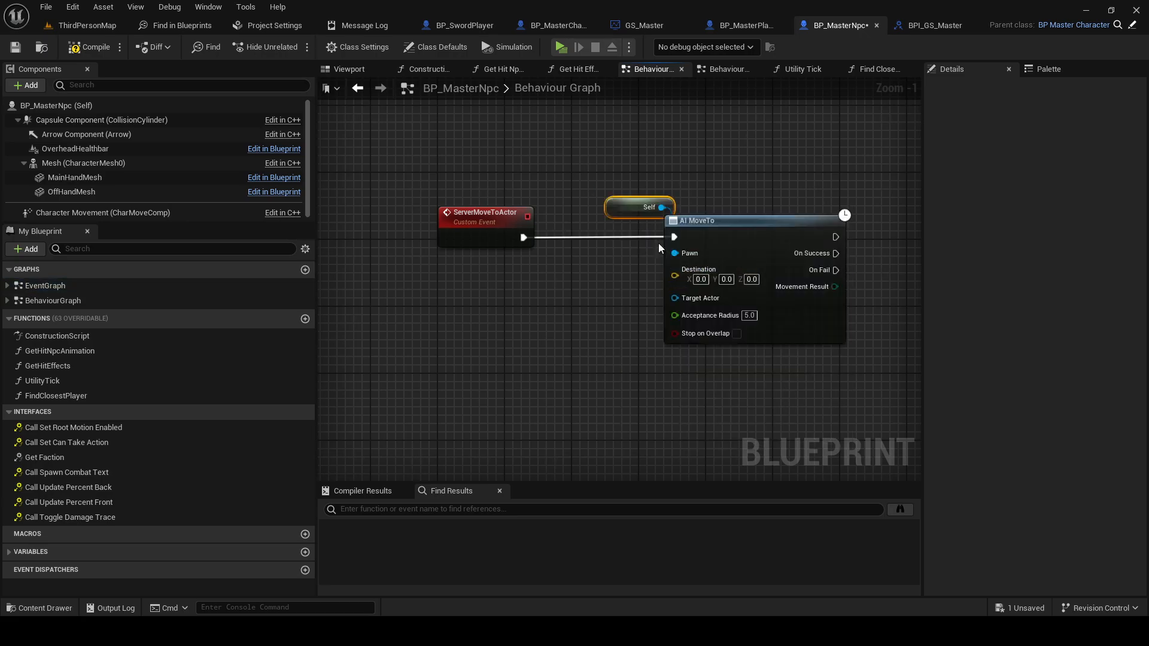
pyautogui.click(485, 213)
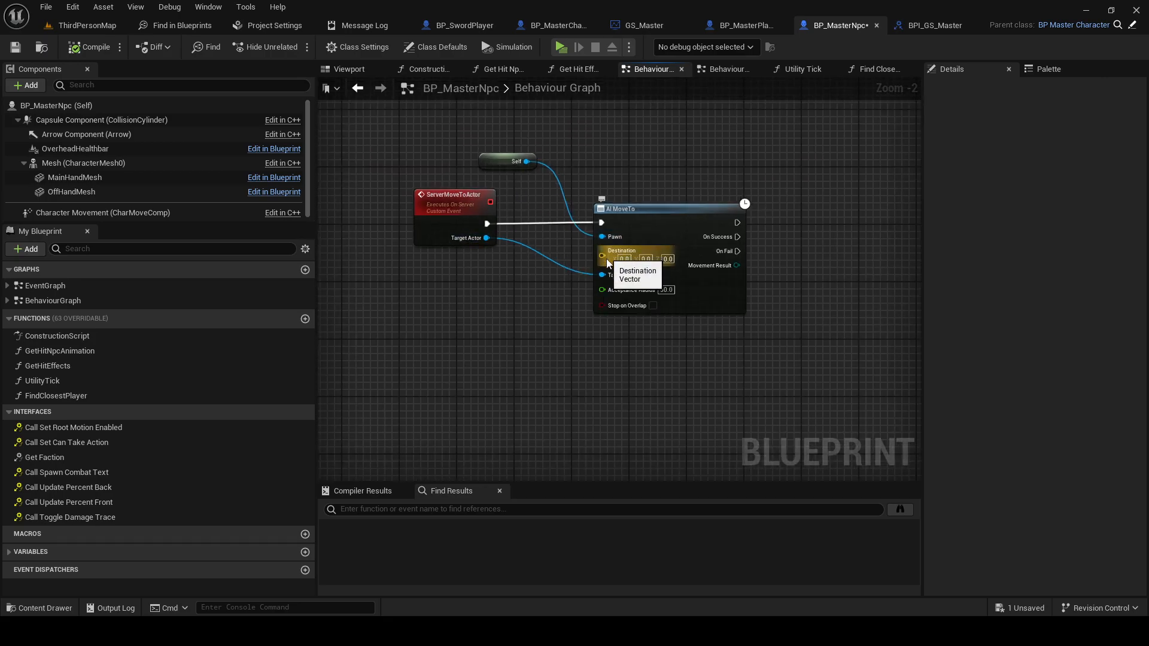
pyautogui.scroll(3)
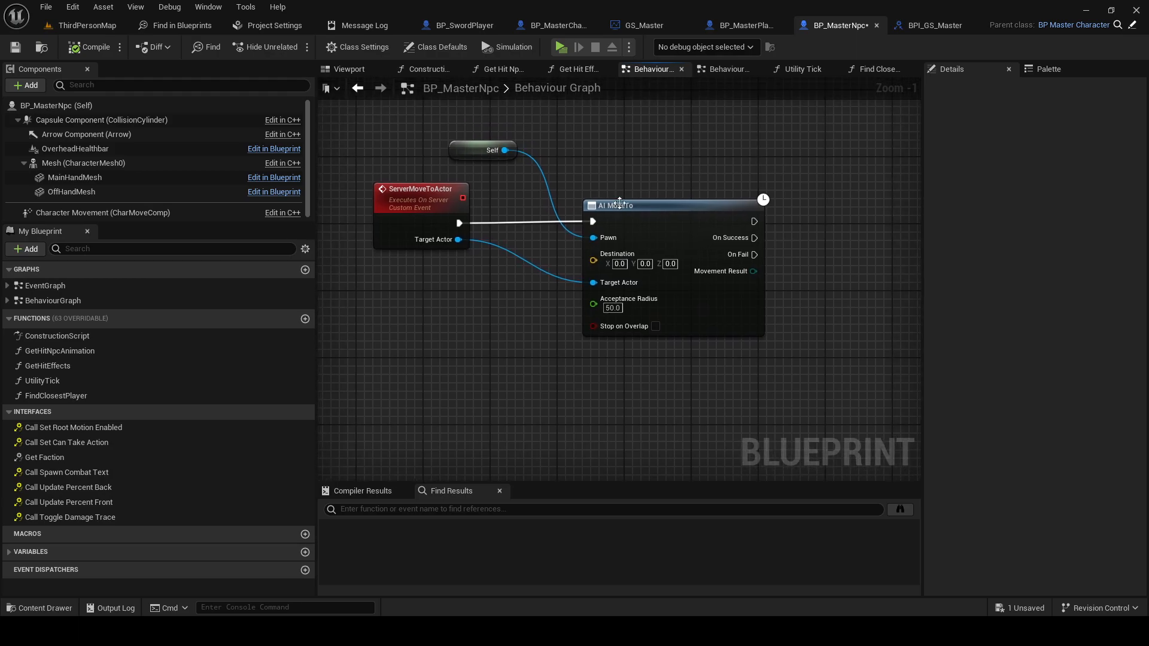
pyautogui.click(46, 6)
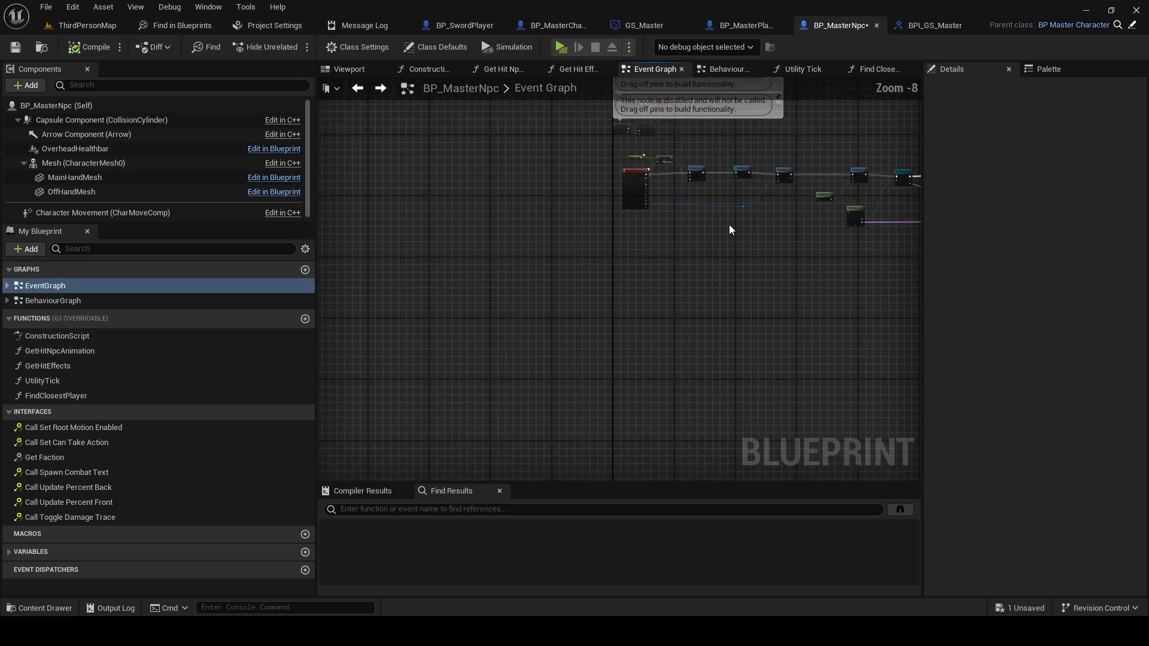
# Replace the name print on the tick's true branch with a Server Move to Actor call
pyautogui.click(651, 68)
pyautogui.write('server')
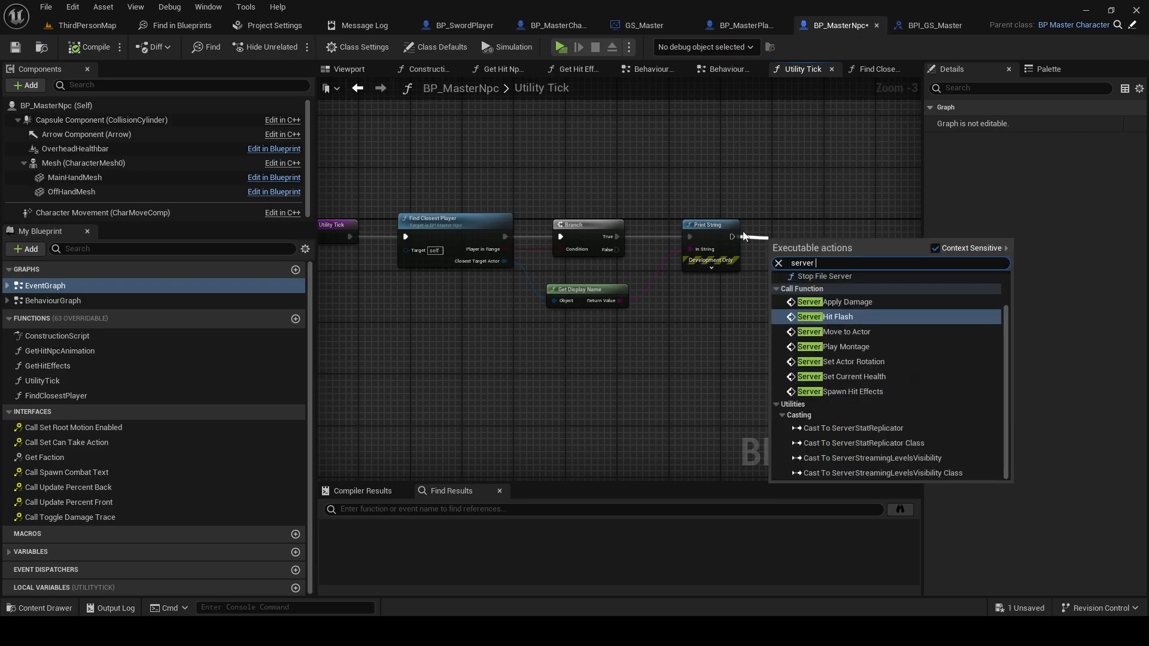
pyautogui.click(839, 331)
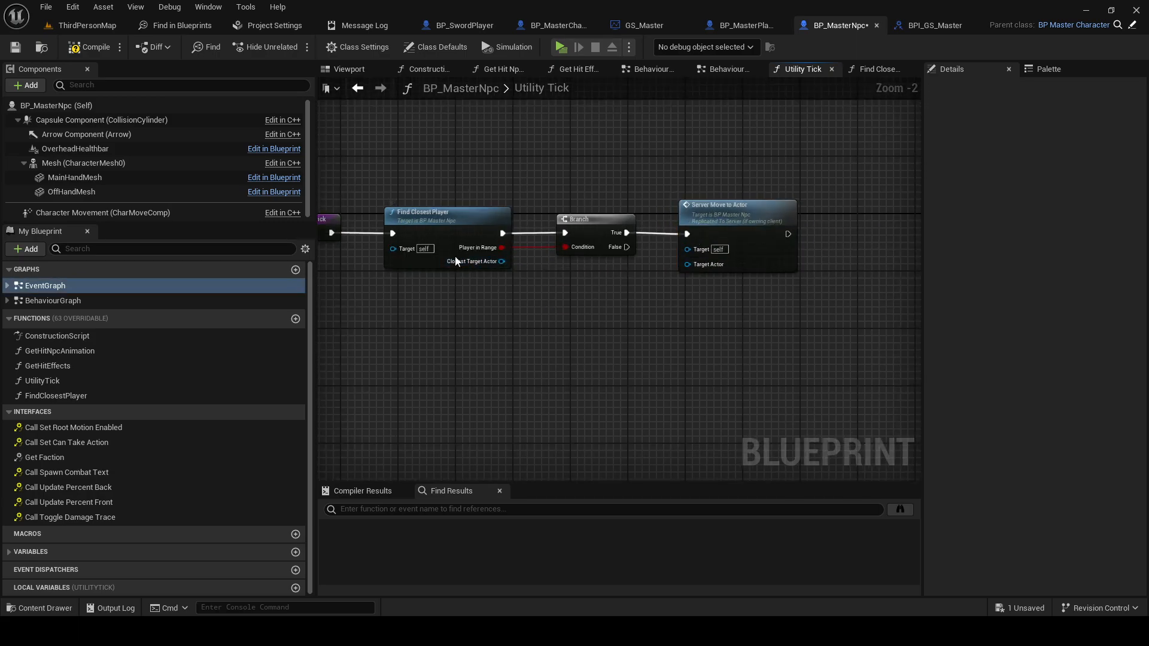
pyautogui.click(652, 69)
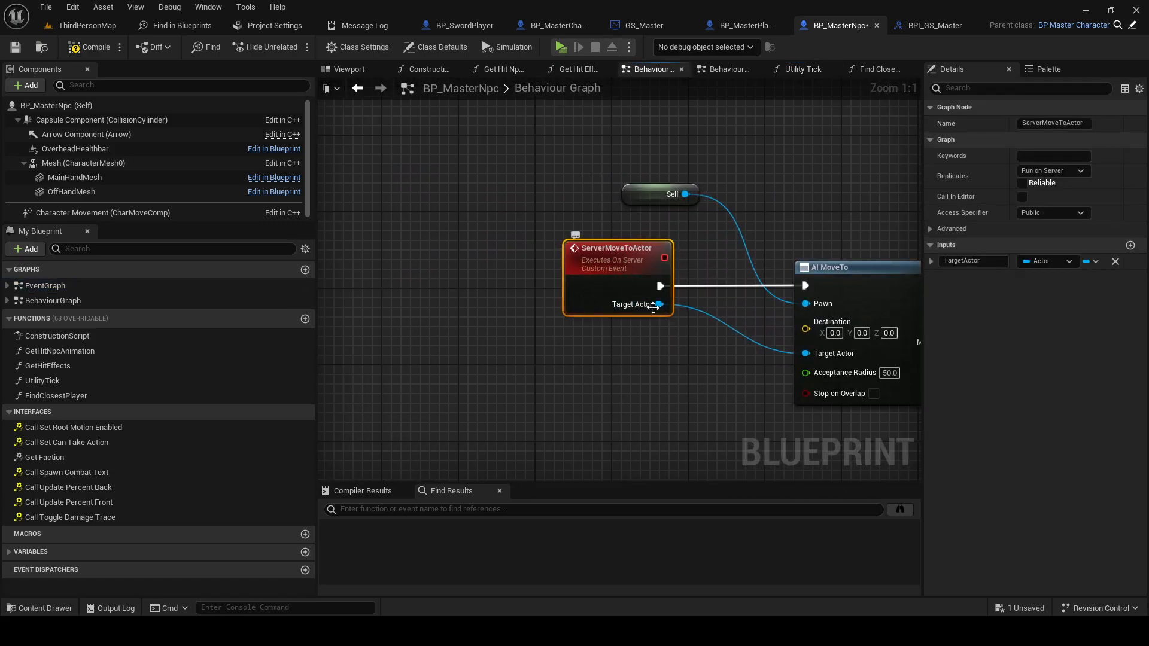
pyautogui.click(802, 68)
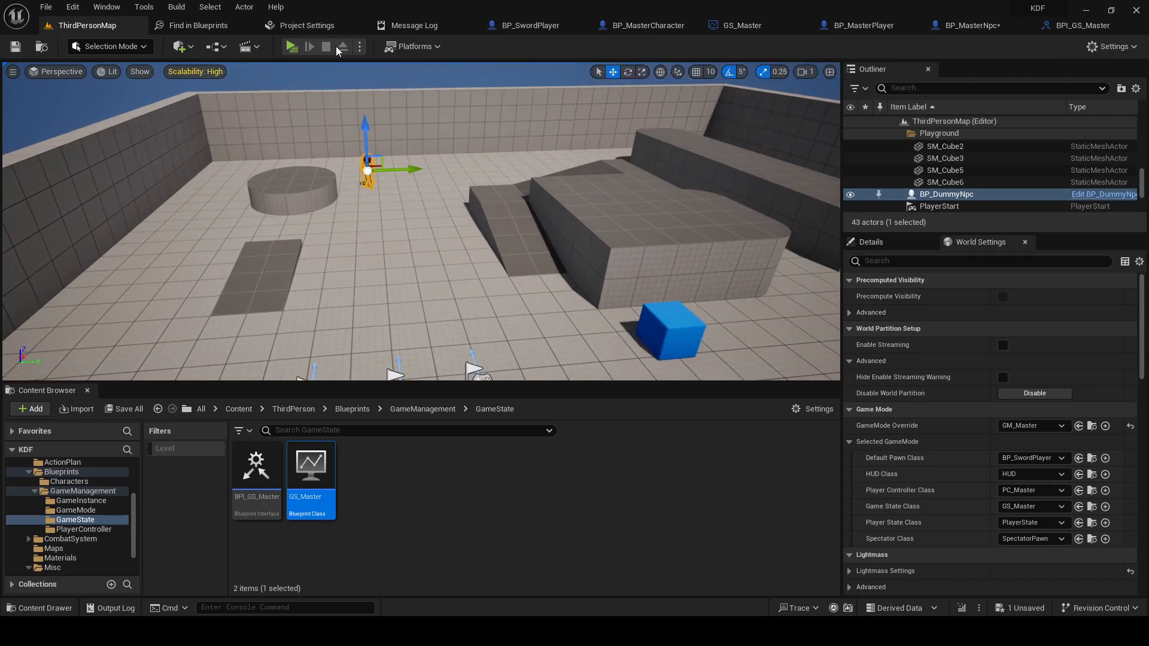
# Place a Nav Mesh Bounds Volume and stretch it across the playground floor
pyautogui.click(178, 46)
pyautogui.write('Nav Mes')
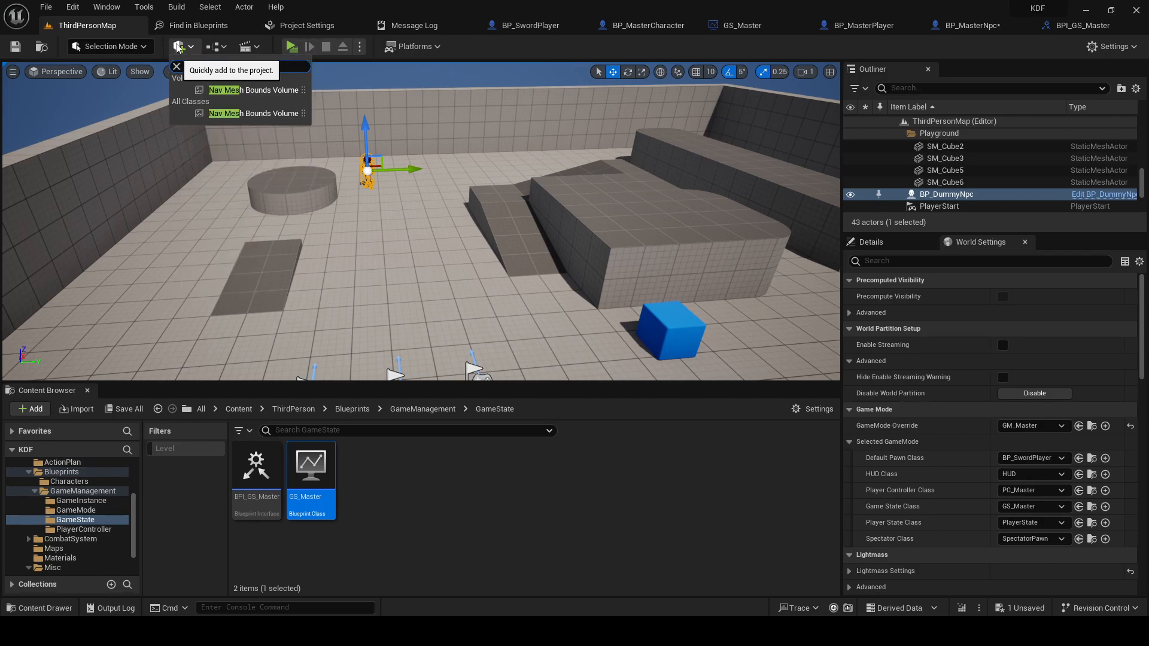
pyautogui.click(254, 113)
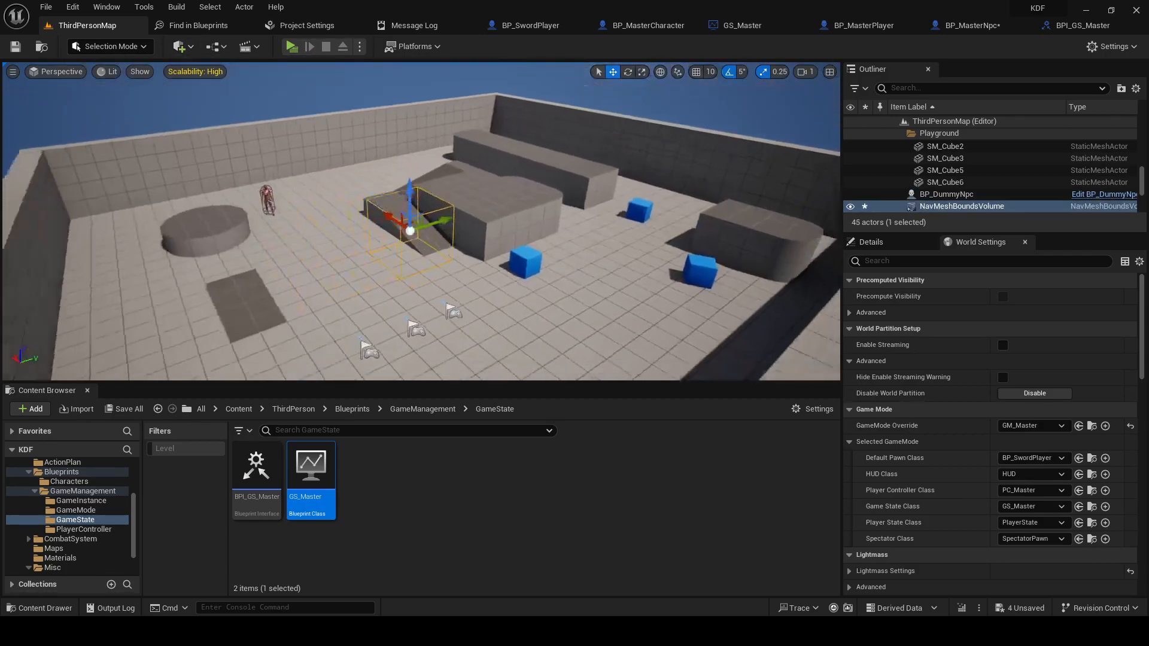
pyautogui.moveTo(410, 227); pyautogui.dragTo(469, 264)
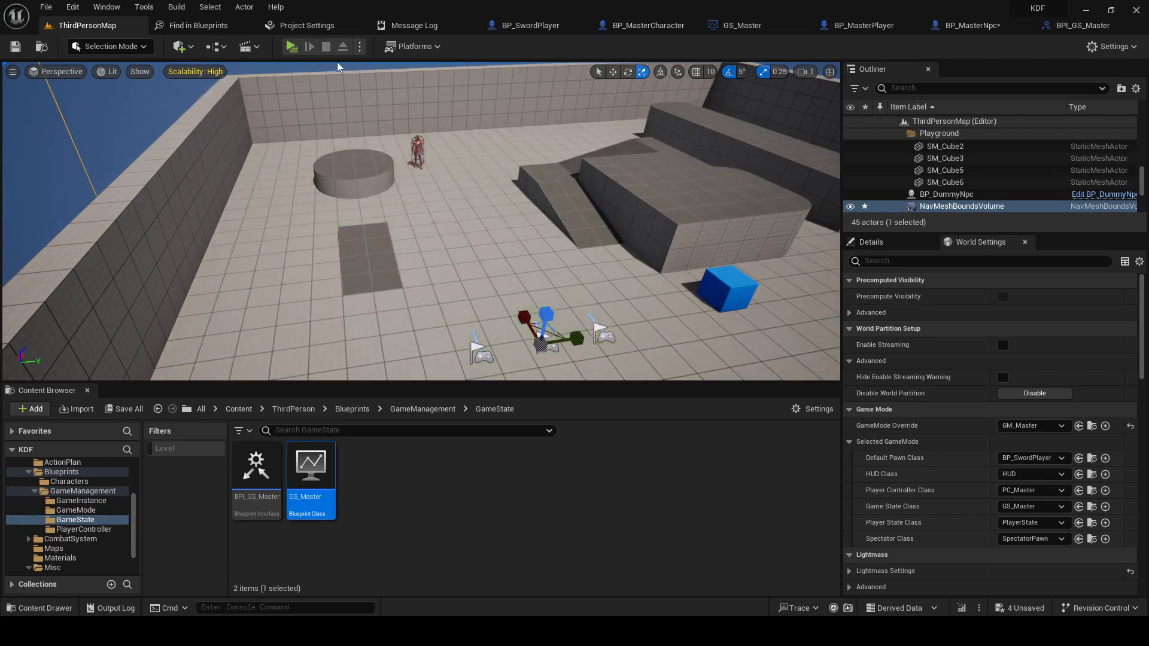
# Run a two-client play test, then open BP_MasterNpc's Class Defaults from its Behaviour Graph
pyautogui.click(290, 46)
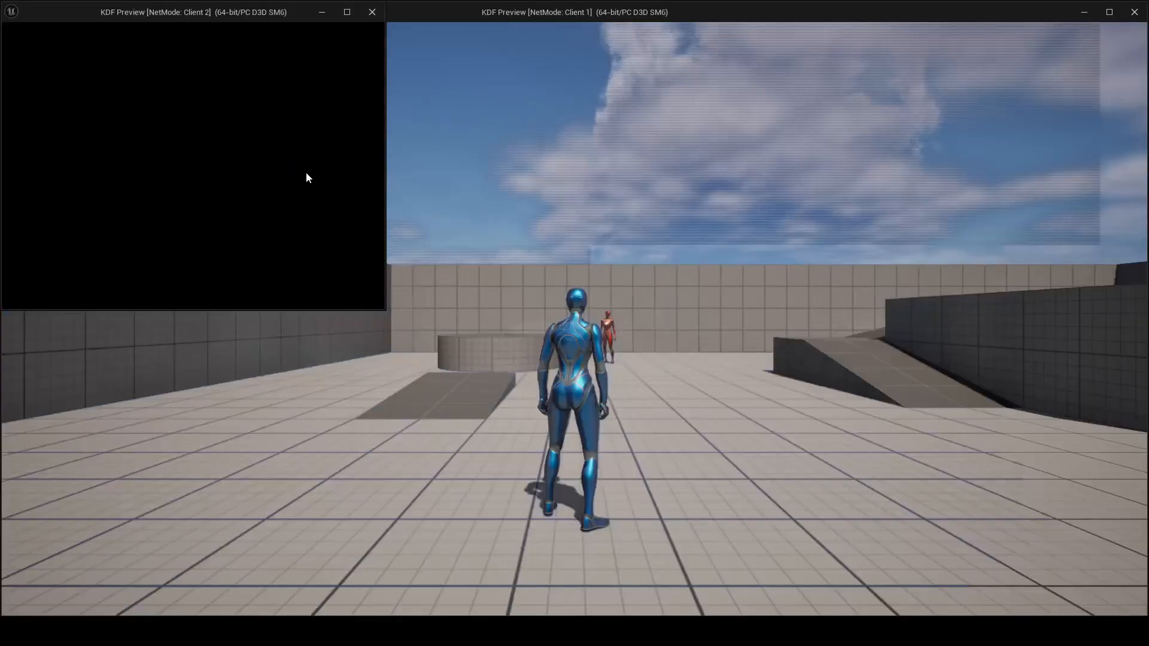
pyautogui.click(372, 12)
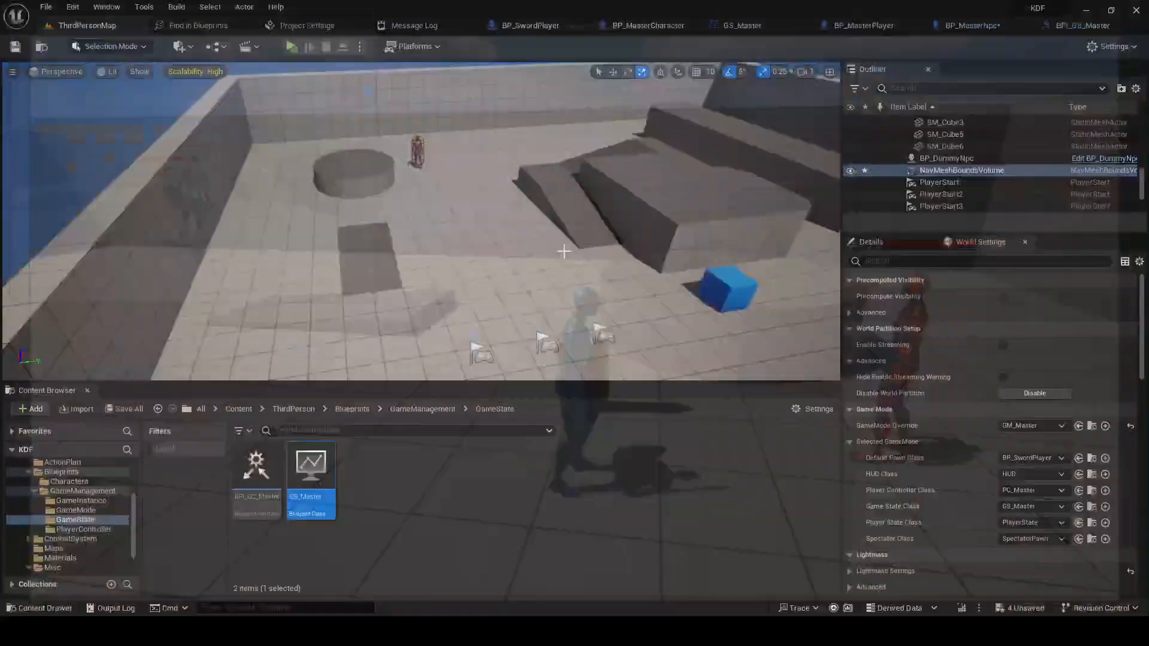
pyautogui.click(836, 25)
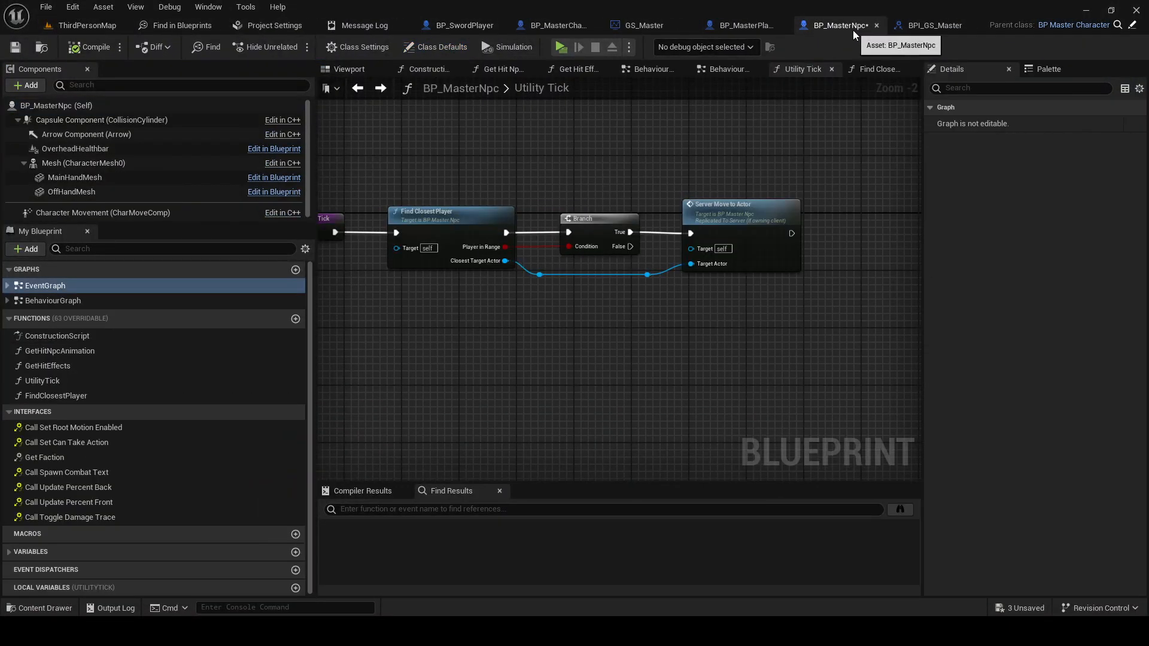
pyautogui.scroll(-3)
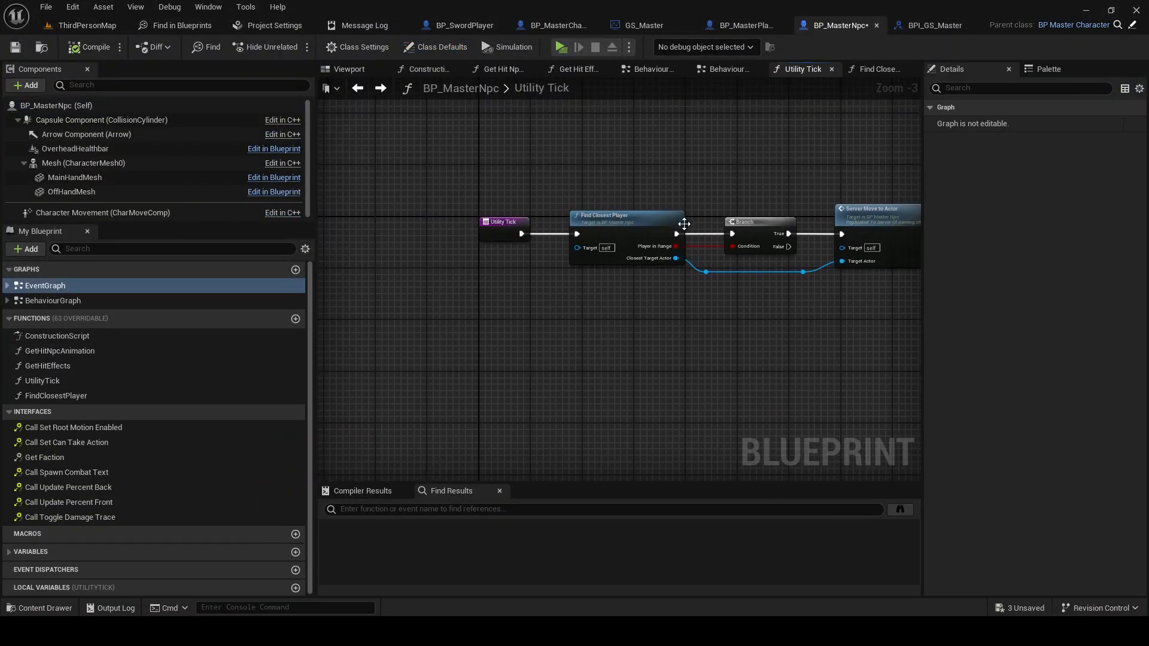
pyautogui.click(650, 69)
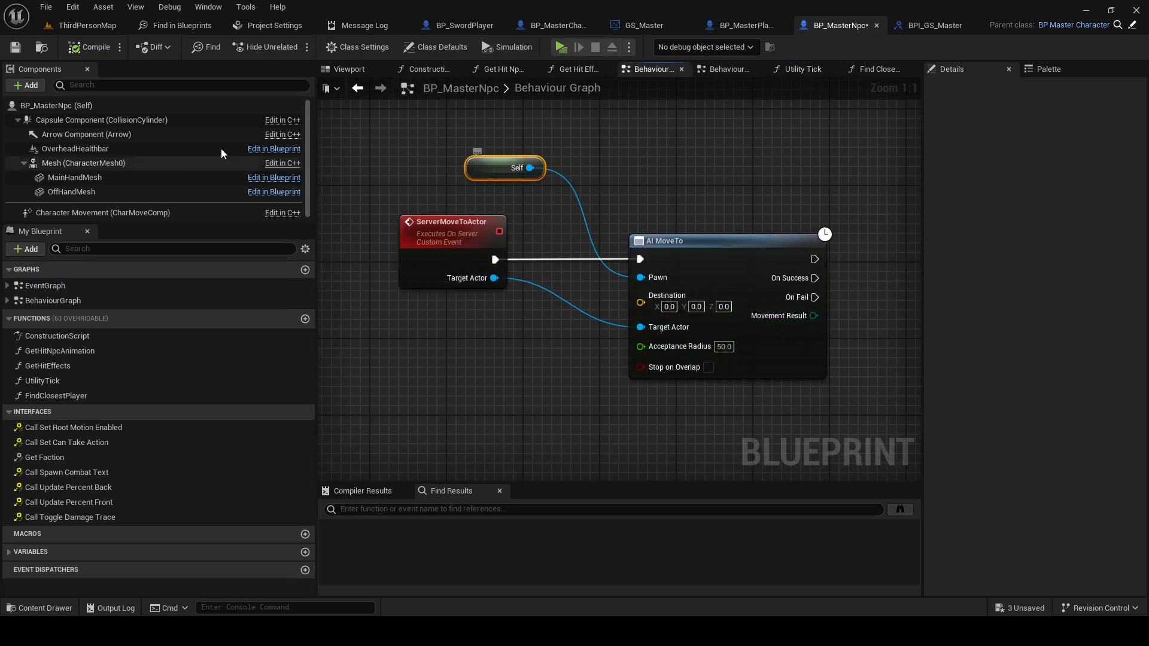
pyautogui.click(438, 46)
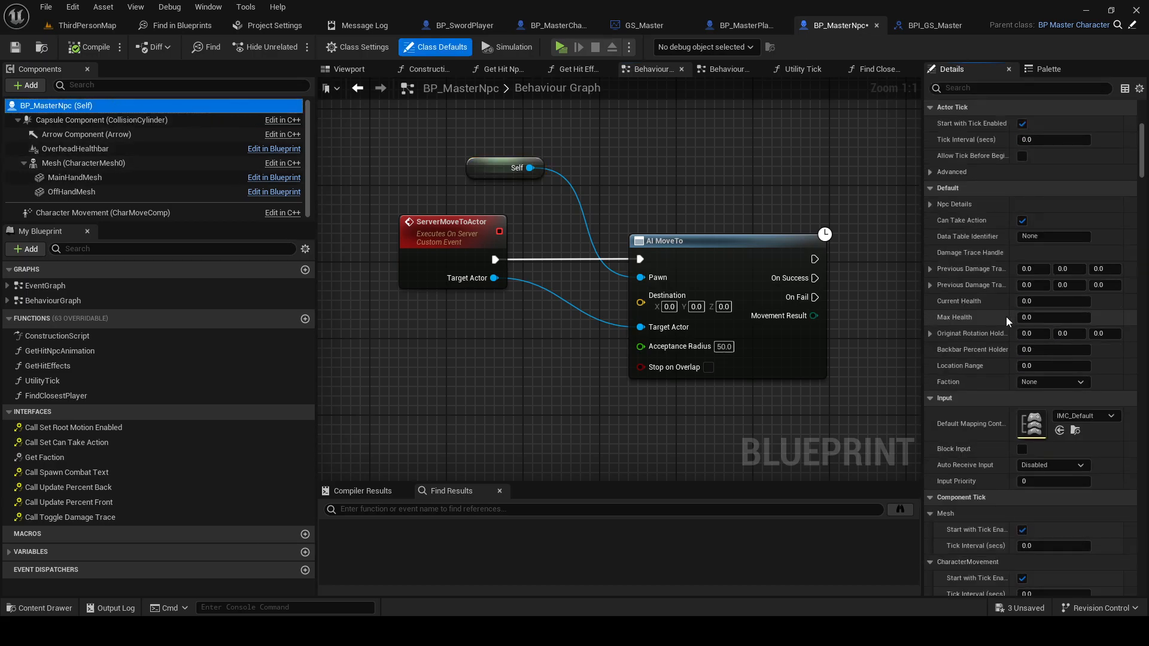
pyautogui.scroll(-3)
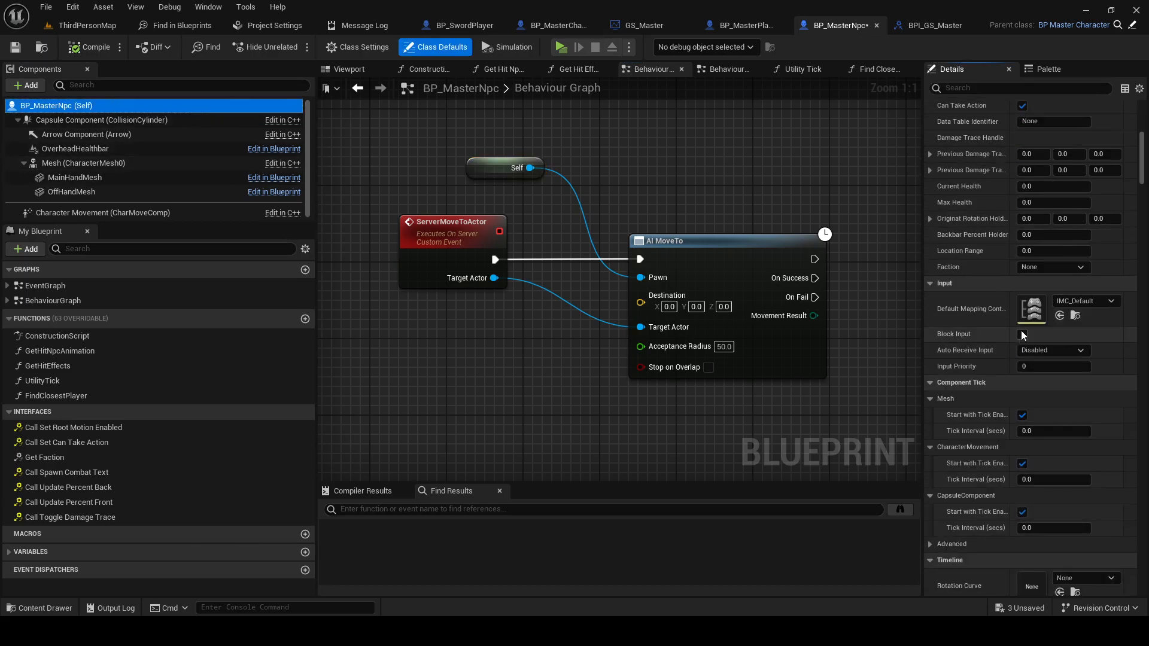
pyautogui.scroll(-3)
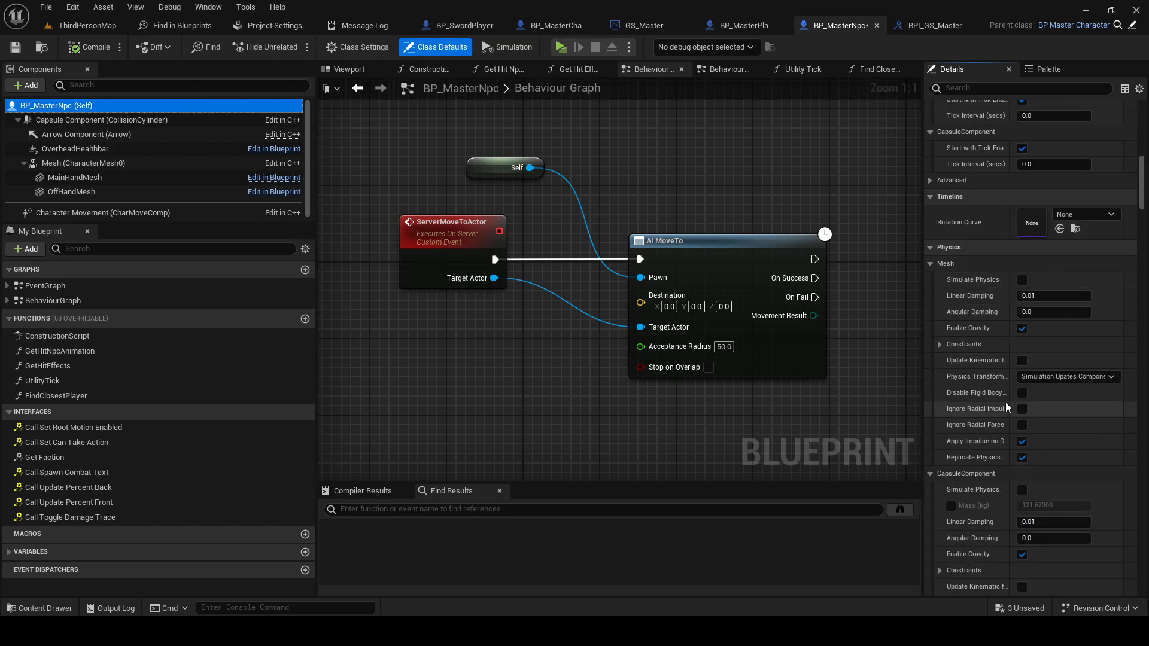
pyautogui.scroll(3)
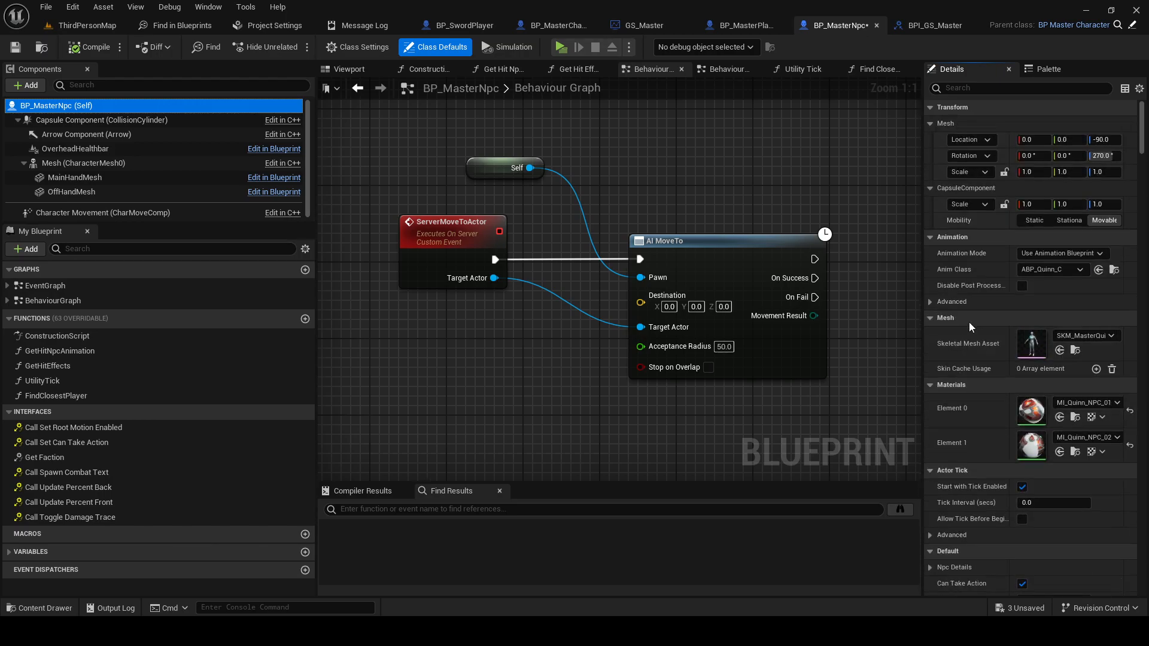
pyautogui.scroll(-3)
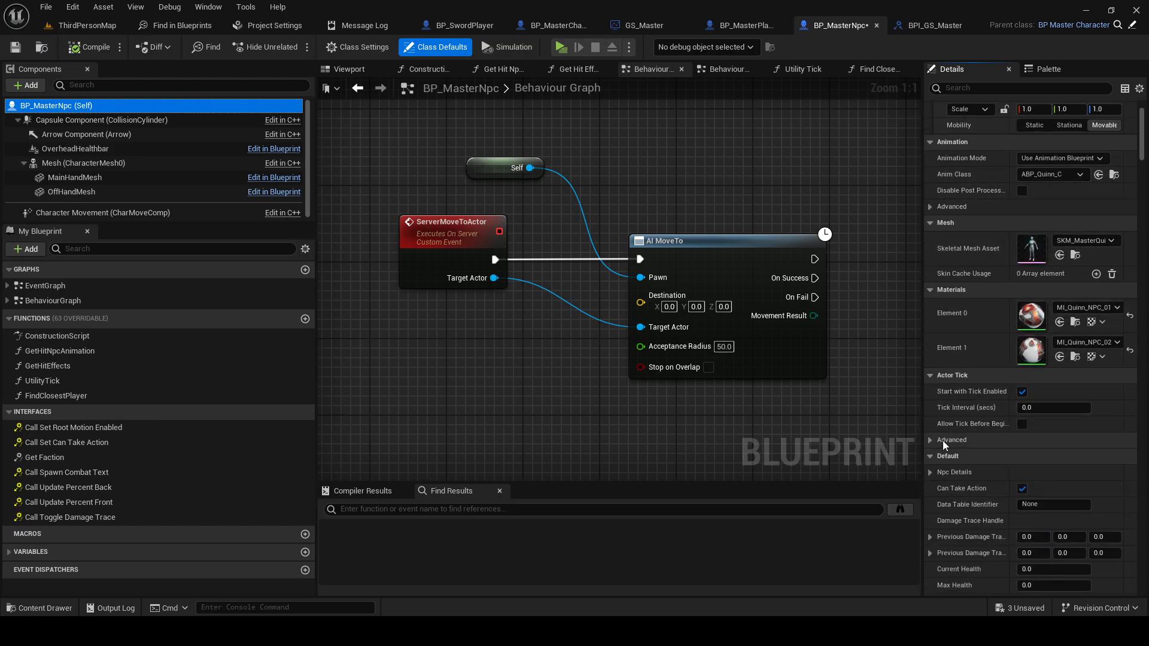
pyautogui.scroll(-3)
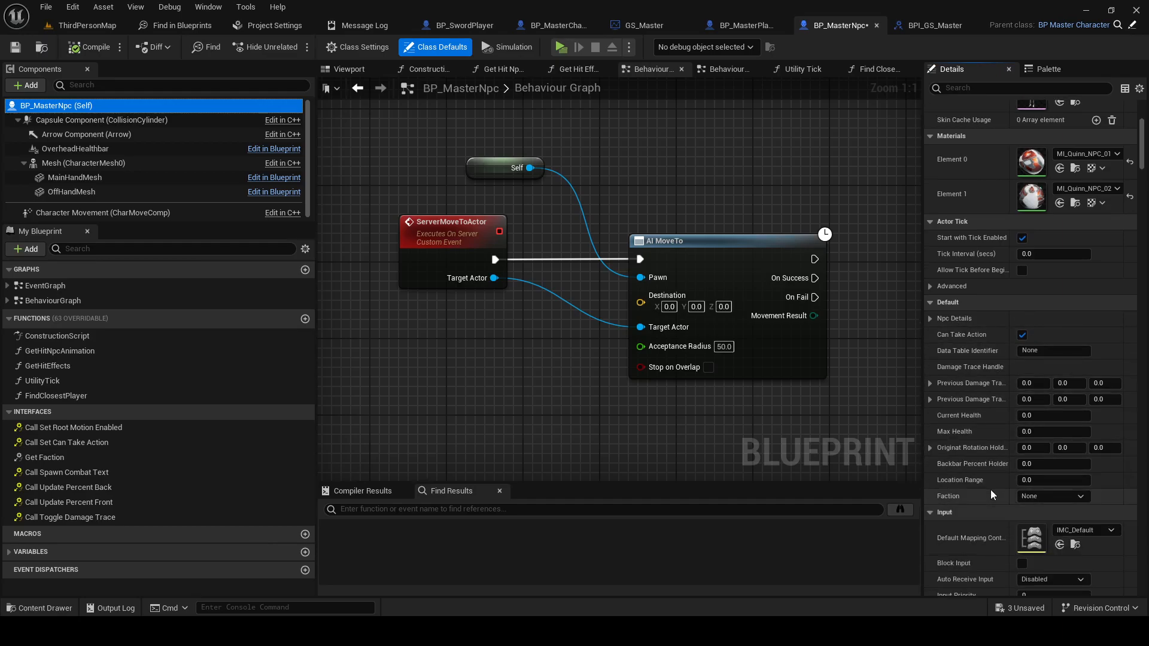
pyautogui.scroll(-3)
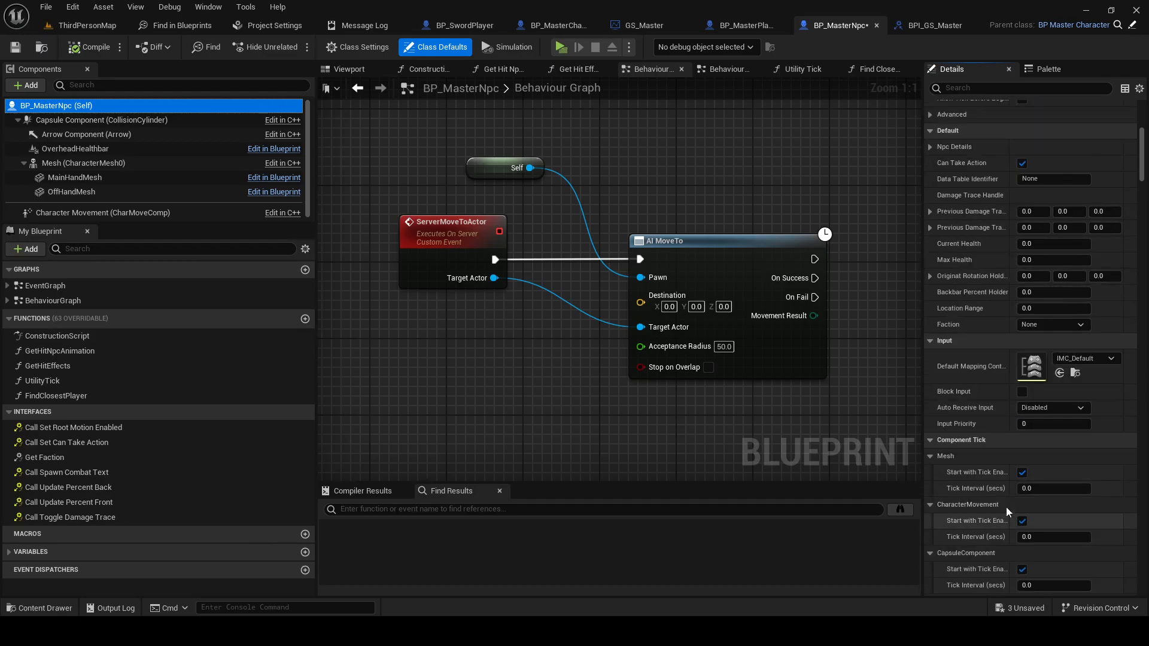
pyautogui.scroll(-3)
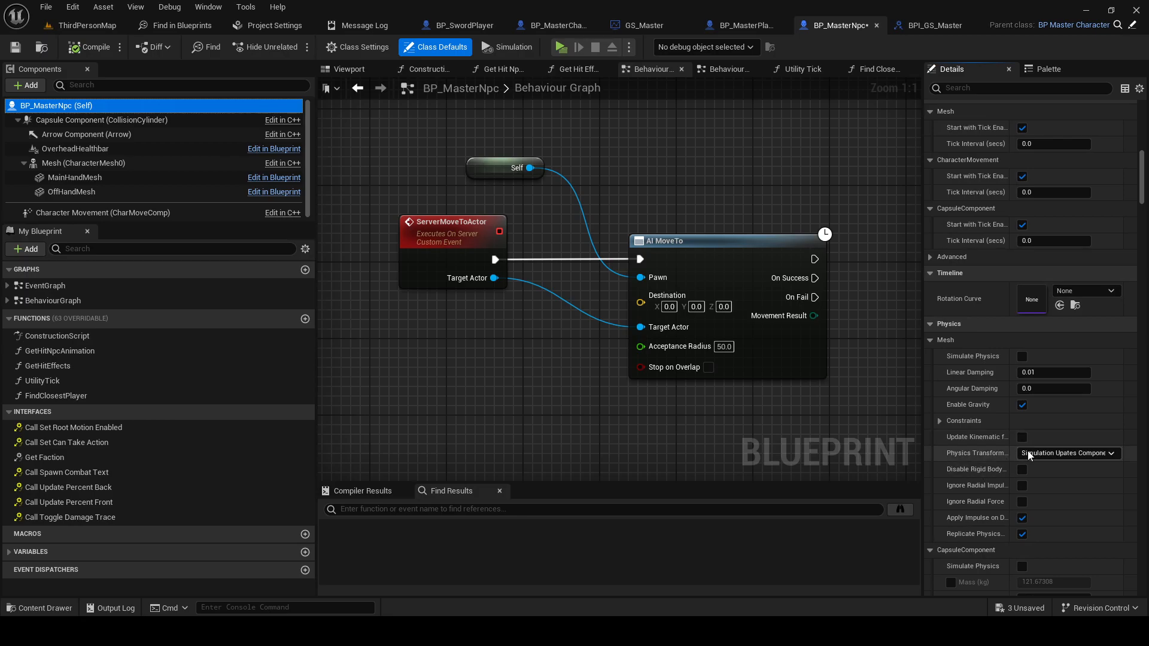
pyautogui.scroll(-3)
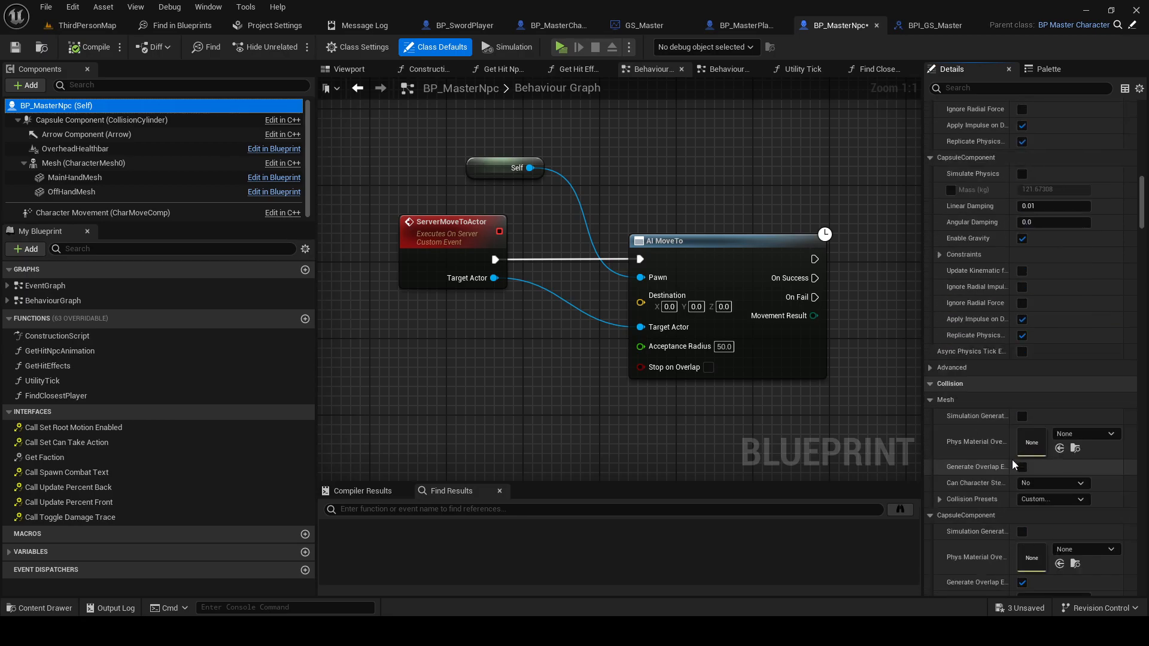
pyautogui.scroll(-3)
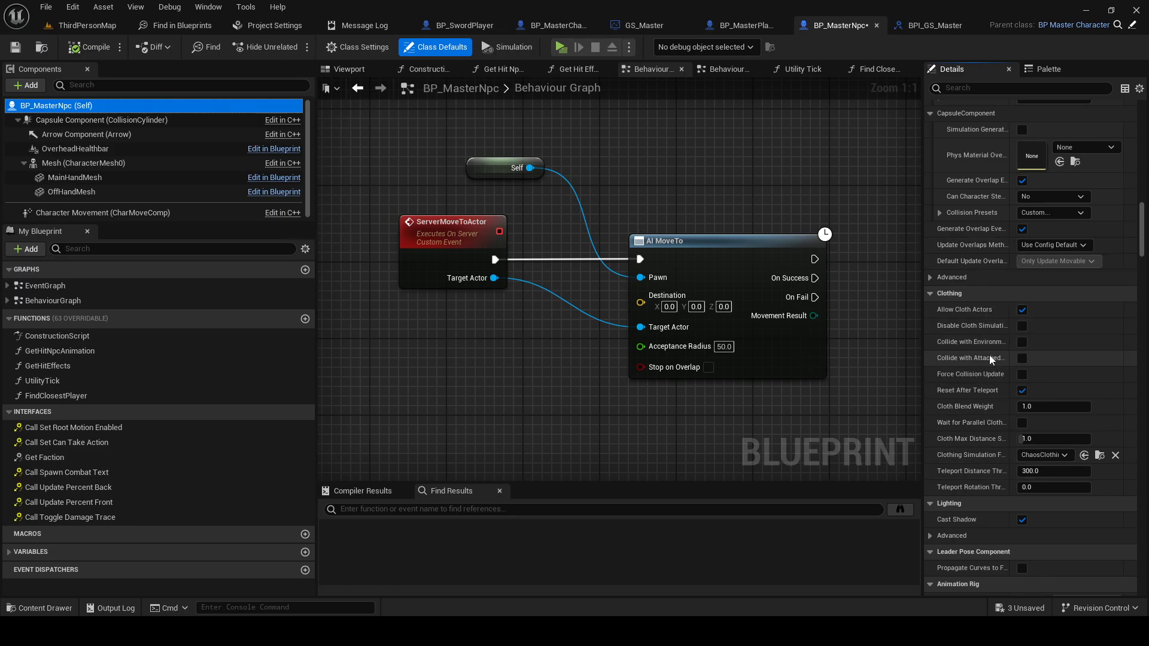
pyautogui.moveTo(976, 272)
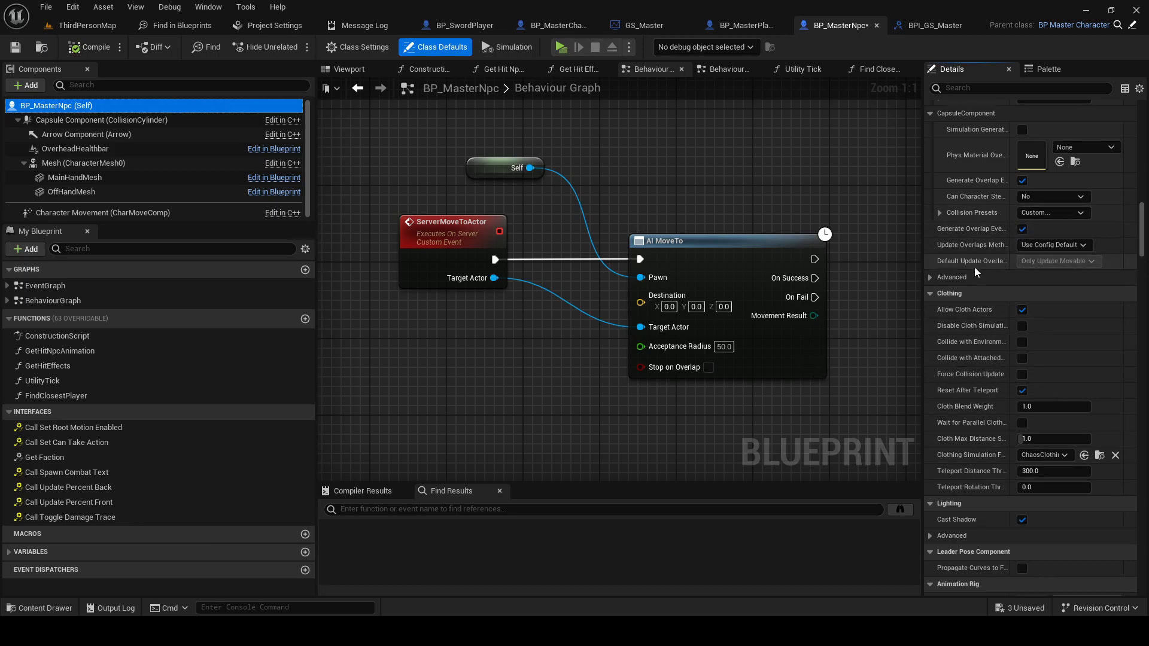
pyautogui.scroll(-3)
pyautogui.write('co')
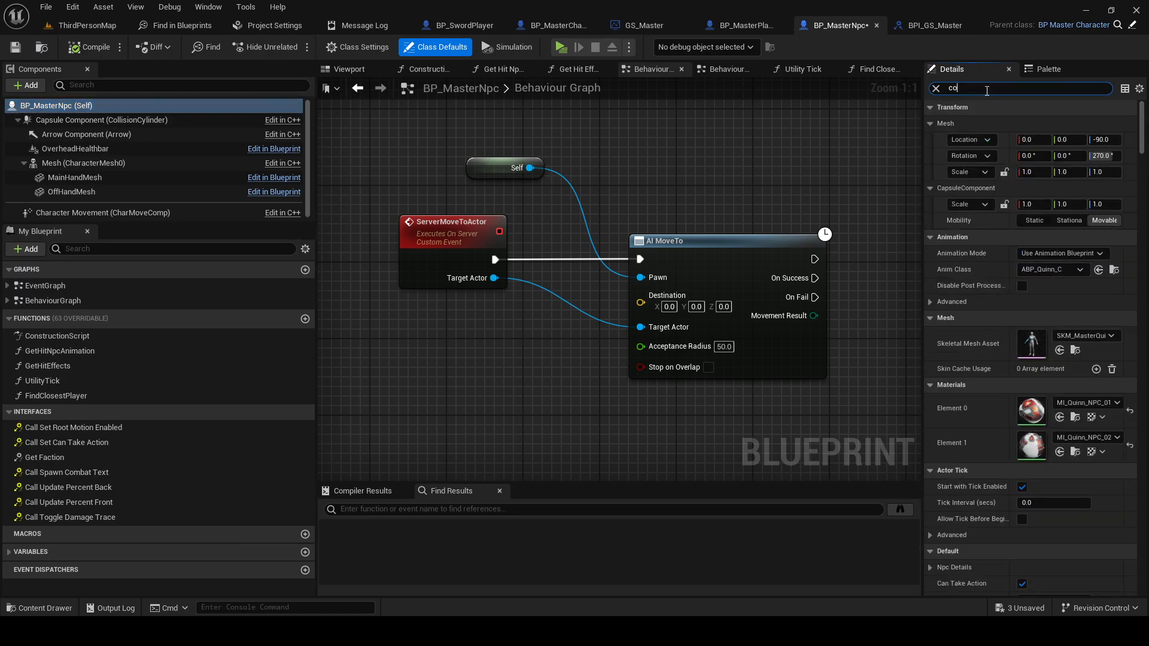
# Filter the class defaults for 'contro' to confirm AI Controller Class is AIController
pyautogui.write('ntro')
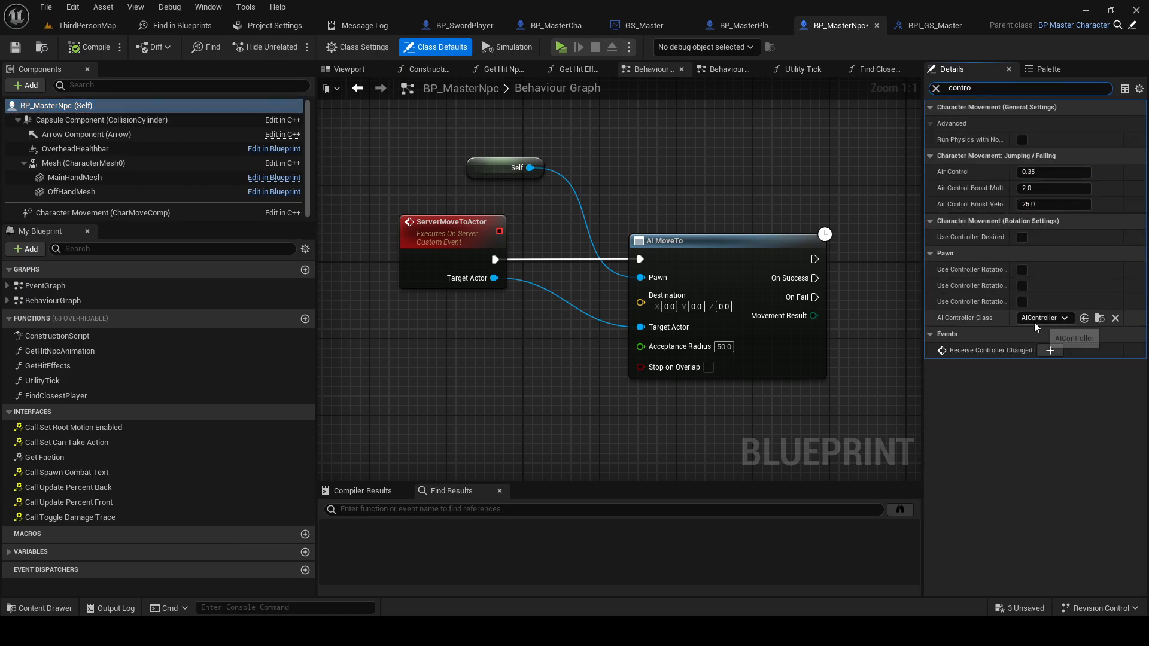
pyautogui.moveTo(973, 236)
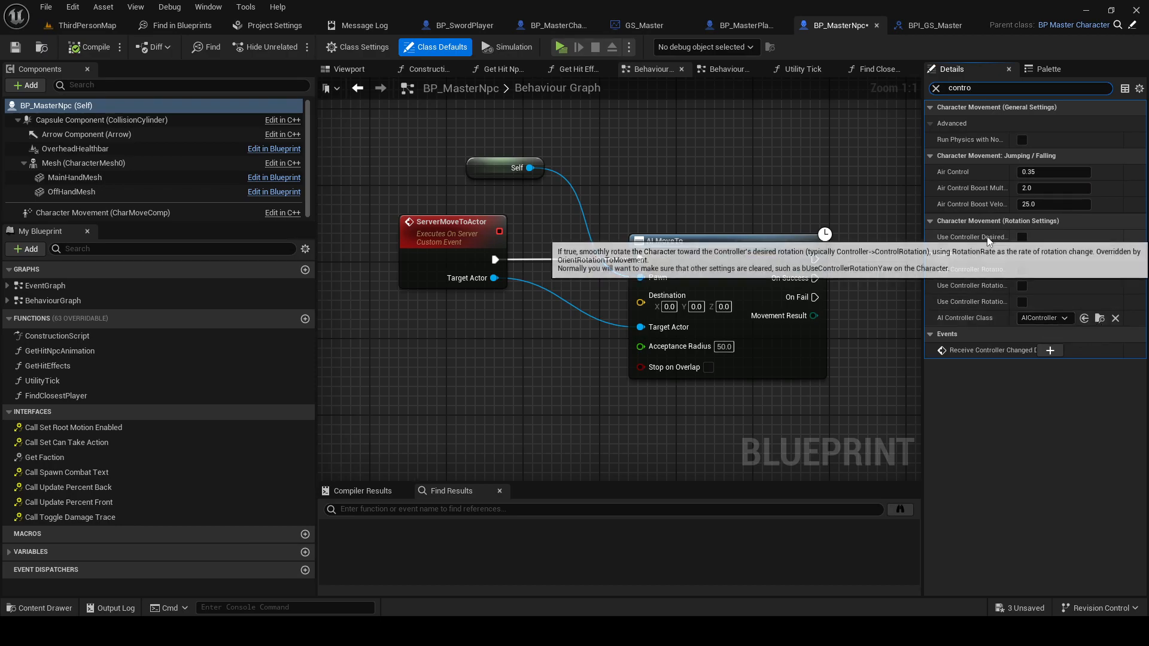
pyautogui.moveTo(1010, 301)
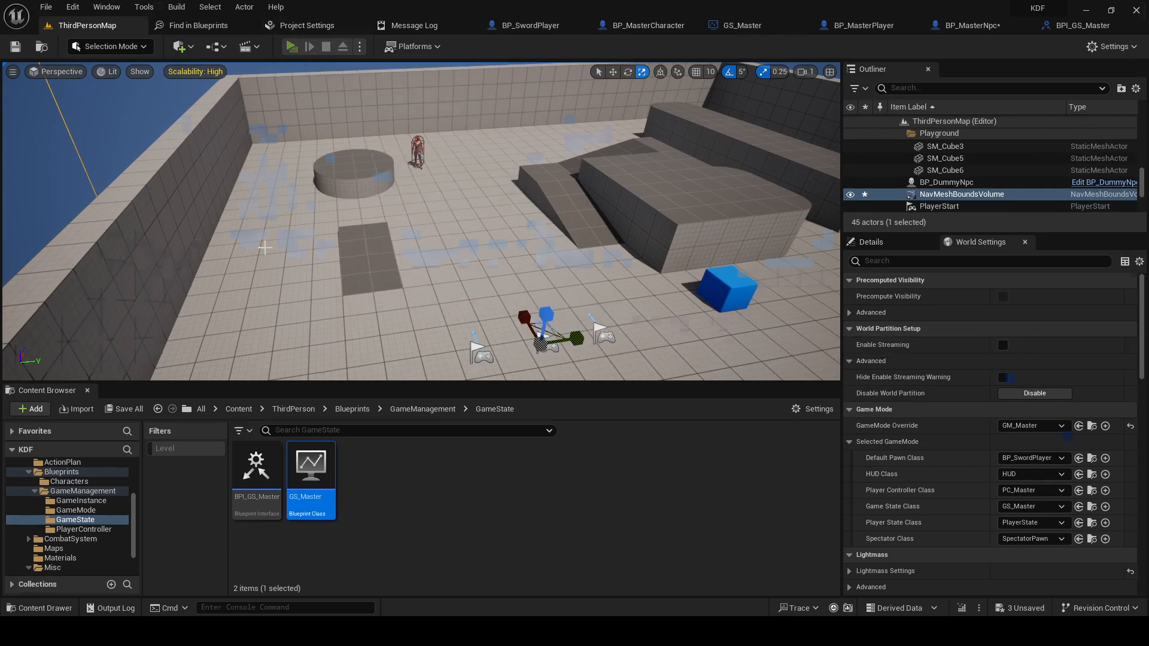
# Display the level's nav mesh, check character nav settings, and compile BP_MasterNpc
pyautogui.click(293, 46)
pyautogui.write('nav')
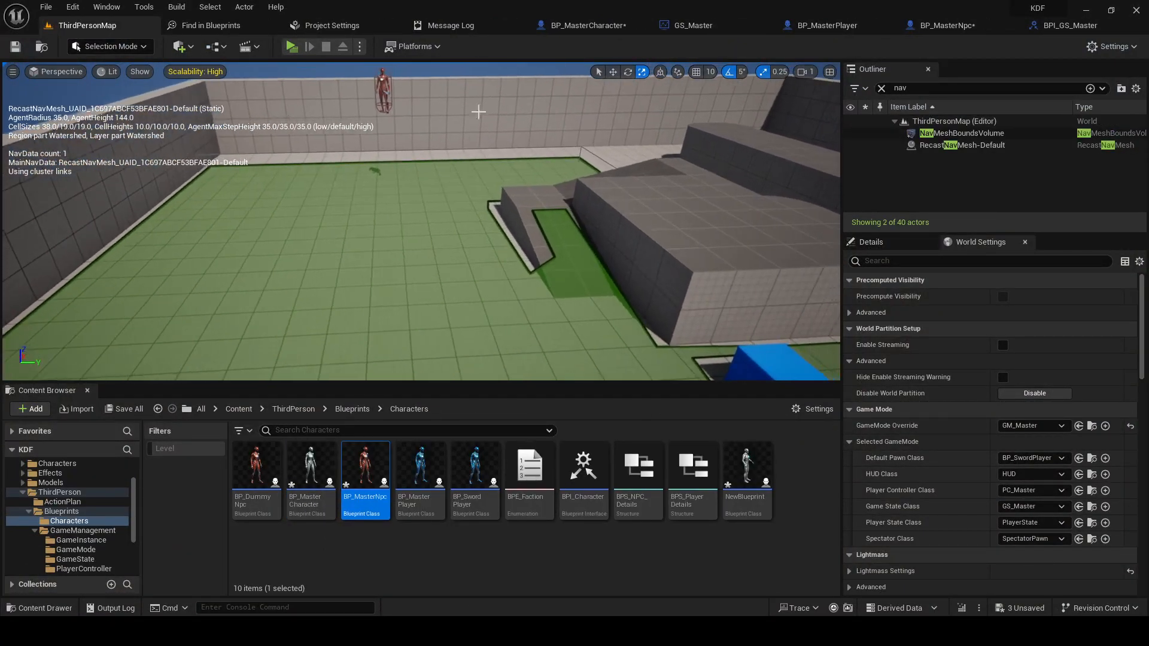
pyautogui.click(380, 88)
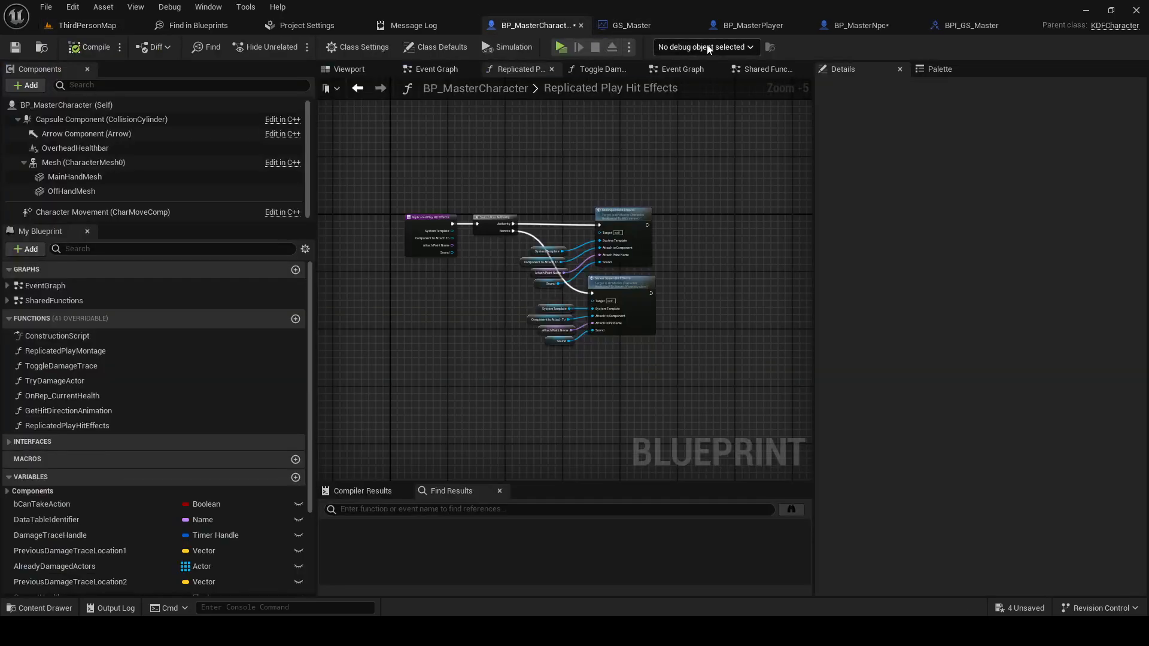
pyautogui.click(714, 25)
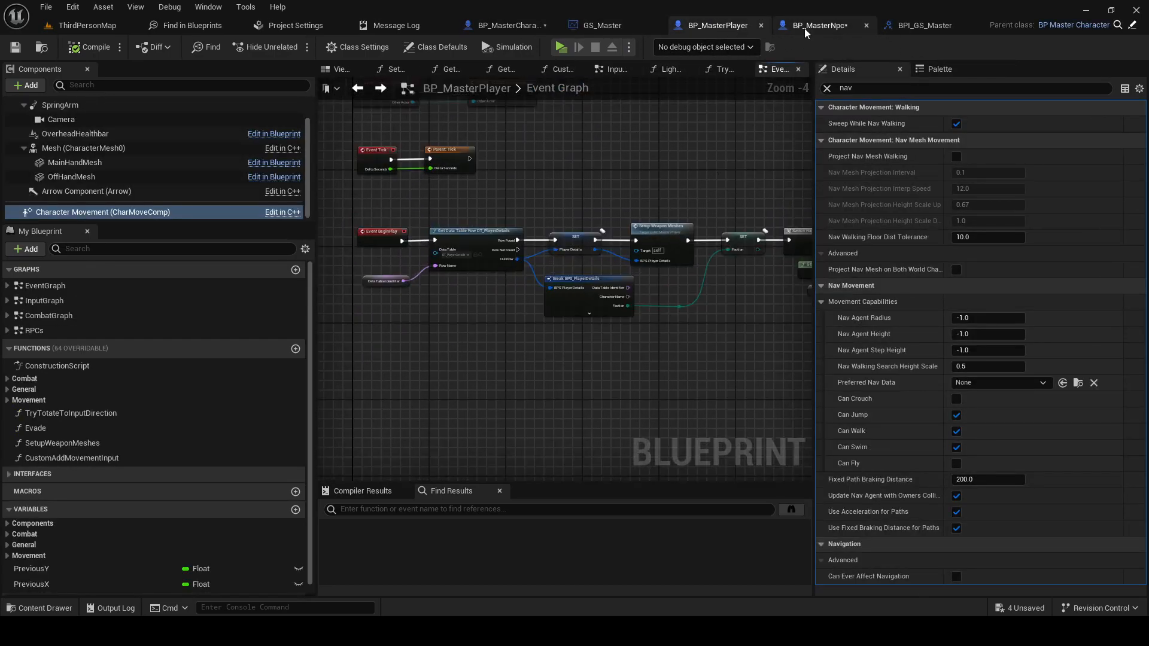
pyautogui.click(818, 25)
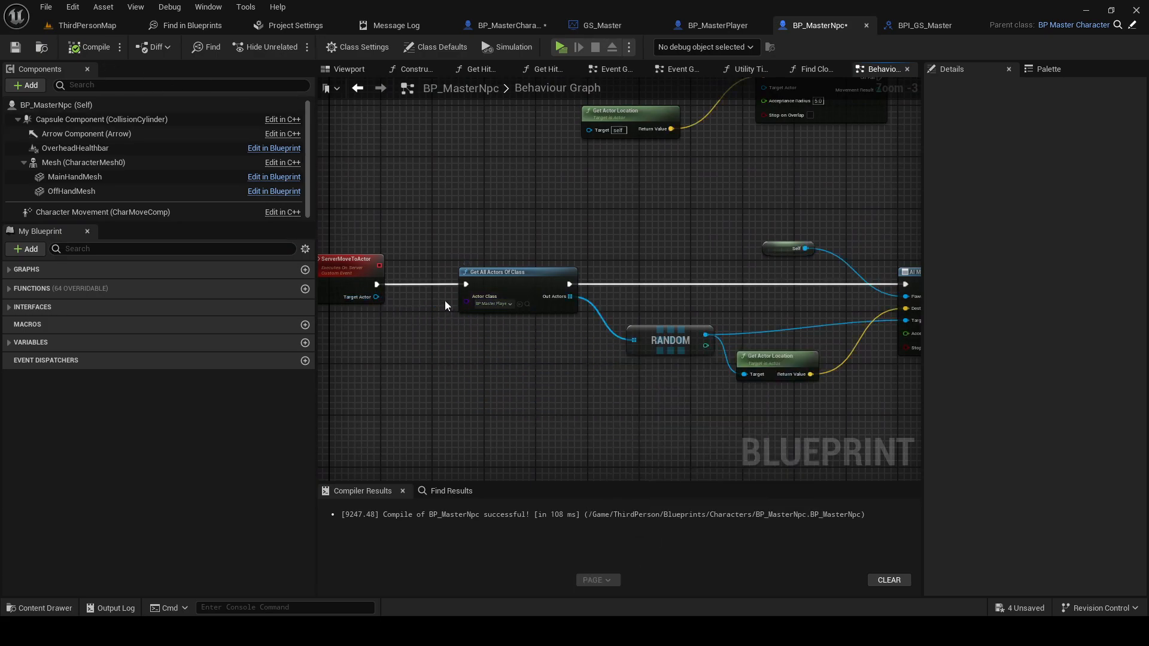
pyautogui.click(85, 25)
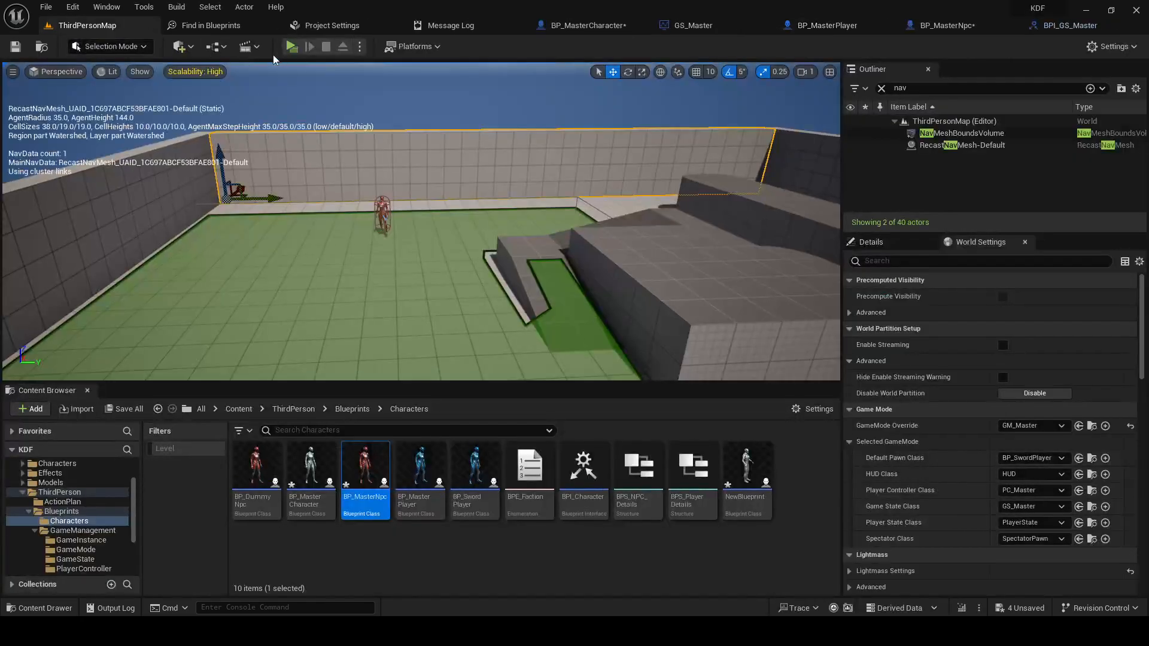
pyautogui.click(291, 46)
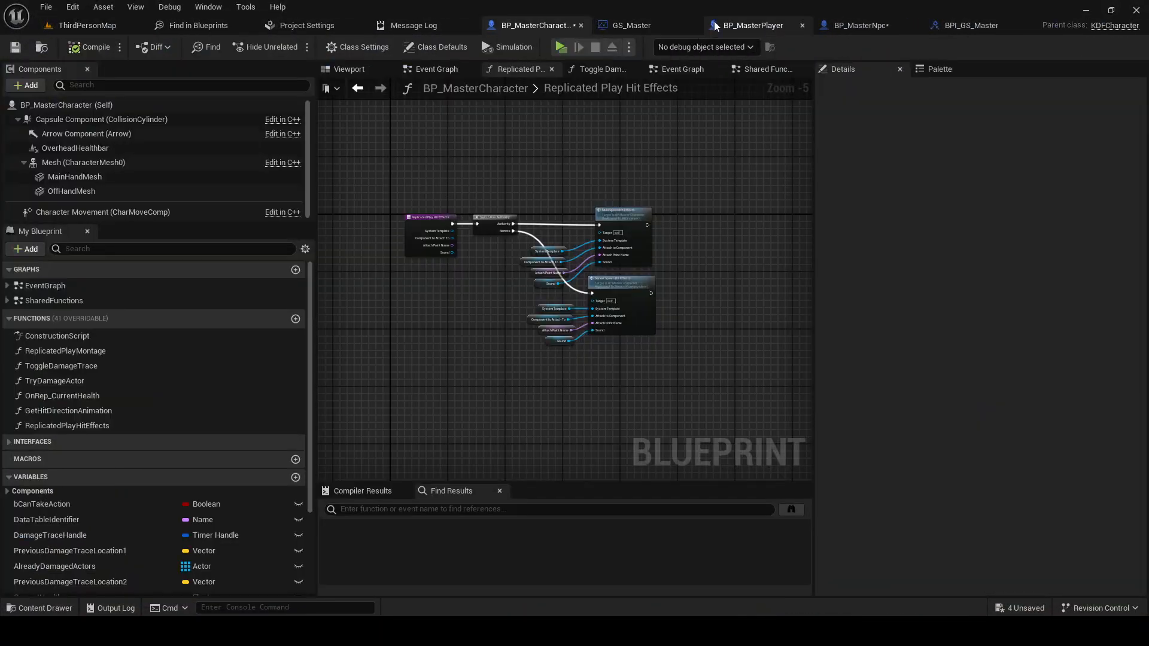
pyautogui.click(822, 25)
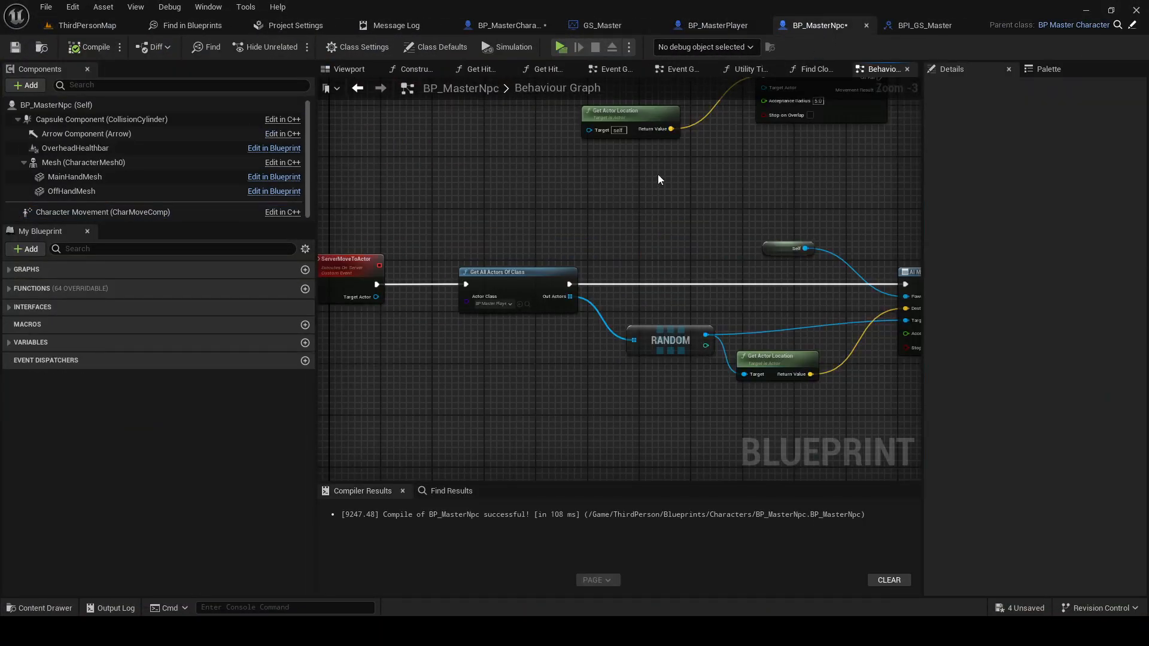
# Open Find Closest Player and search 'Get All' from Get Game State's Return Value
pyautogui.scroll(-3)
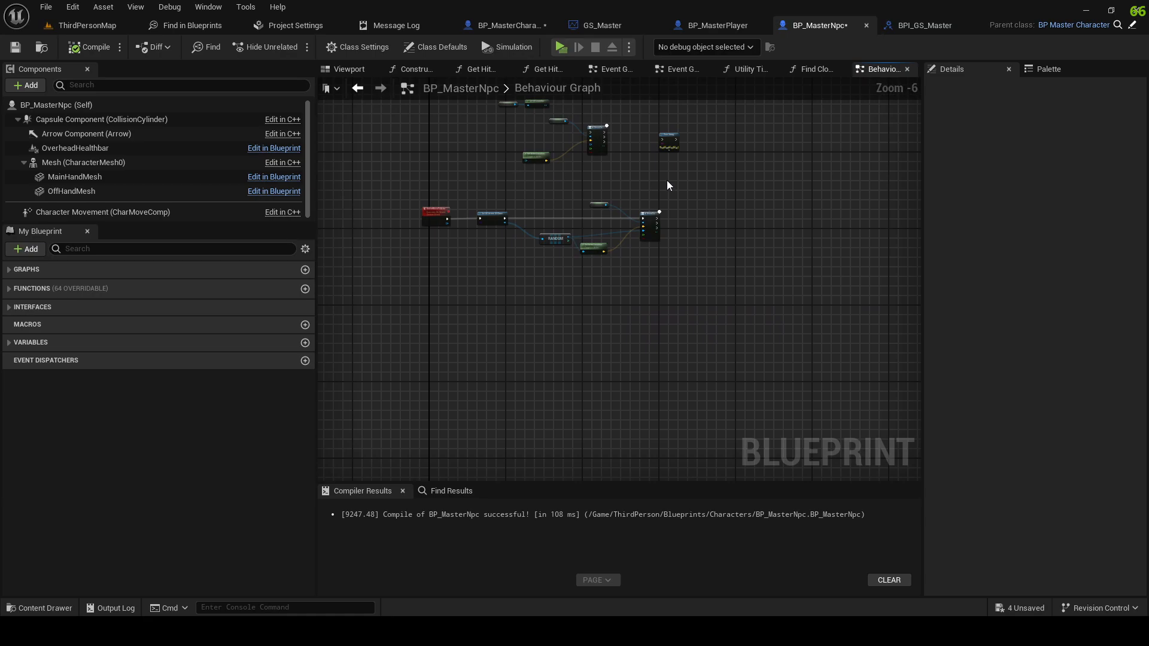
pyautogui.moveTo(639, 151)
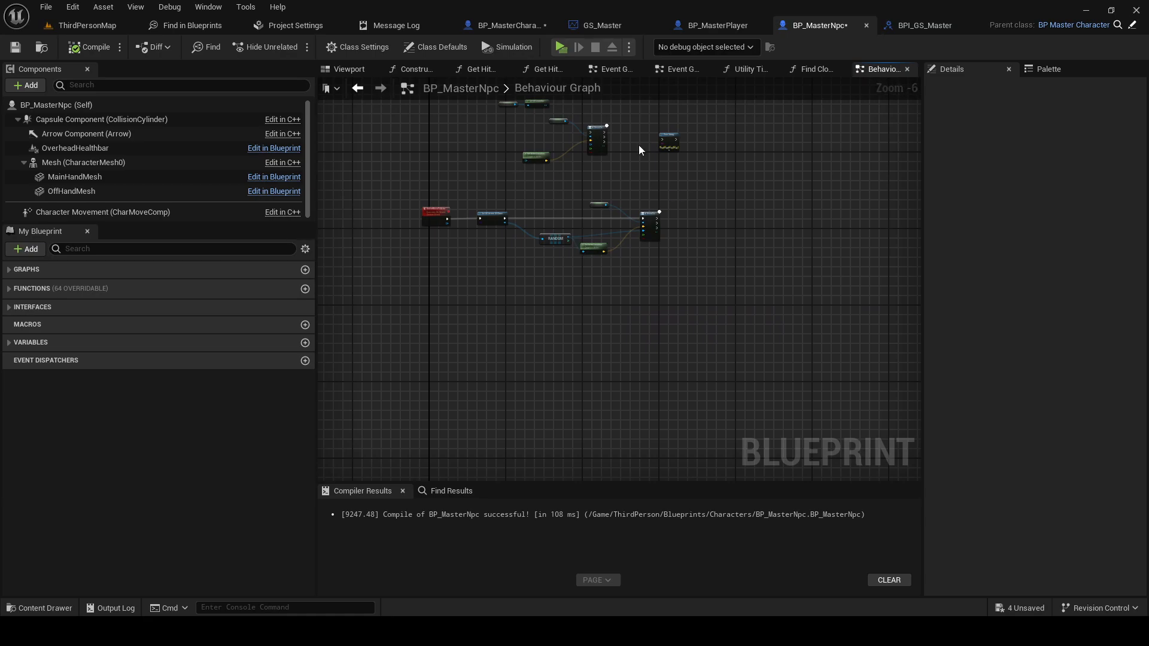
pyautogui.click(812, 68)
pyautogui.write('Get All')
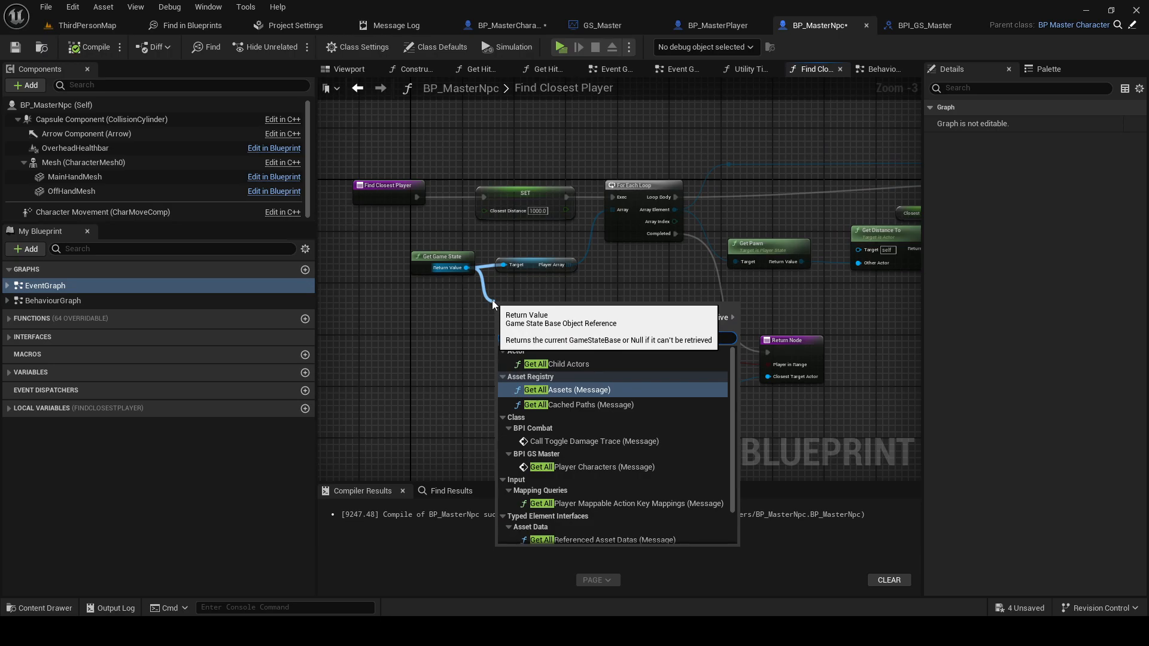
# Add the Get All Player Characters message call and open its BPI_GS_Master function
pyautogui.click(594, 466)
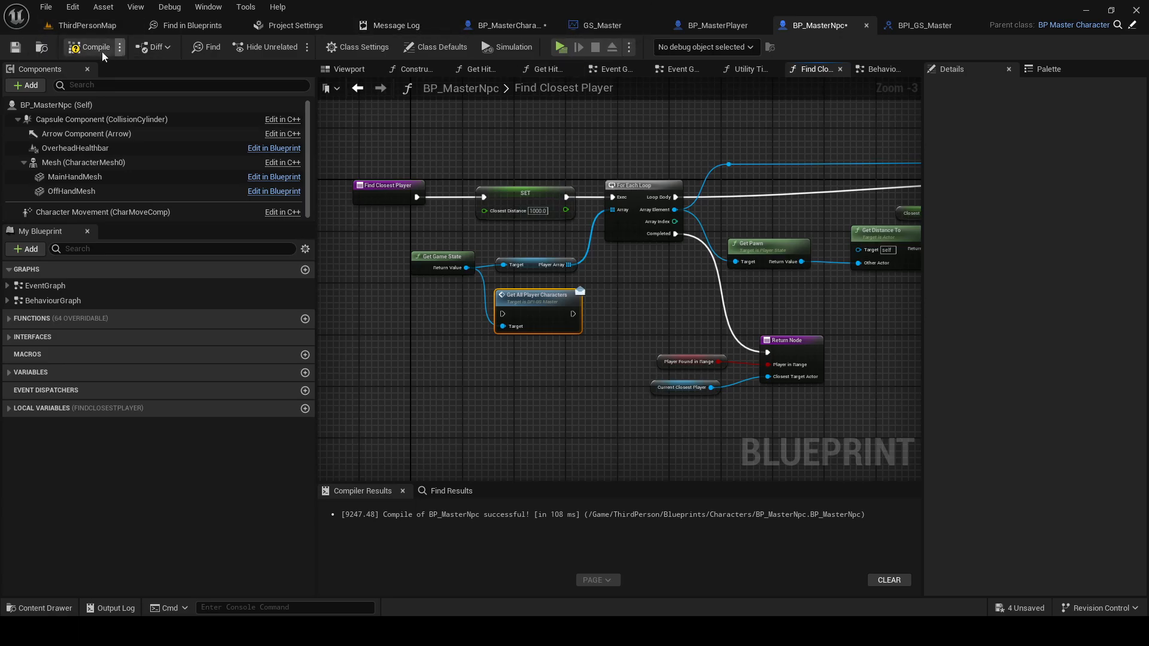
pyautogui.click(920, 25)
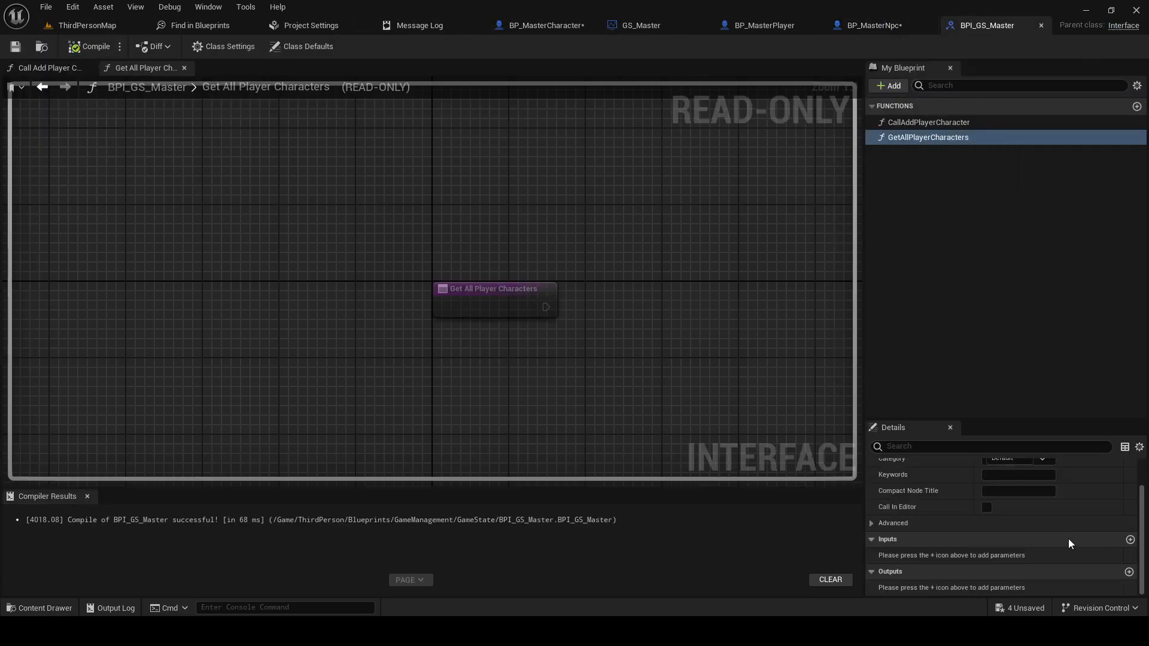
# Add an AllPlayerCharacters output typed as an Actor array and compile the interface
pyautogui.click(1129, 571)
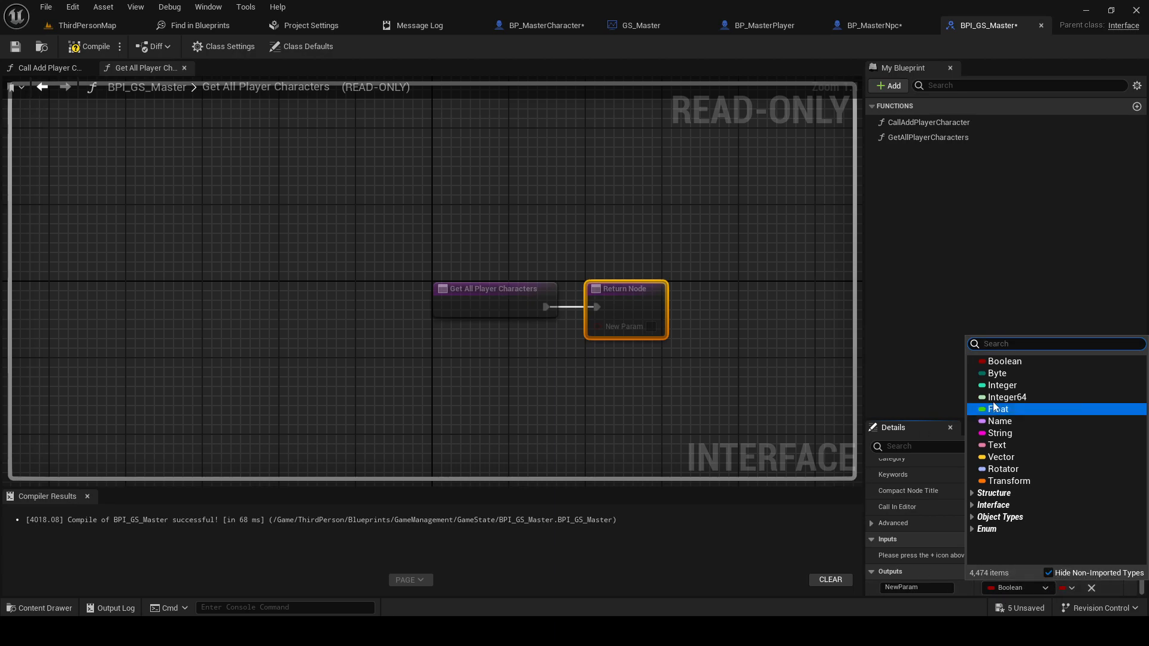
pyautogui.write('Actor')
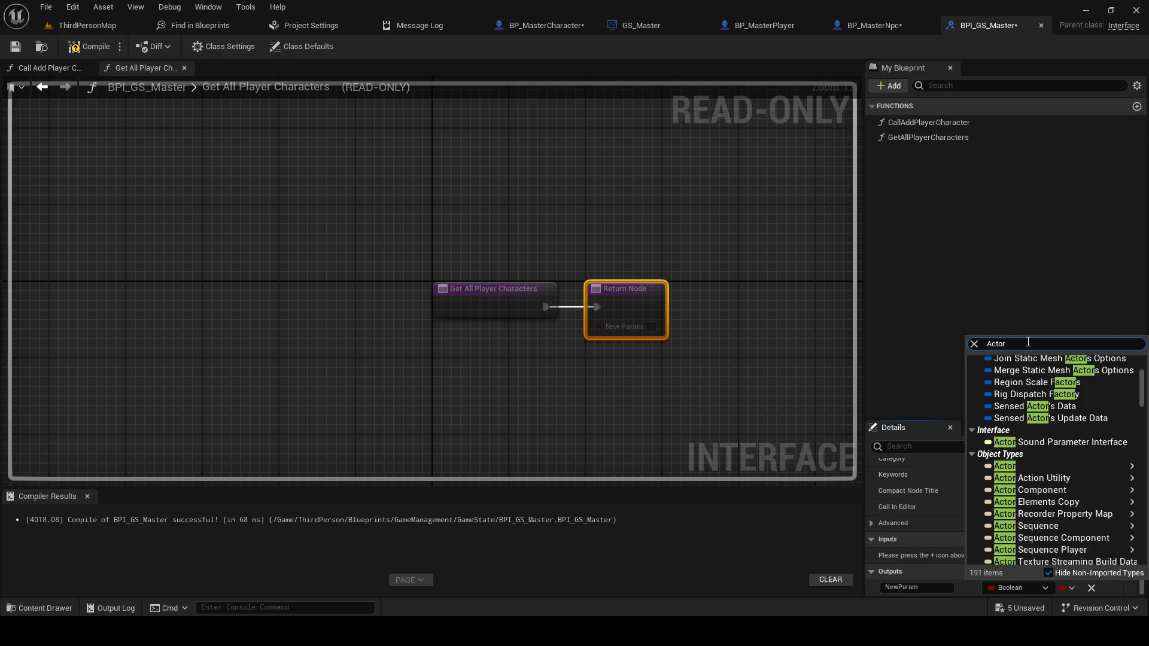
pyautogui.click(1003, 465)
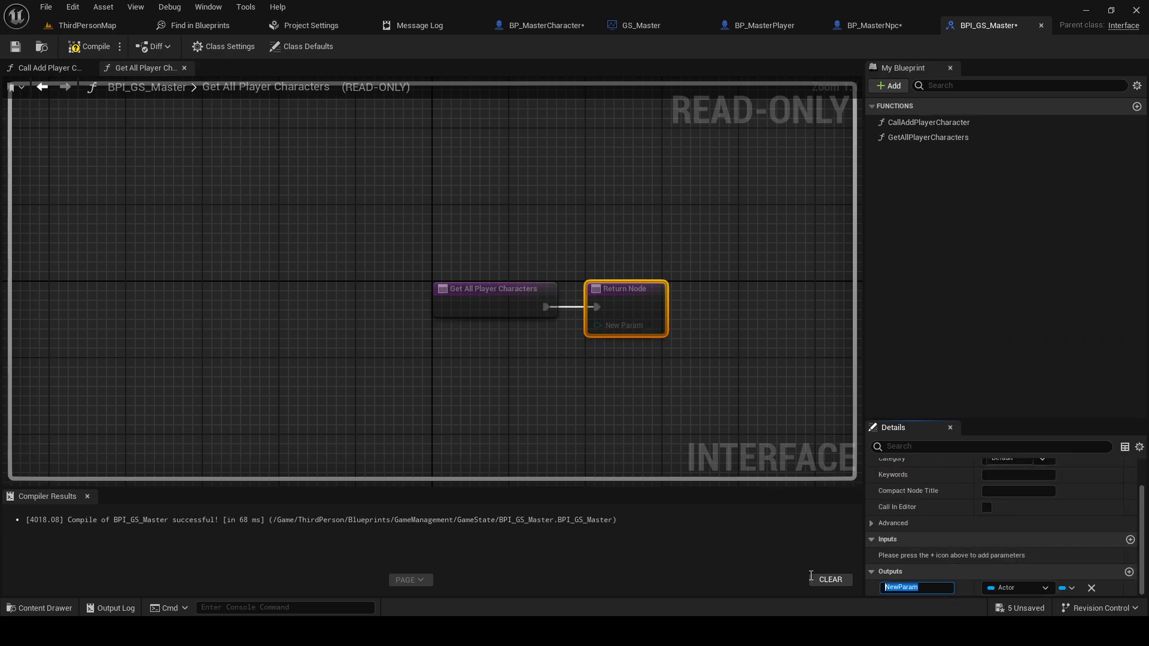
pyautogui.write('AllPlayerCh')
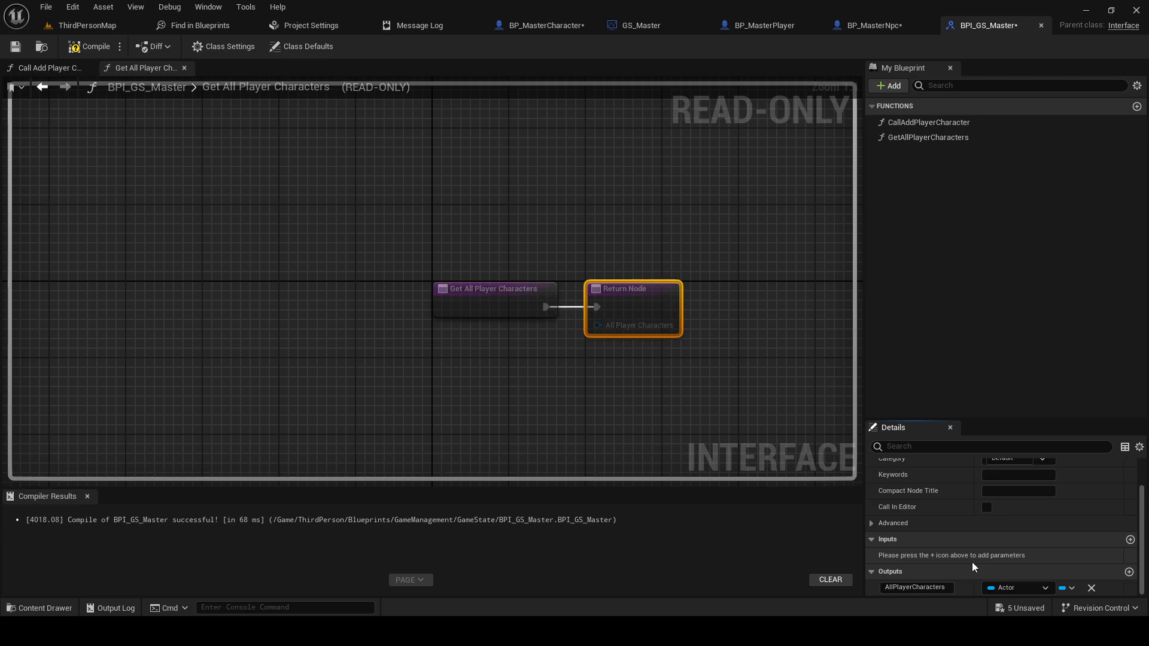
pyautogui.moveTo(598, 325)
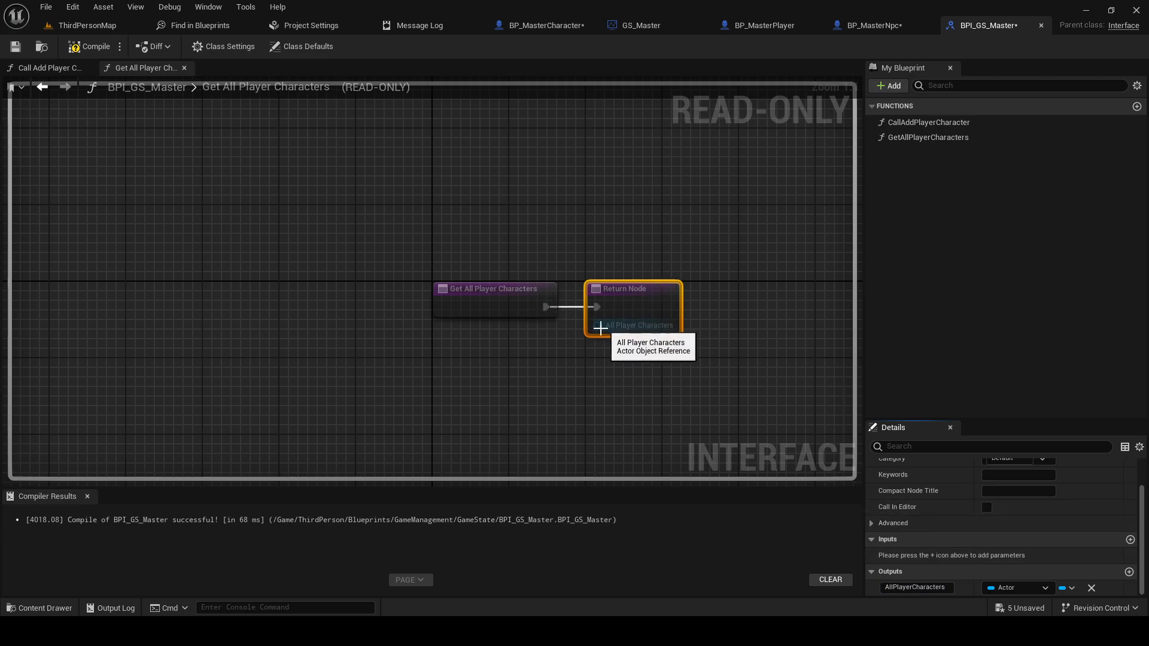
pyautogui.moveTo(598, 326)
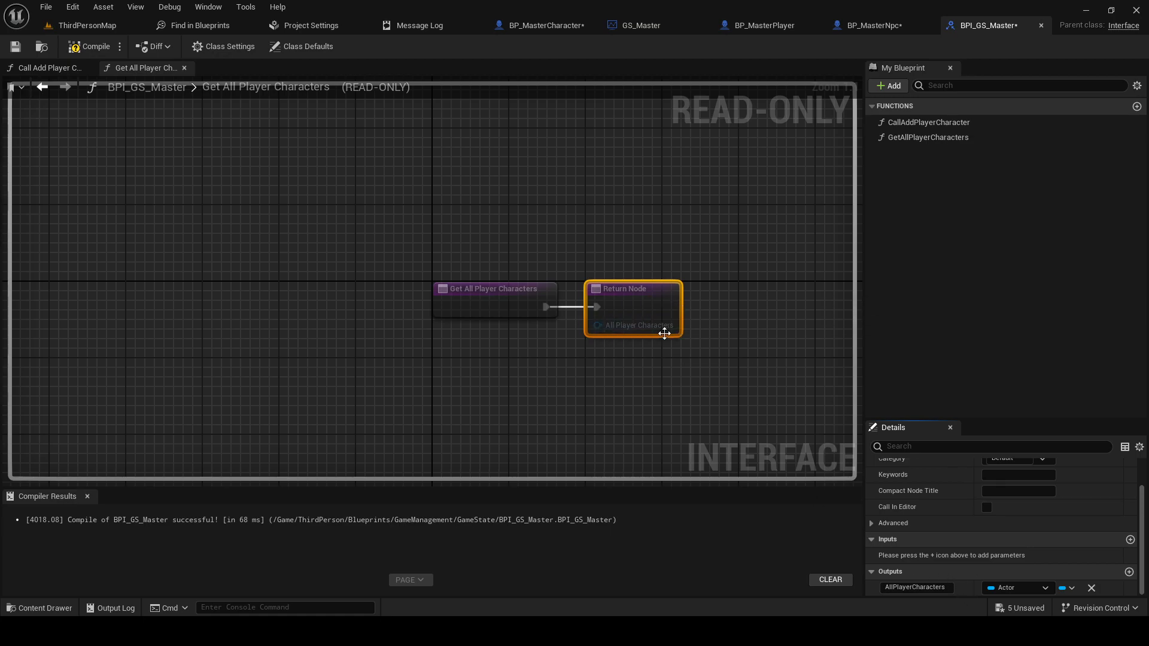
pyautogui.moveTo(667, 356)
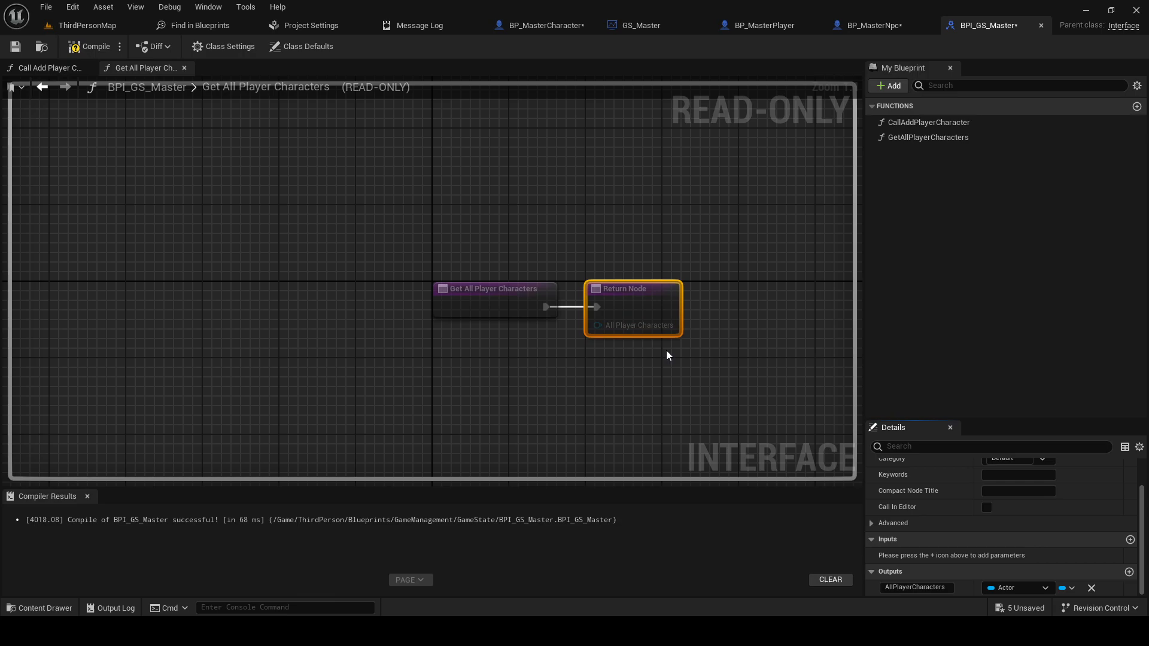
pyautogui.moveTo(958, 582)
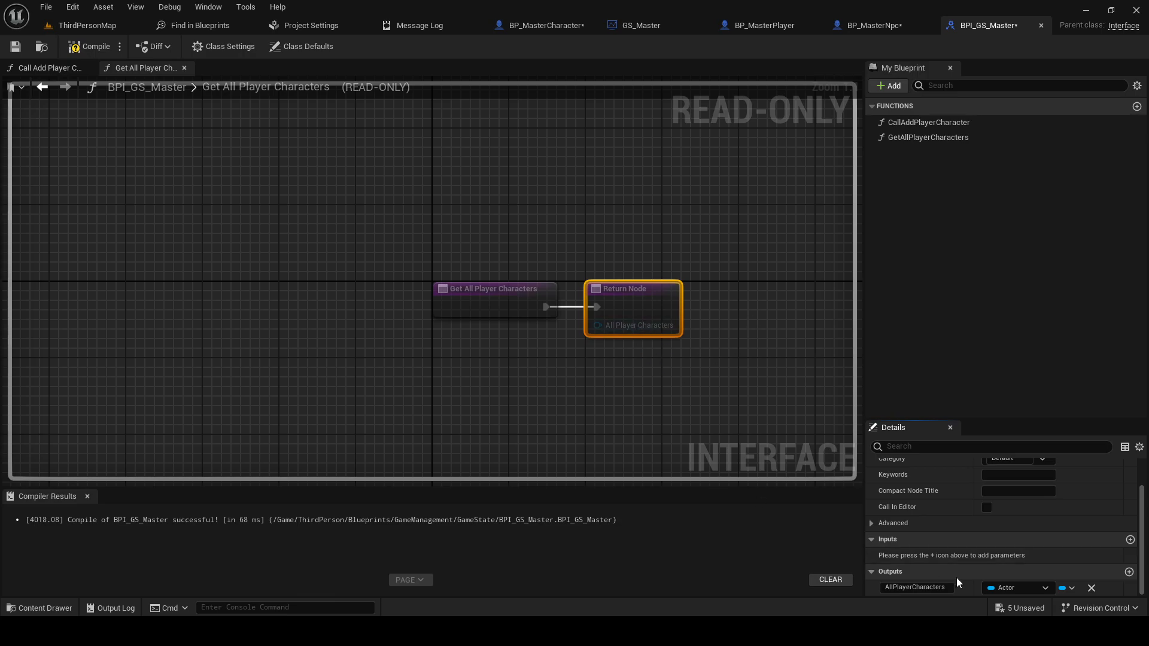
pyautogui.moveTo(604, 354)
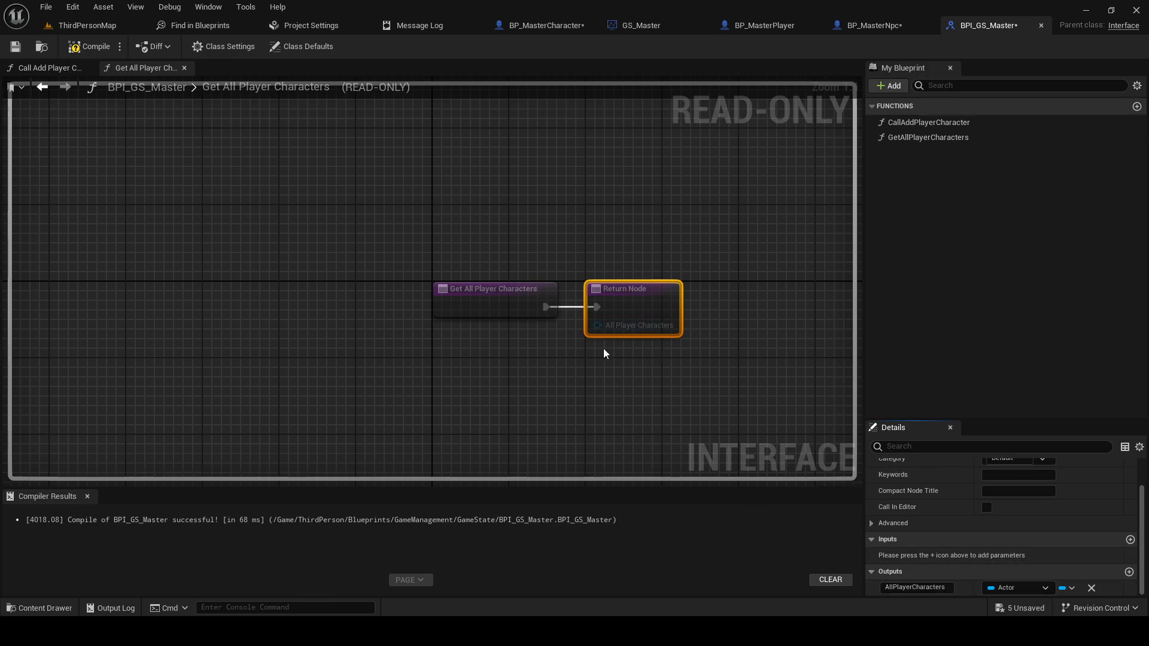
pyautogui.click(1061, 587)
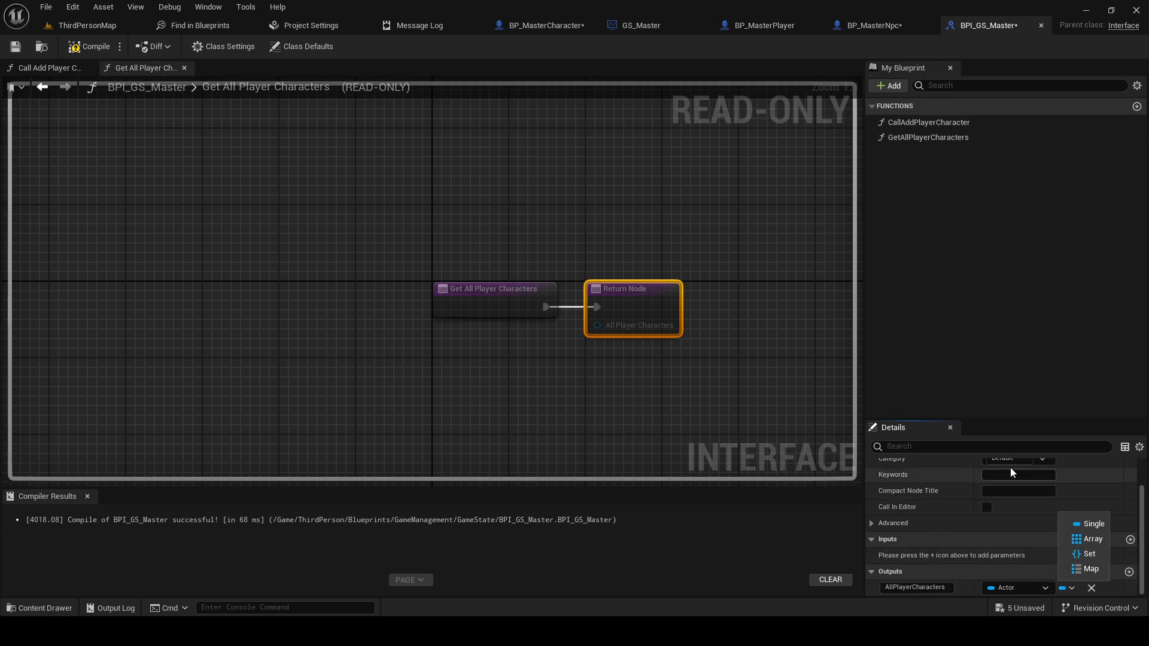
pyautogui.click(1091, 538)
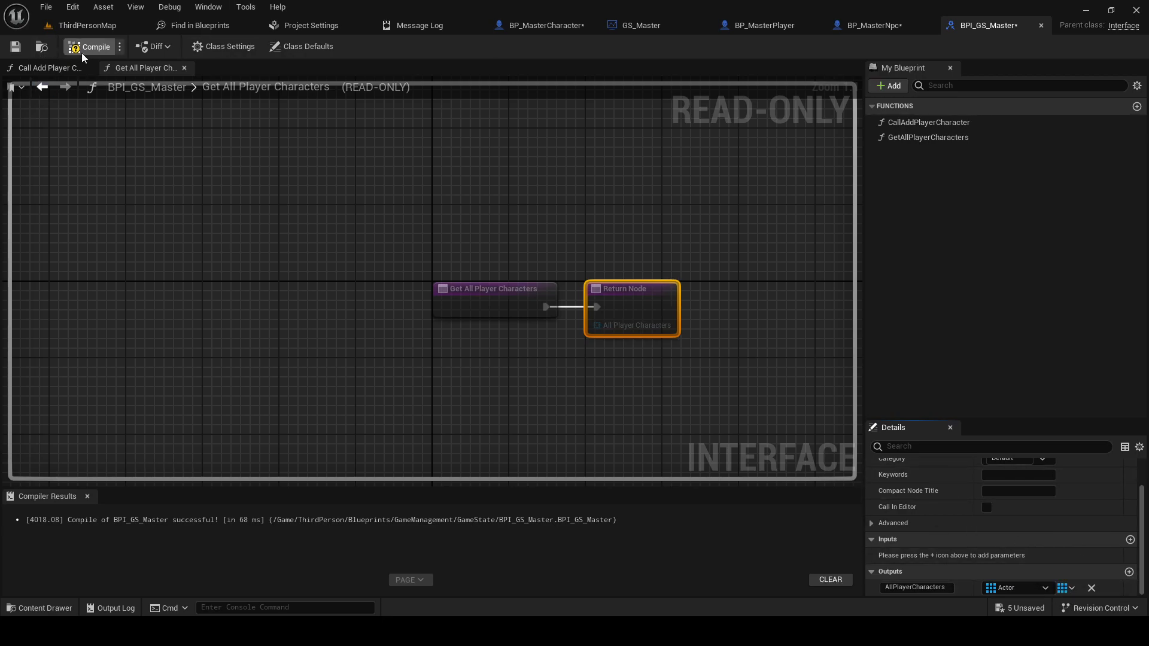
pyautogui.click(89, 46)
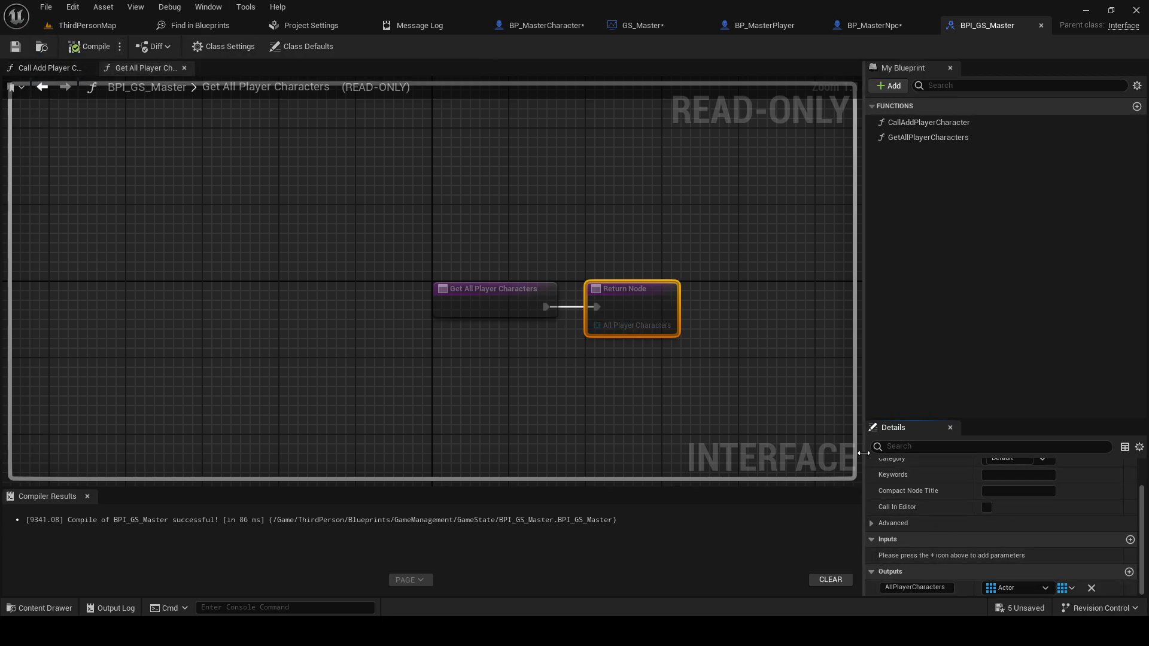
# Select CallAddPlayerCharacter to inspect its single CharacterToAdd Character input
pyautogui.click(928, 121)
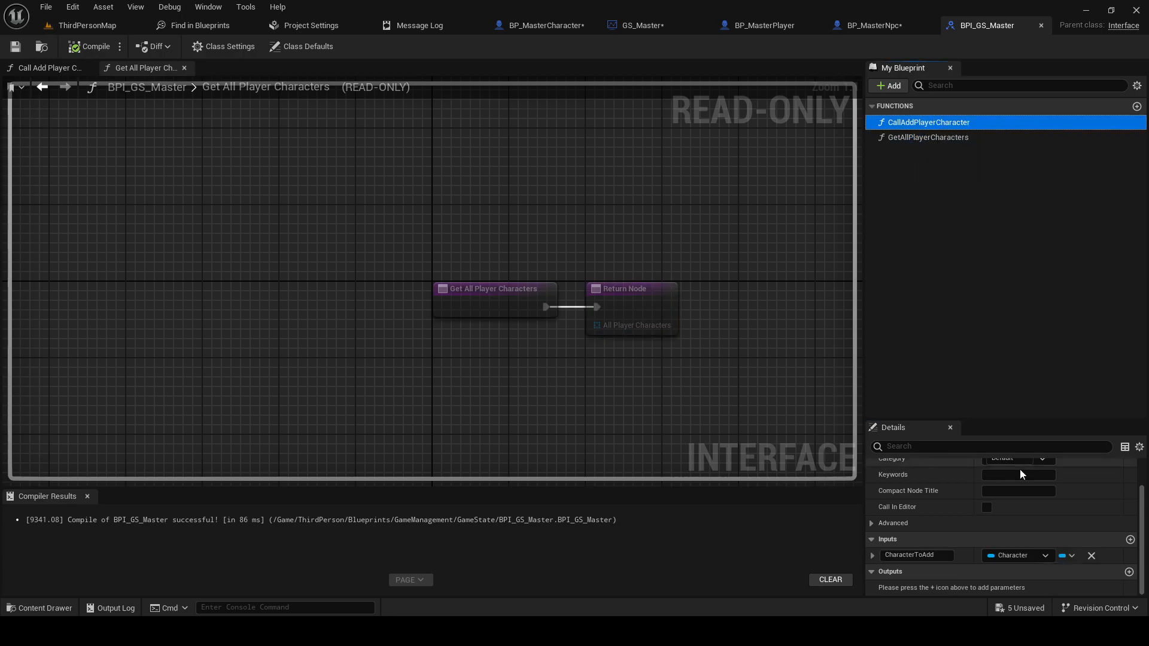
pyautogui.click(1018, 555)
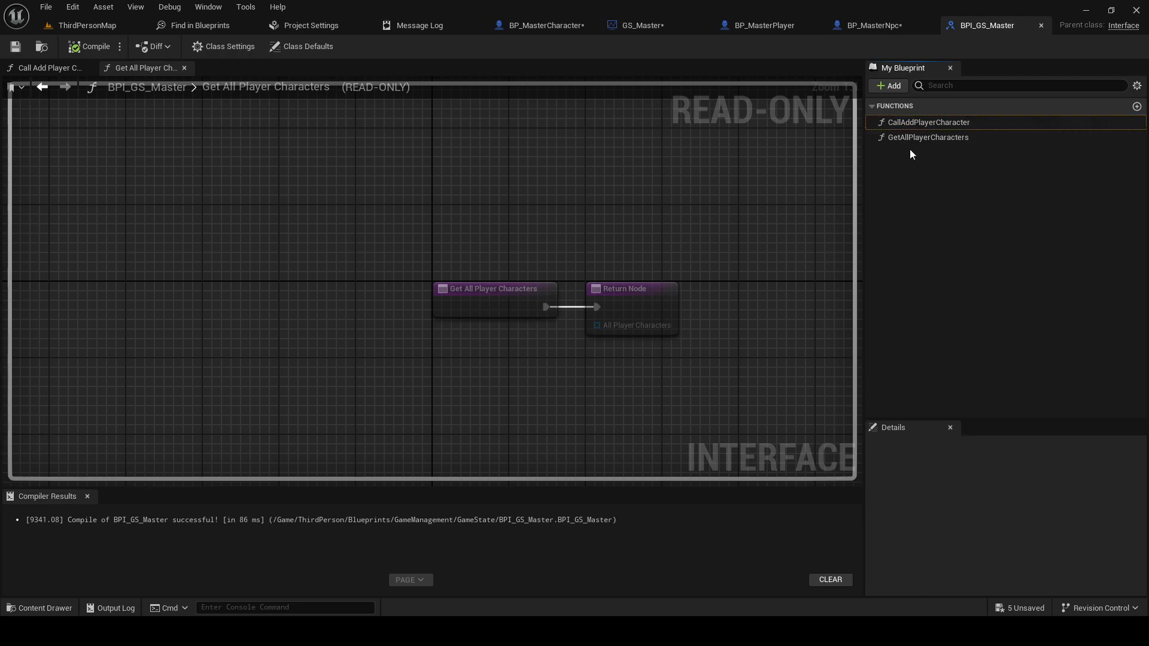
pyautogui.click(928, 122)
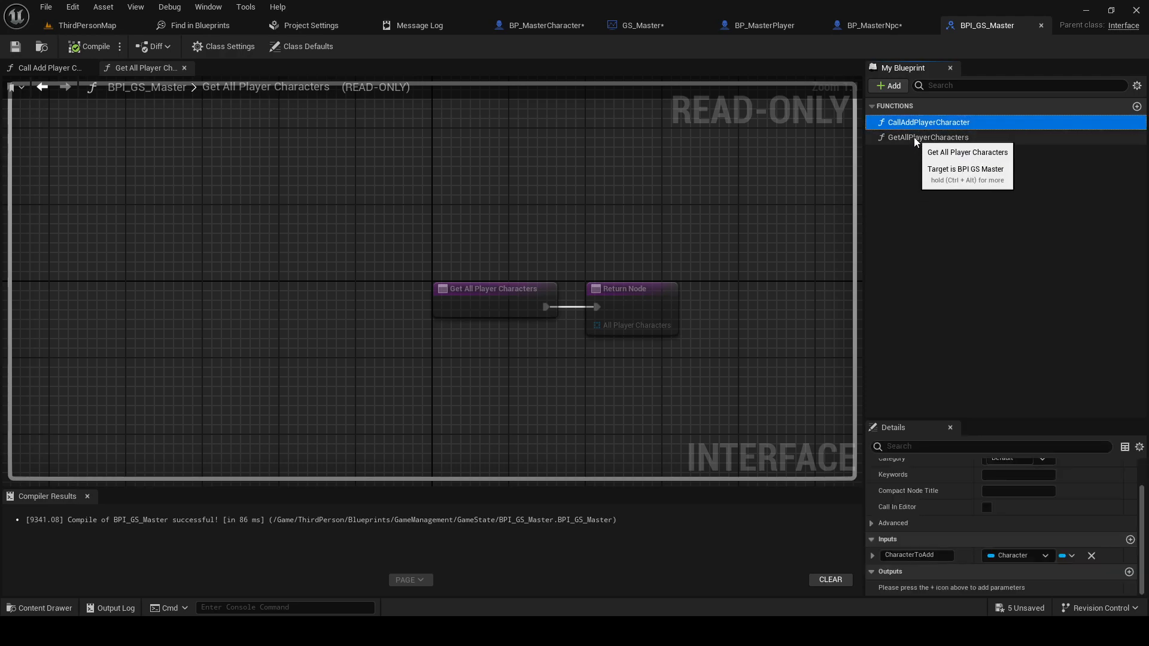
pyautogui.moveTo(919, 138)
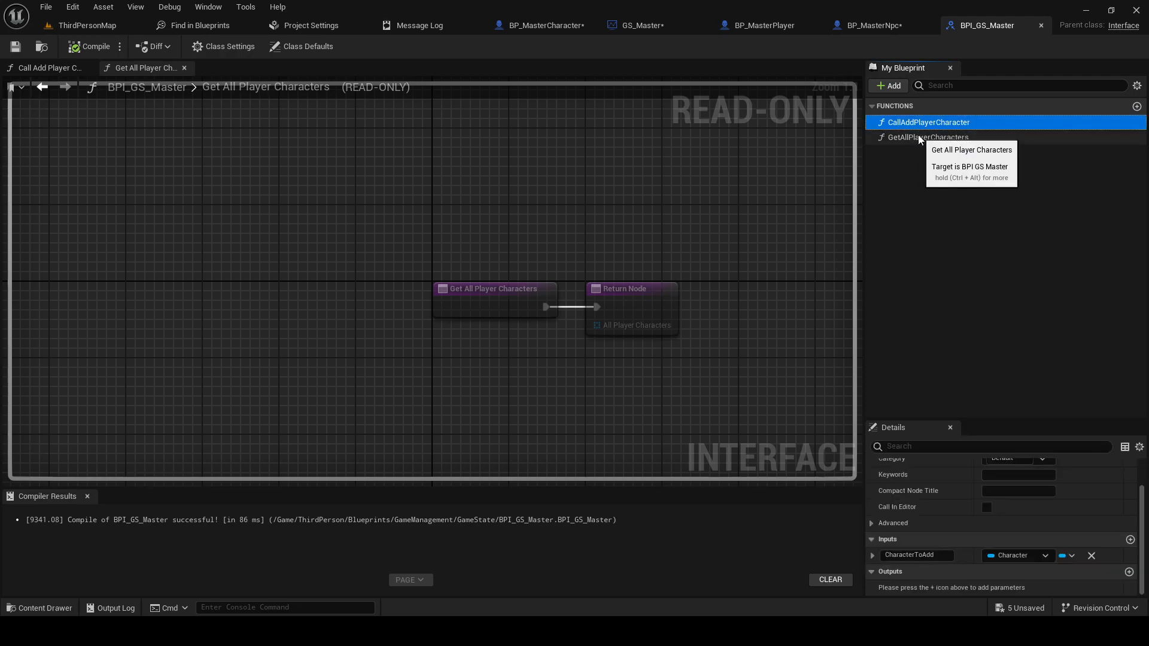
pyautogui.moveTo(914, 138)
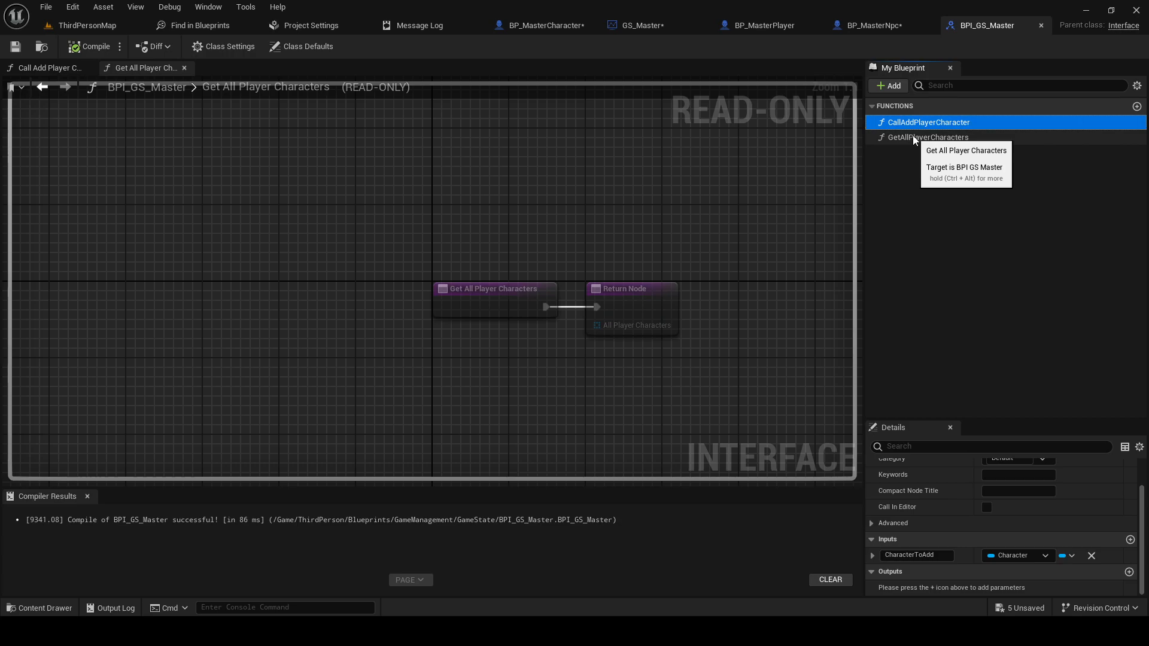
pyautogui.moveTo(924, 124)
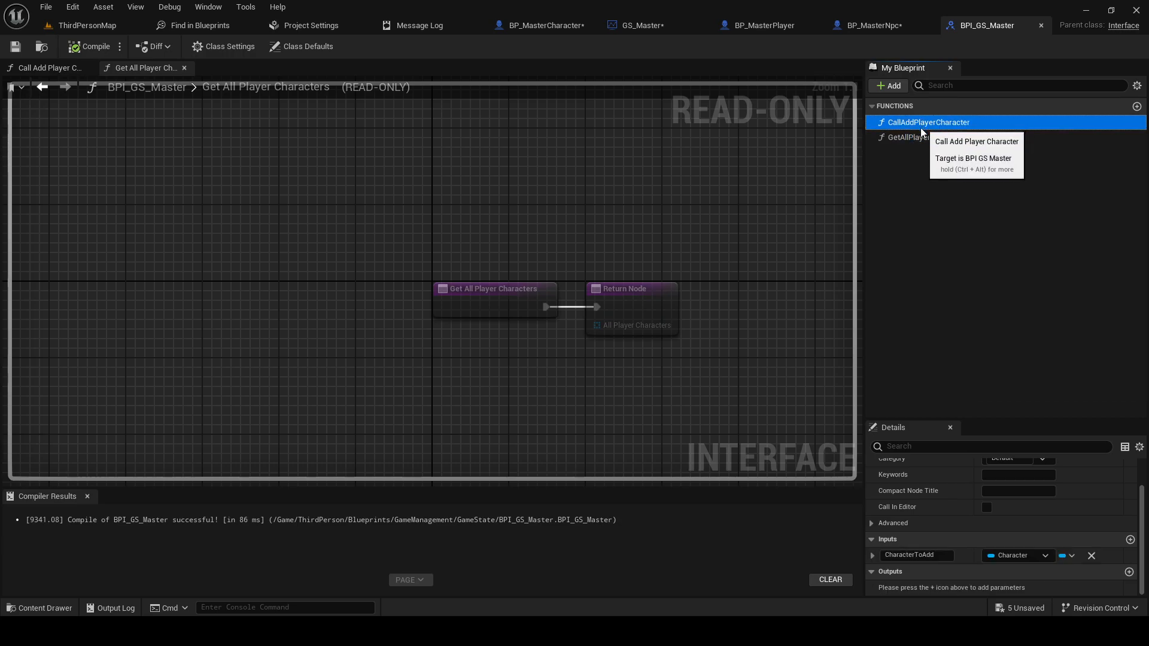
# Change the AllPlayerCharacters output type from Actor to Character and recompile
pyautogui.click(928, 137)
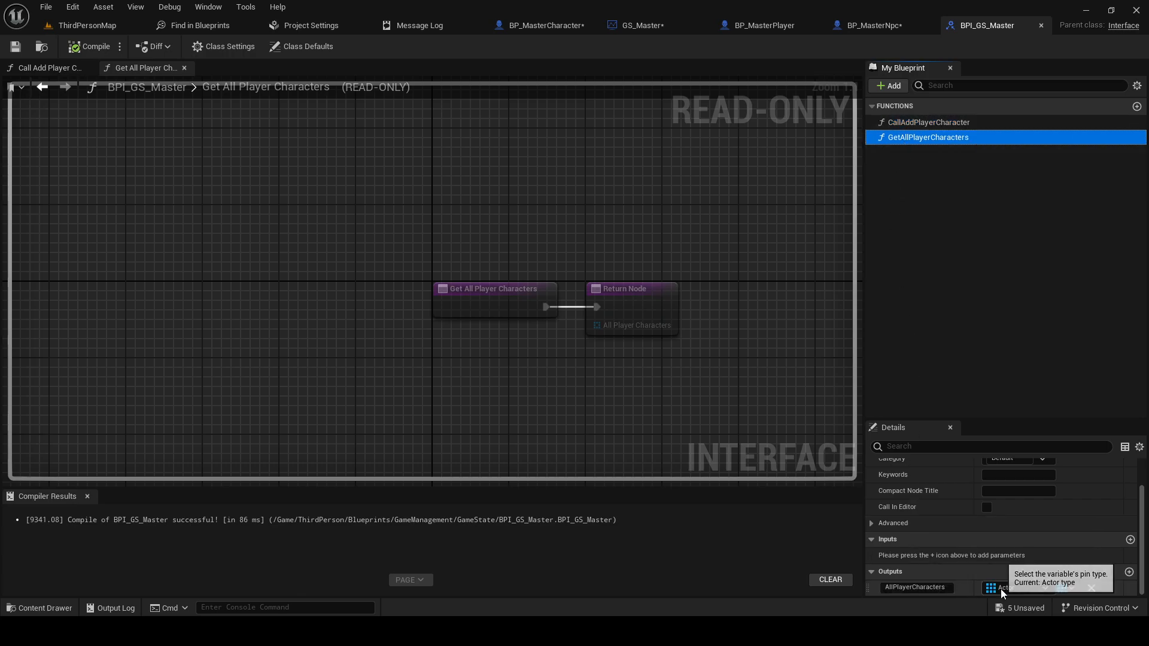
pyautogui.click(993, 587)
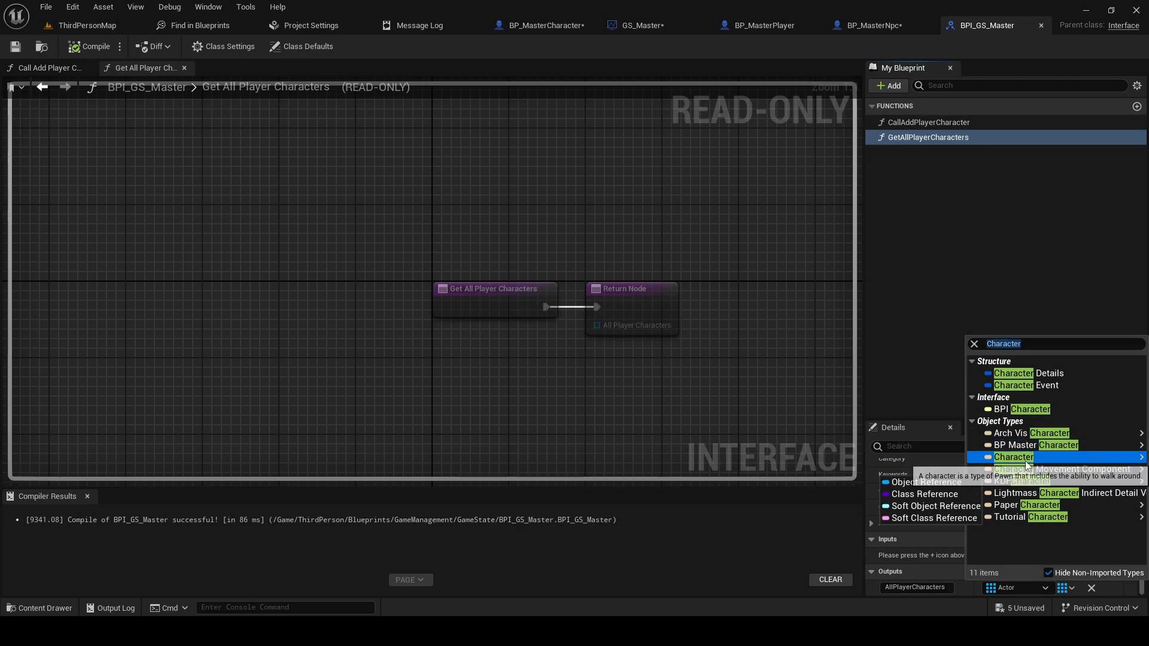
pyautogui.click(1013, 457)
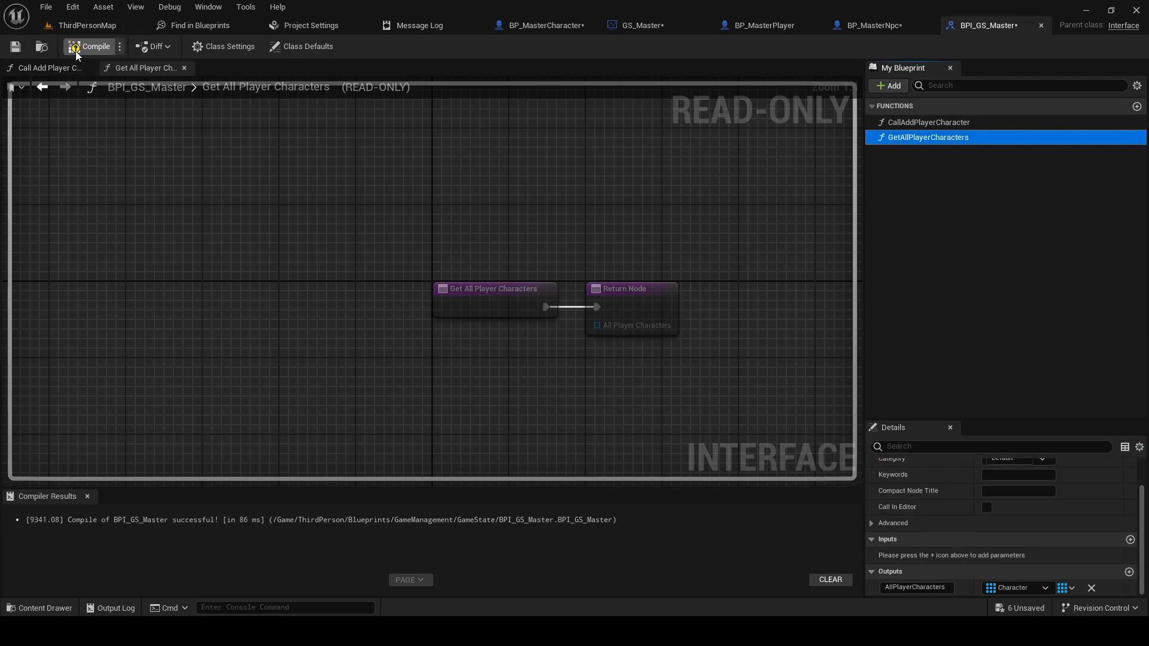
pyautogui.click(91, 46)
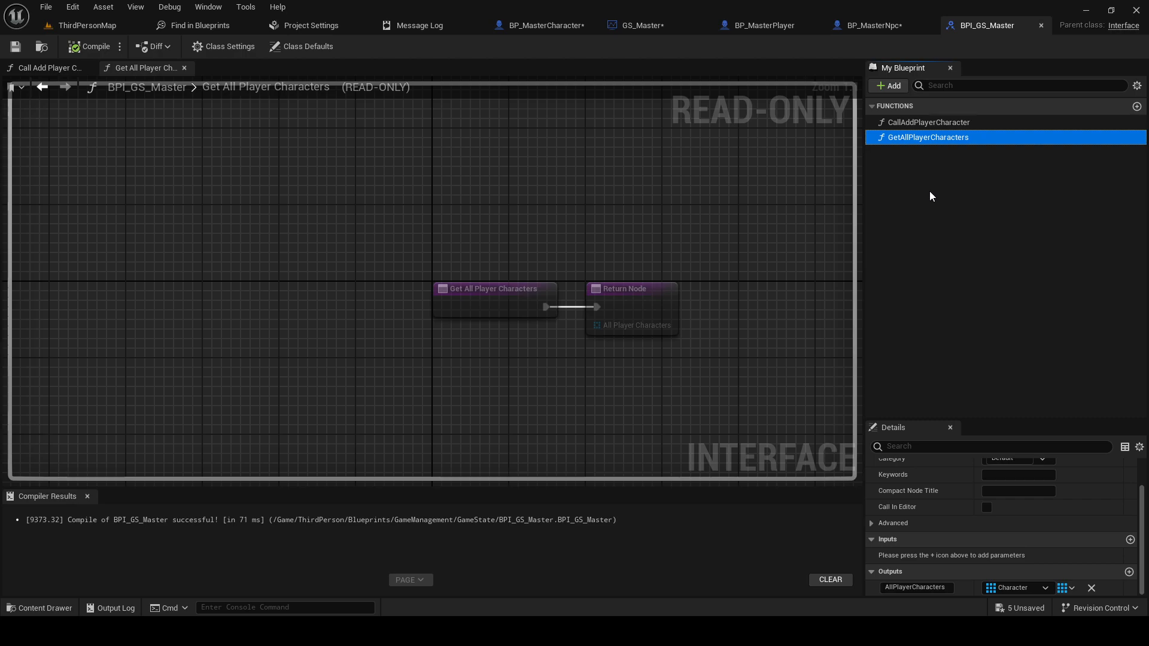
pyautogui.moveTo(776, 19)
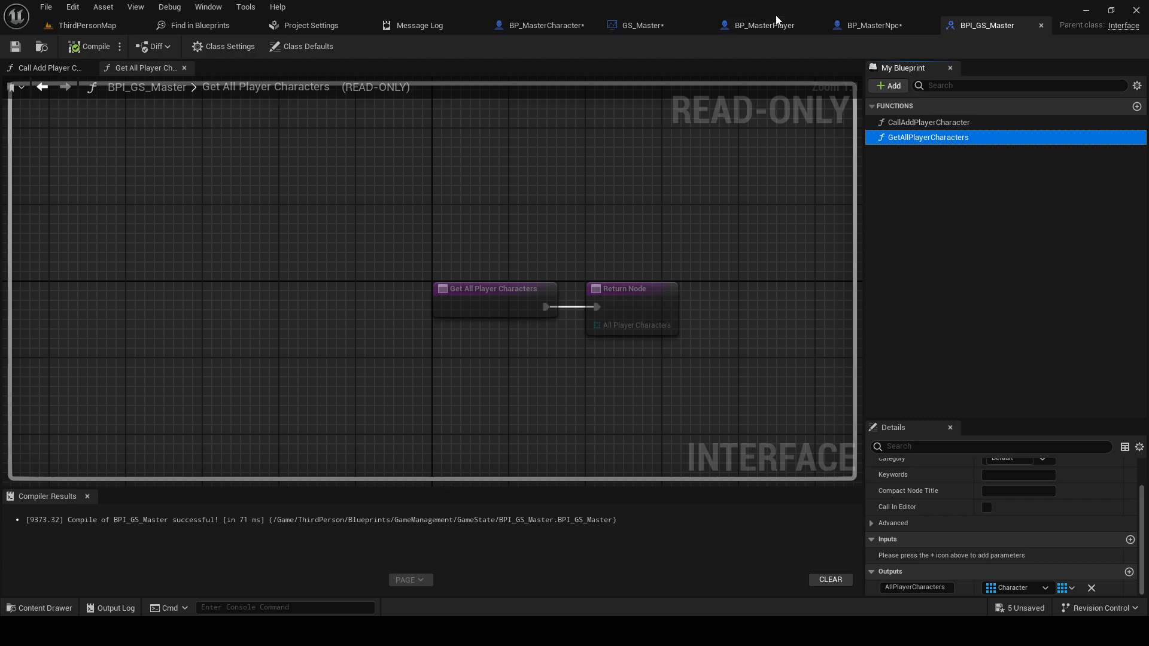
pyautogui.moveTo(873, 25)
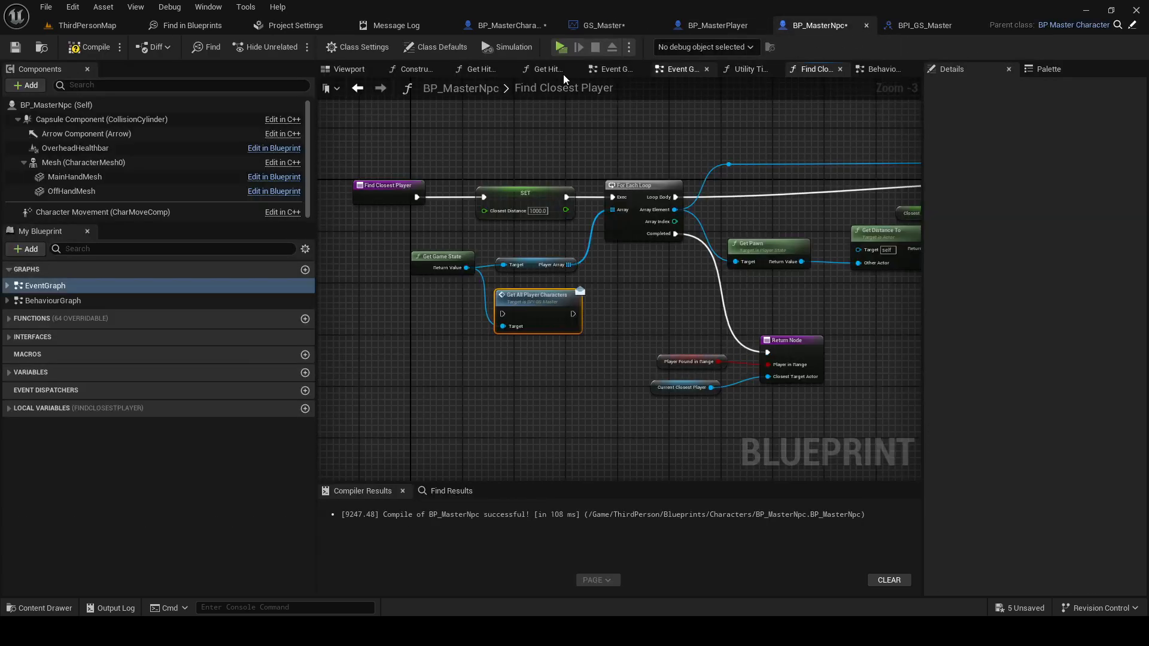
# Bring up the Find Closest Player node list and scroll for a For Each Loop
pyautogui.rightClick(535, 301)
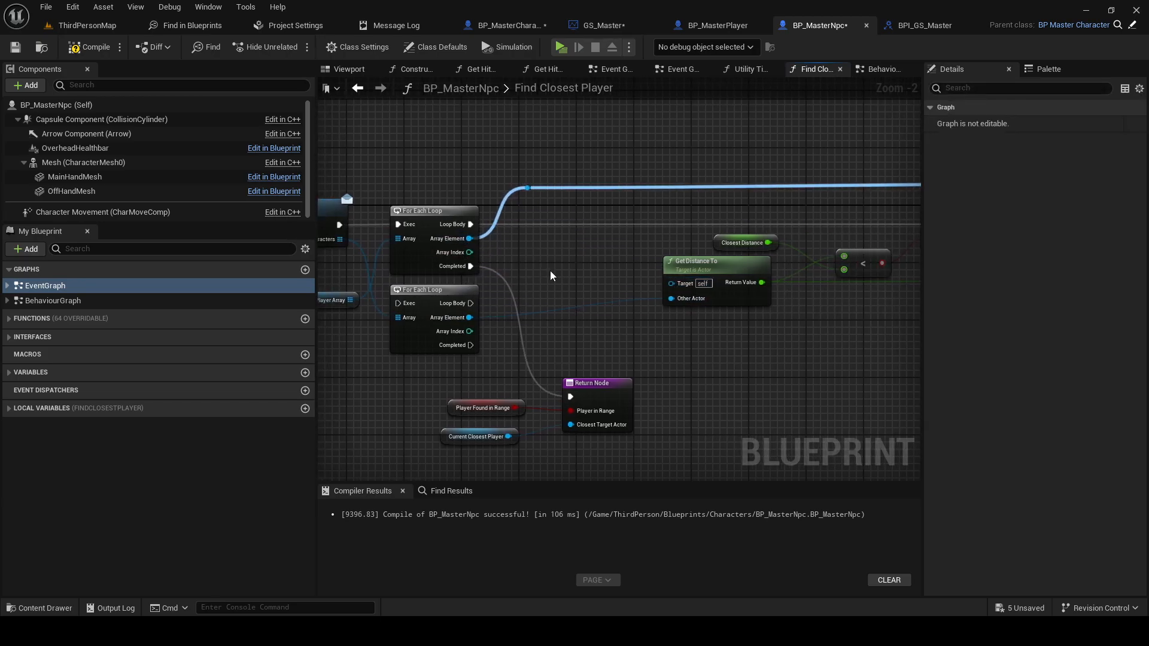
pyautogui.scroll(-3)
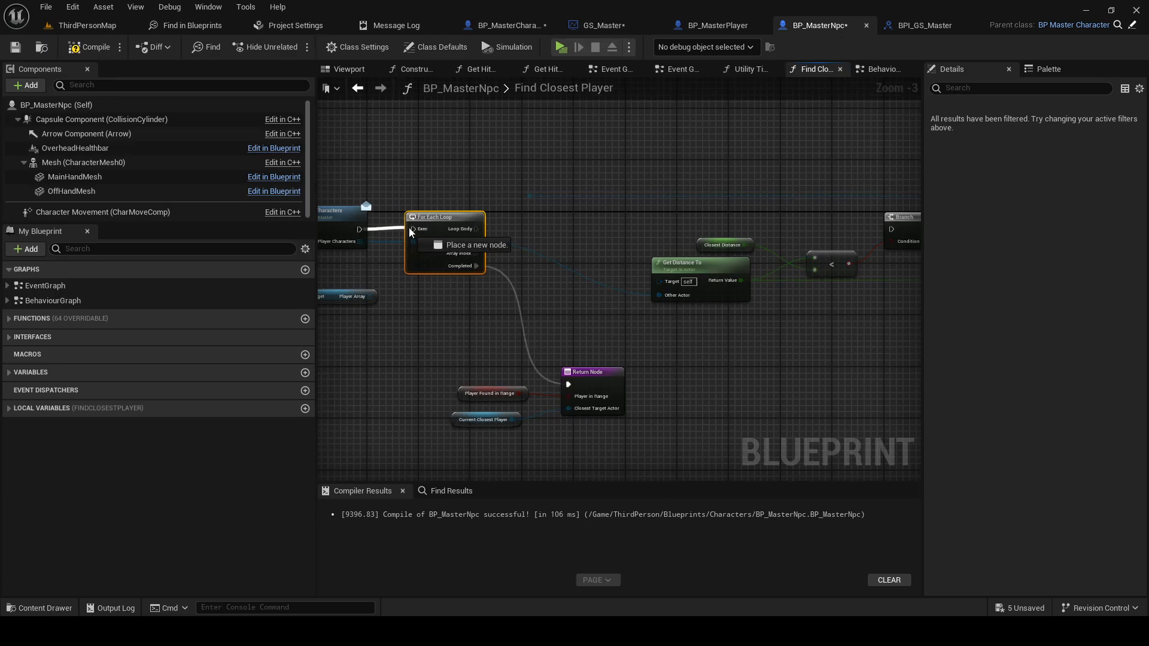
pyautogui.scroll(-3)
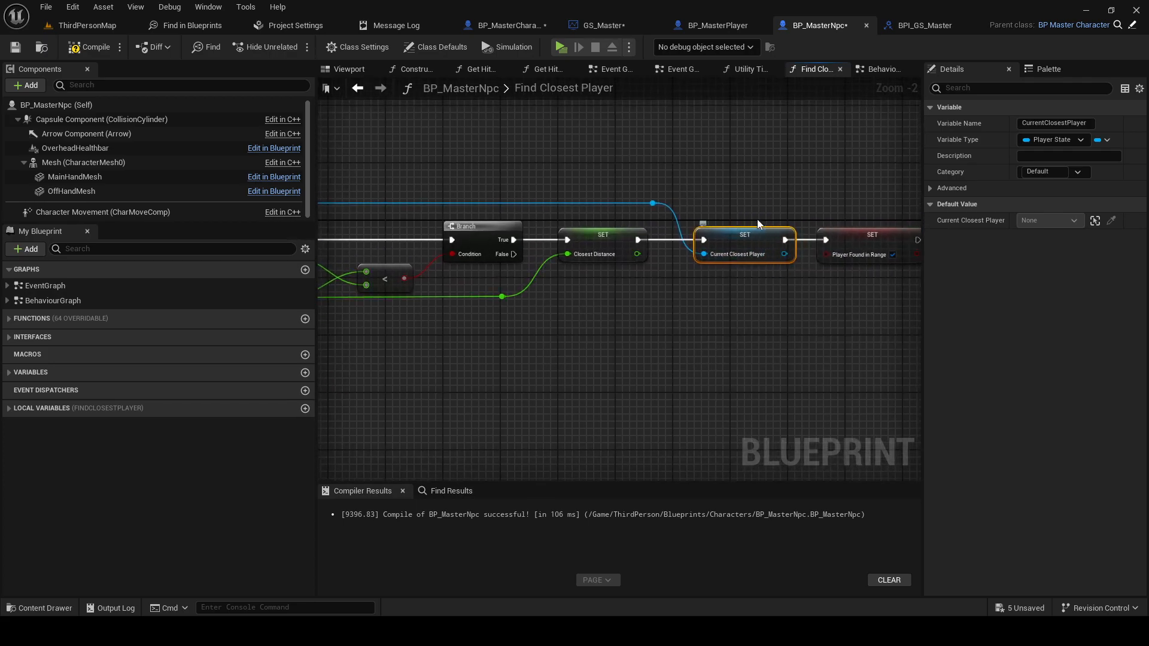
# Set CurrentClosestPlayer's type to Character object reference and jump to its Get node
pyautogui.click(1068, 156)
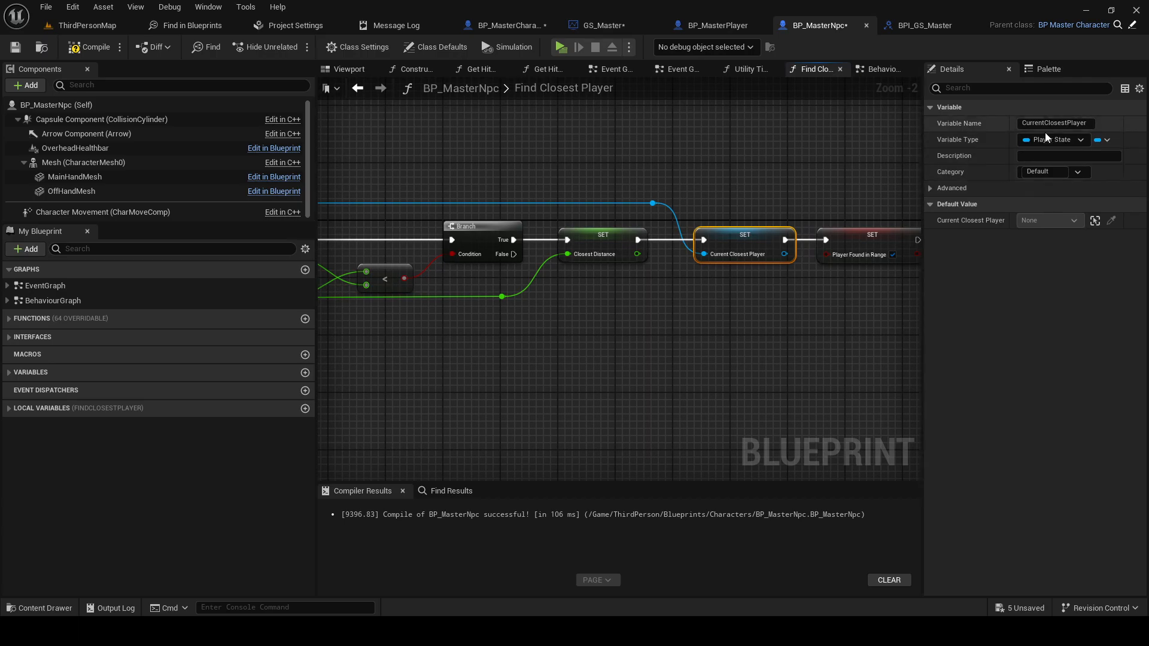
pyautogui.click(1052, 139)
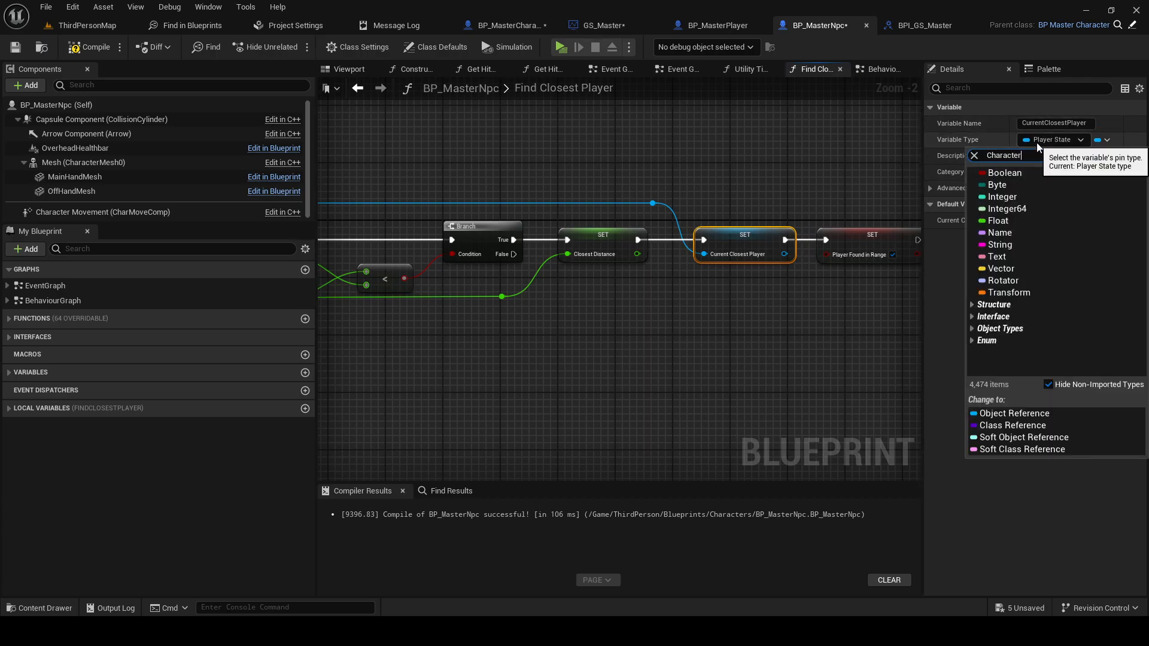
pyautogui.write('Character')
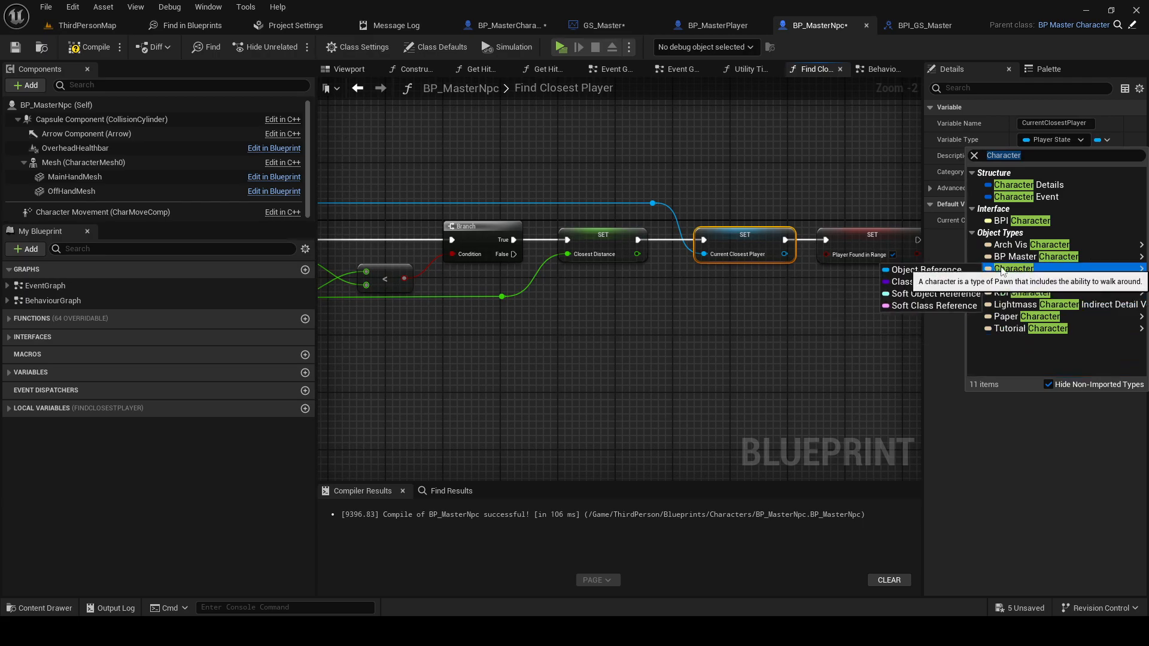
pyautogui.click(1015, 268)
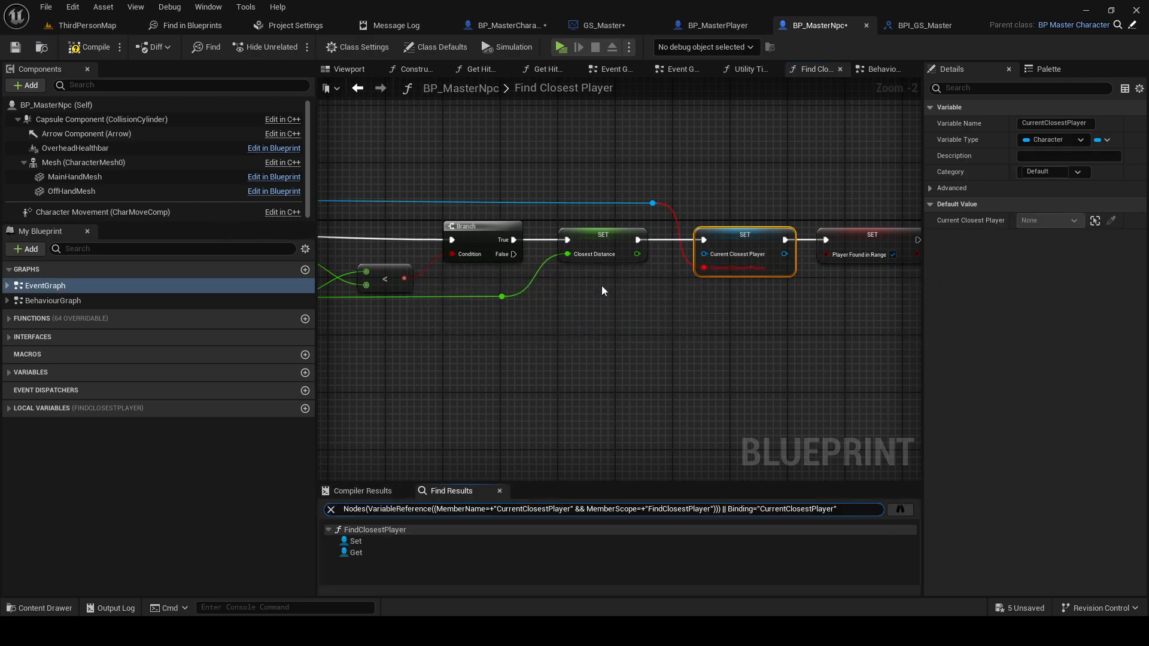
pyautogui.click(604, 289)
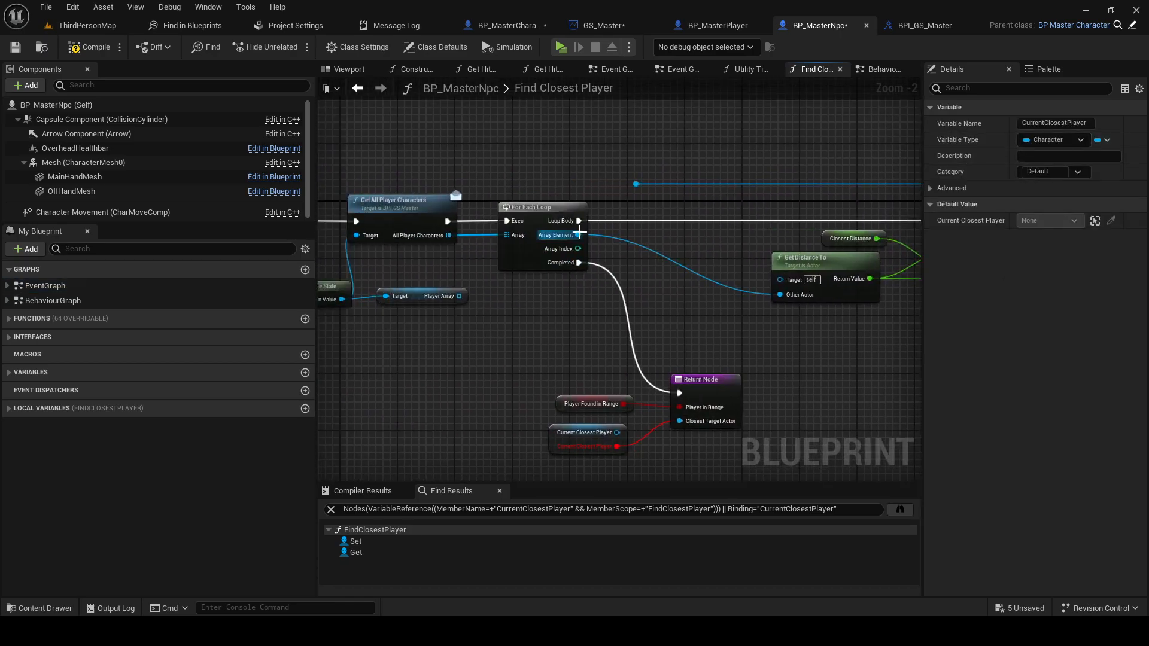
pyautogui.moveTo(91, 46)
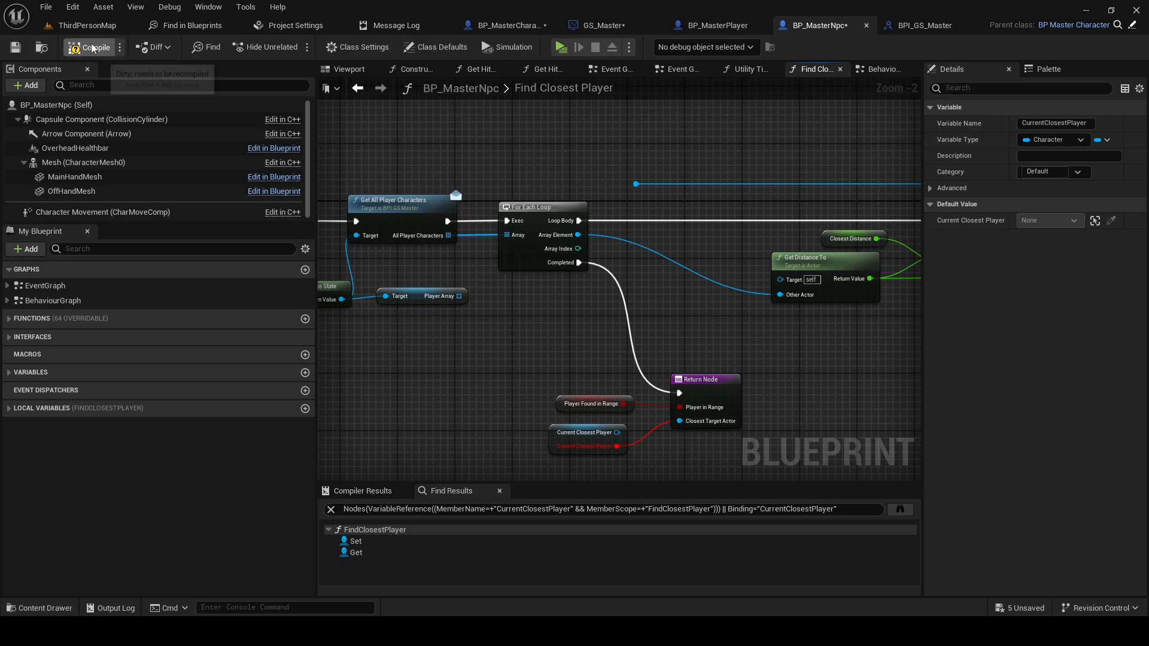
# Compile and set the Return Node's ClosestTargetActor output type to Character
pyautogui.click(93, 47)
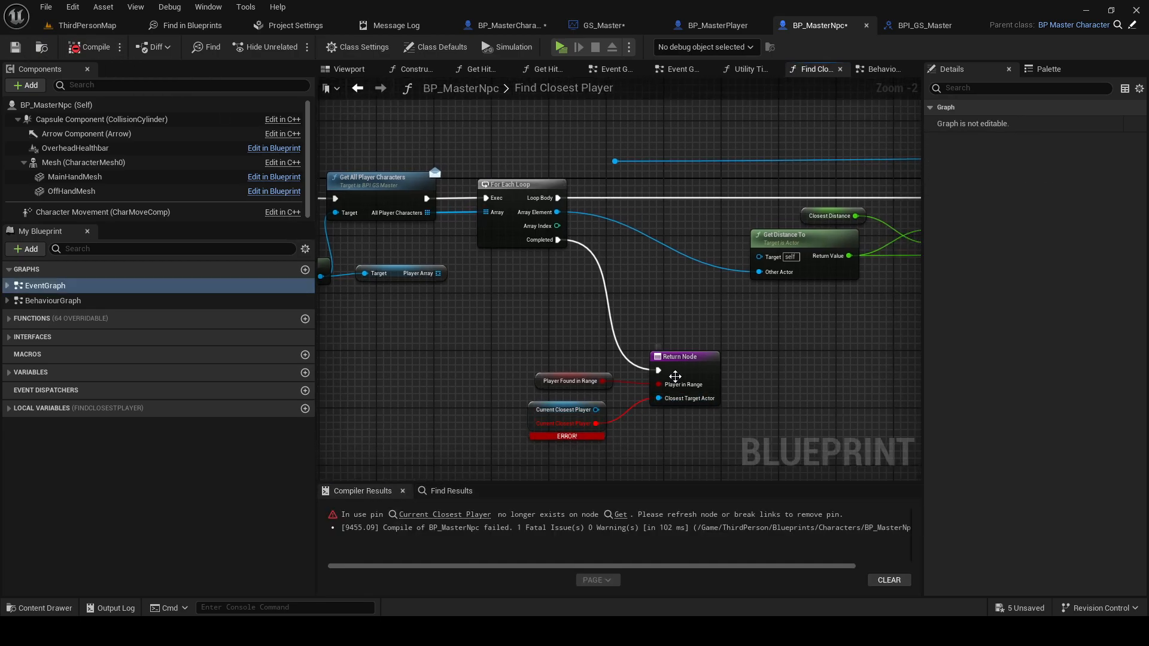
pyautogui.click(1047, 317)
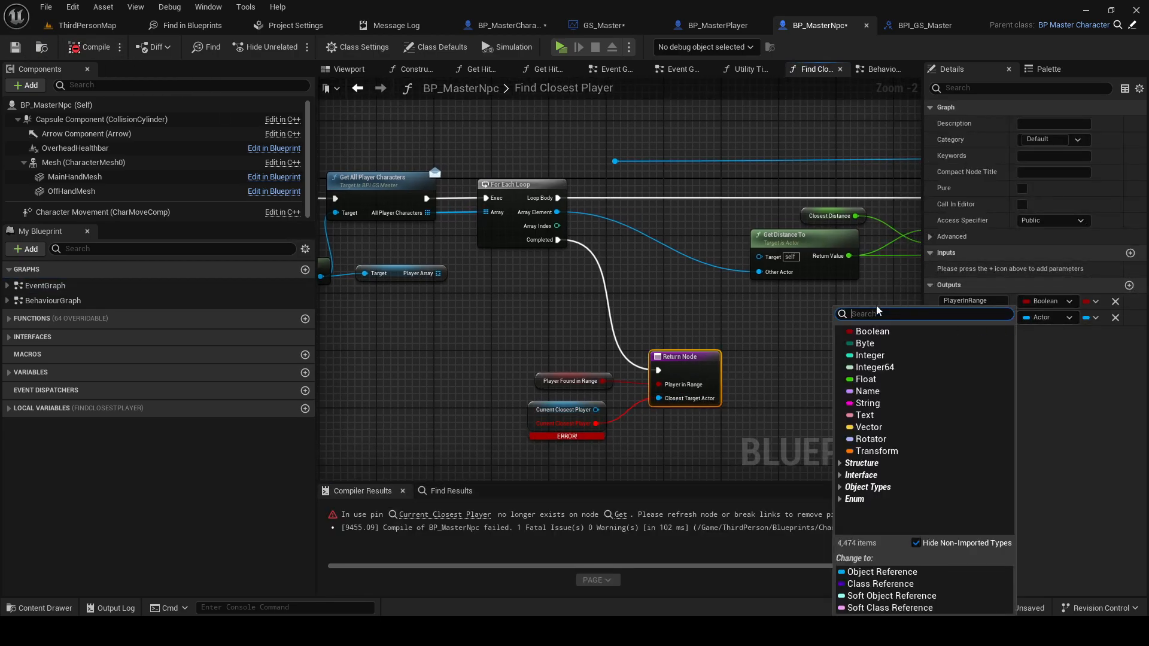
pyautogui.write('Character')
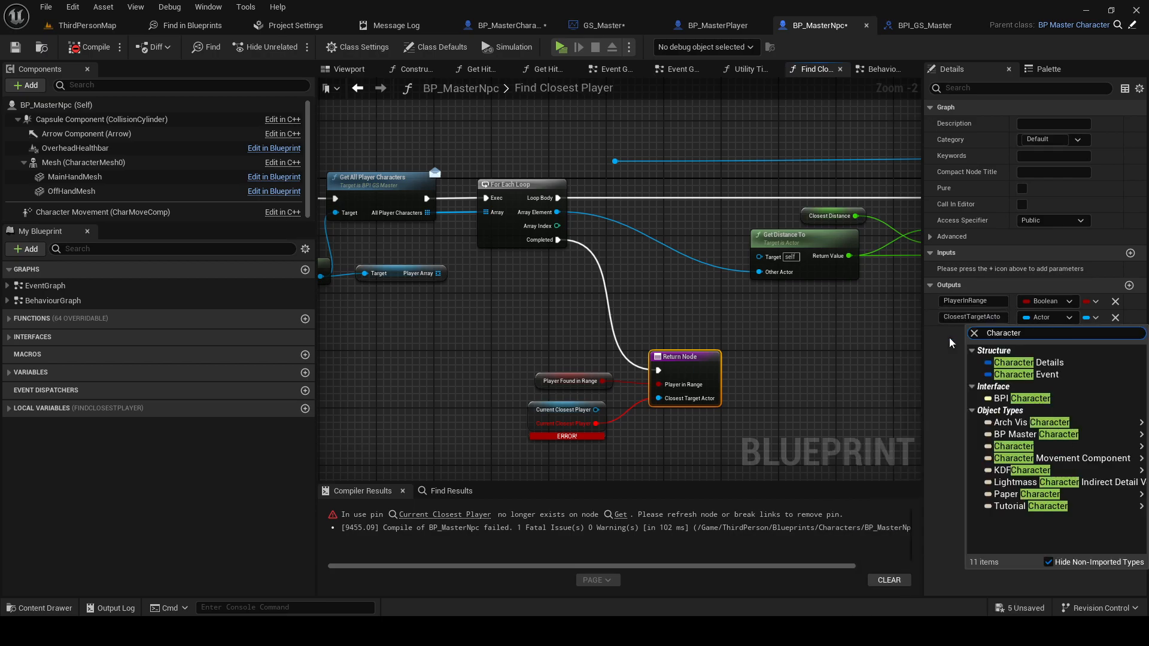
pyautogui.click(1013, 445)
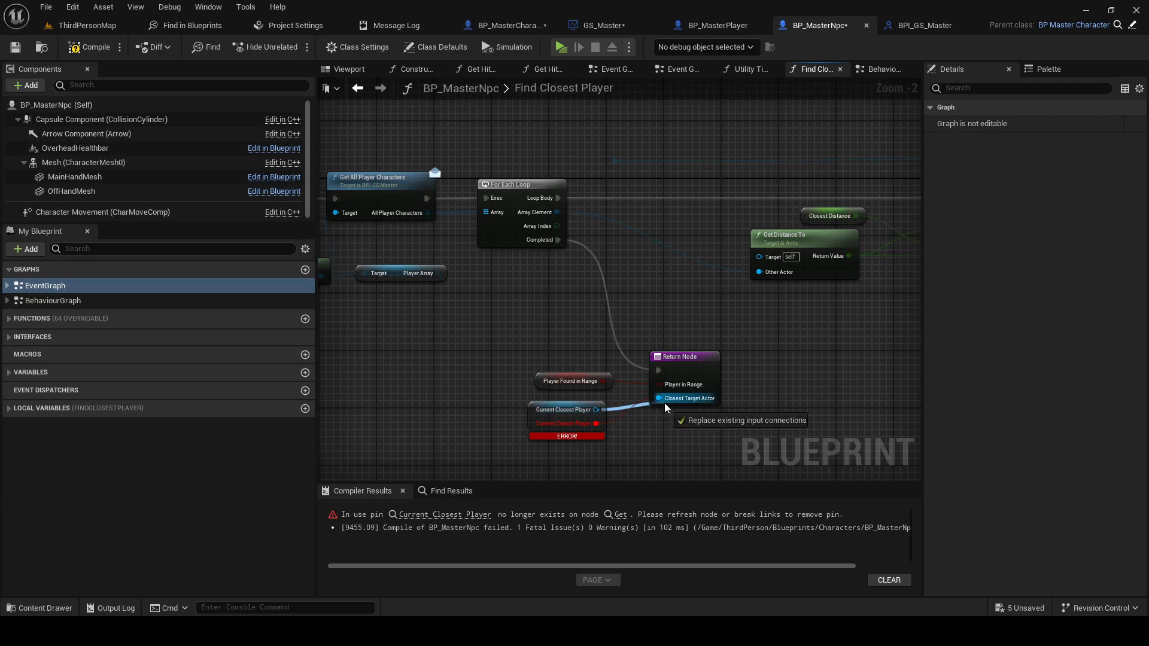
# Wire Current Closest Player into Closest Target Actor and recompile without errors
pyautogui.click(685, 398)
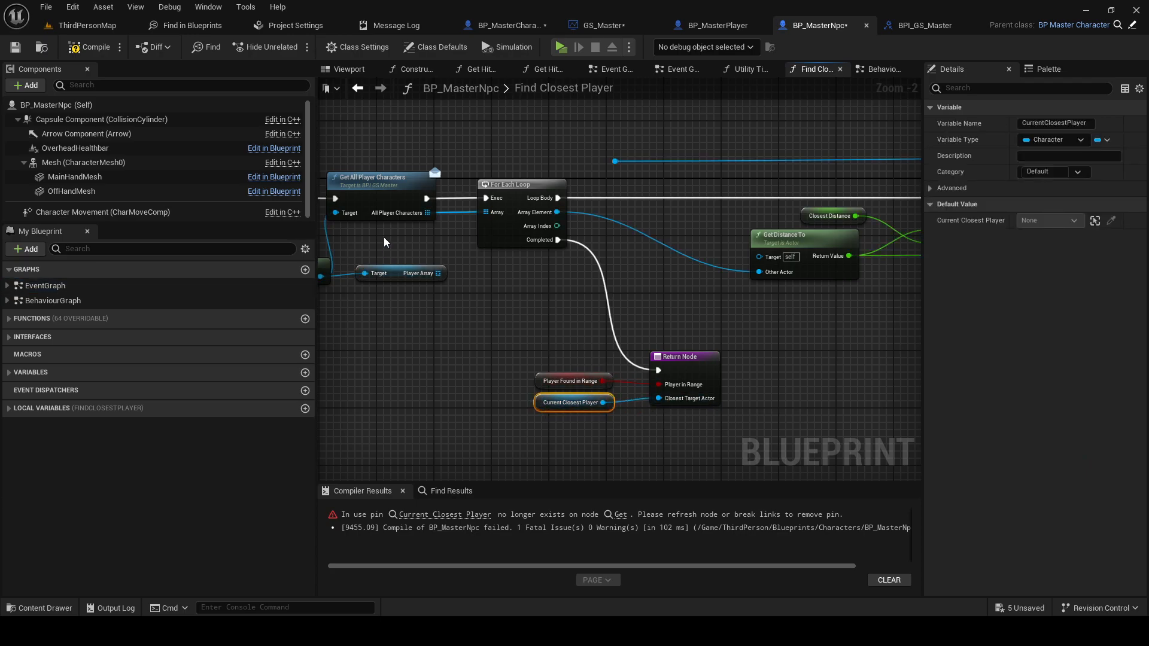
pyautogui.click(94, 46)
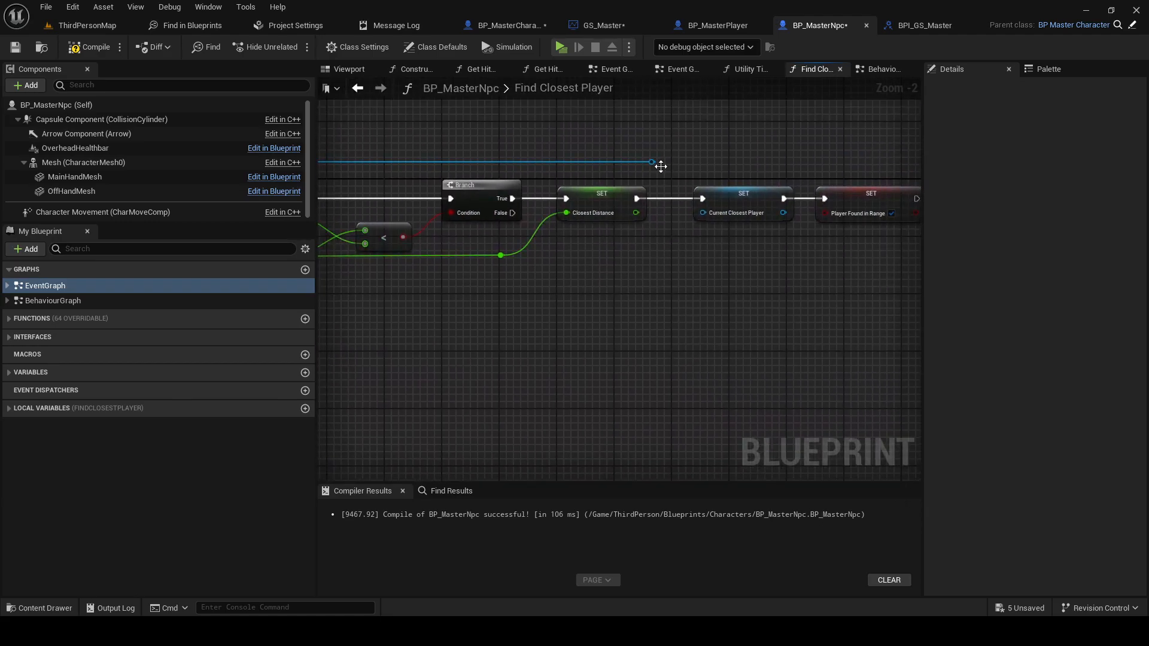
pyautogui.click(762, 184)
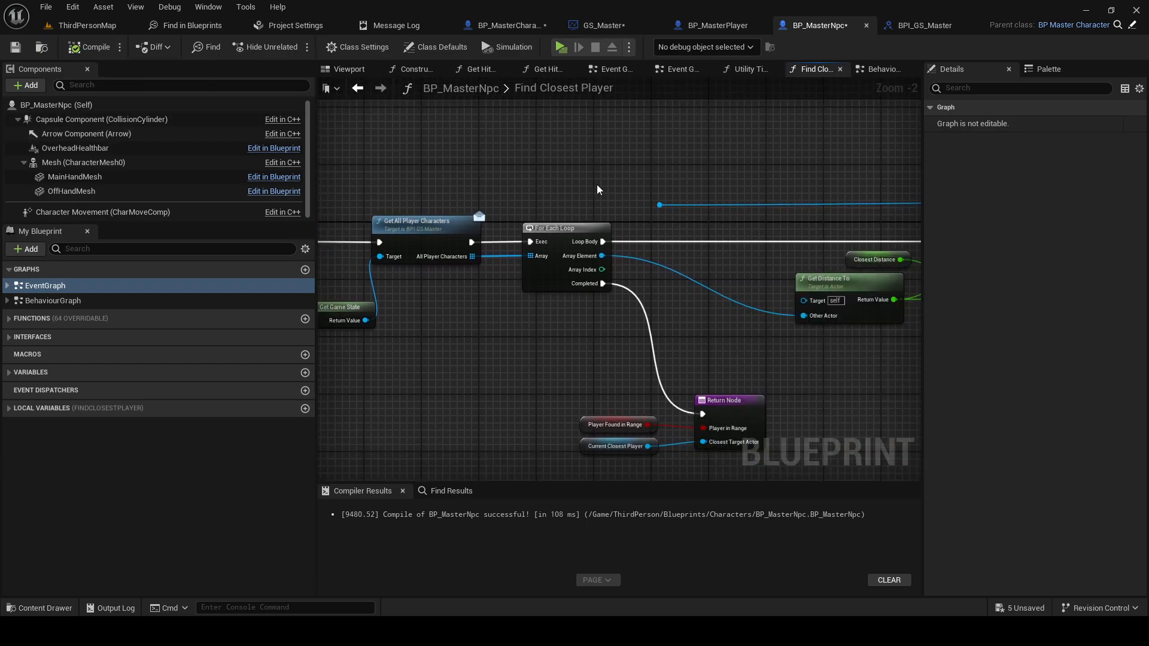
# Reposition the reroute point on the Array Element wire, then view the Utility Tick graph
pyautogui.scroll(-3)
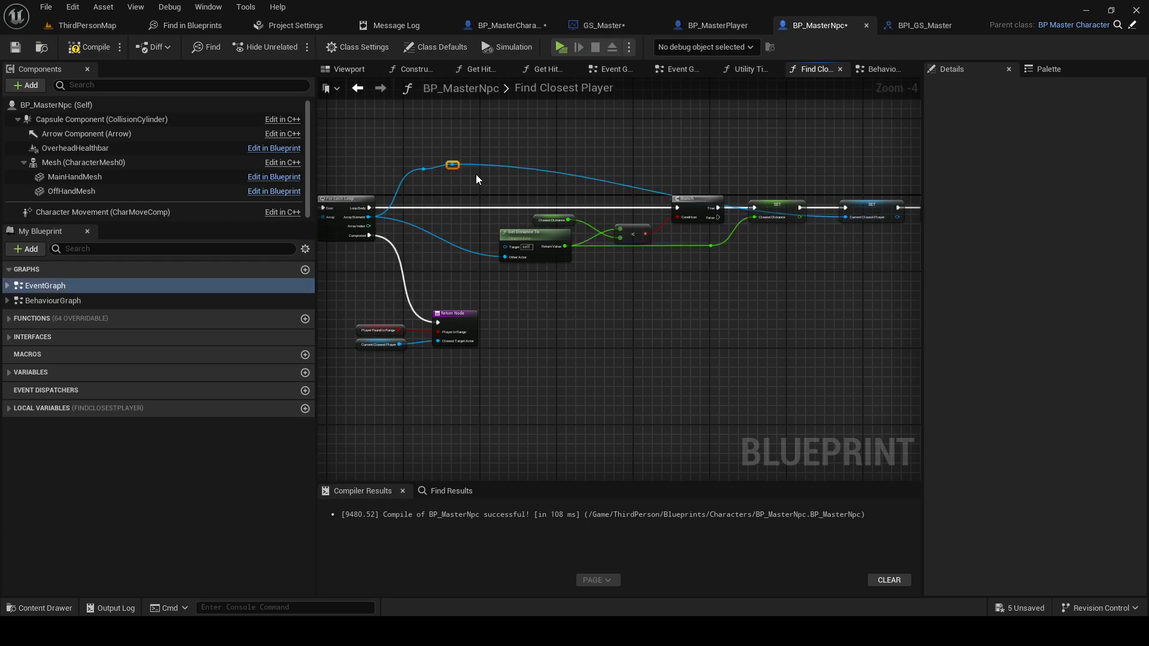
pyautogui.moveTo(453, 166); pyautogui.dragTo(424, 170)
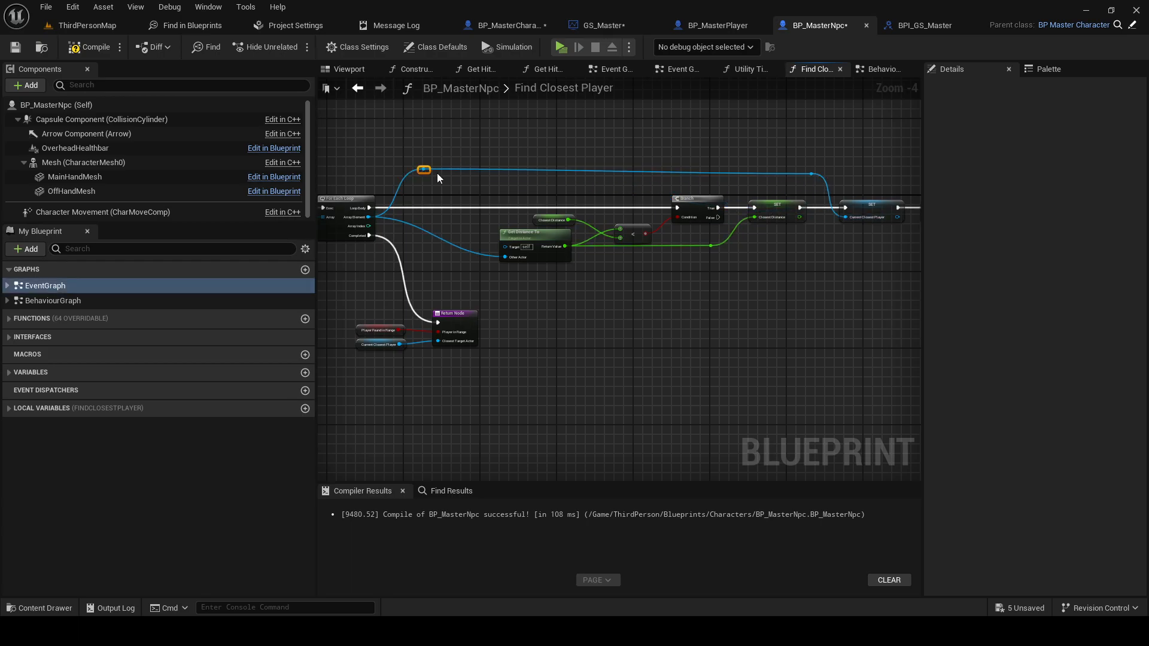
pyautogui.scroll(3)
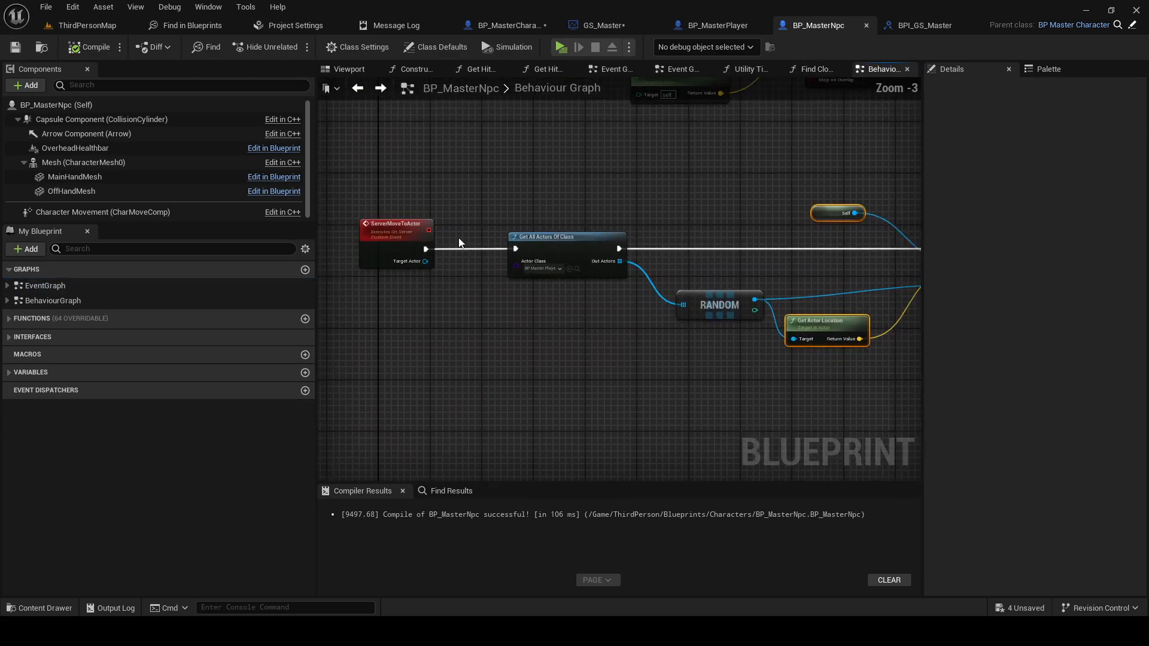
pyautogui.click(746, 68)
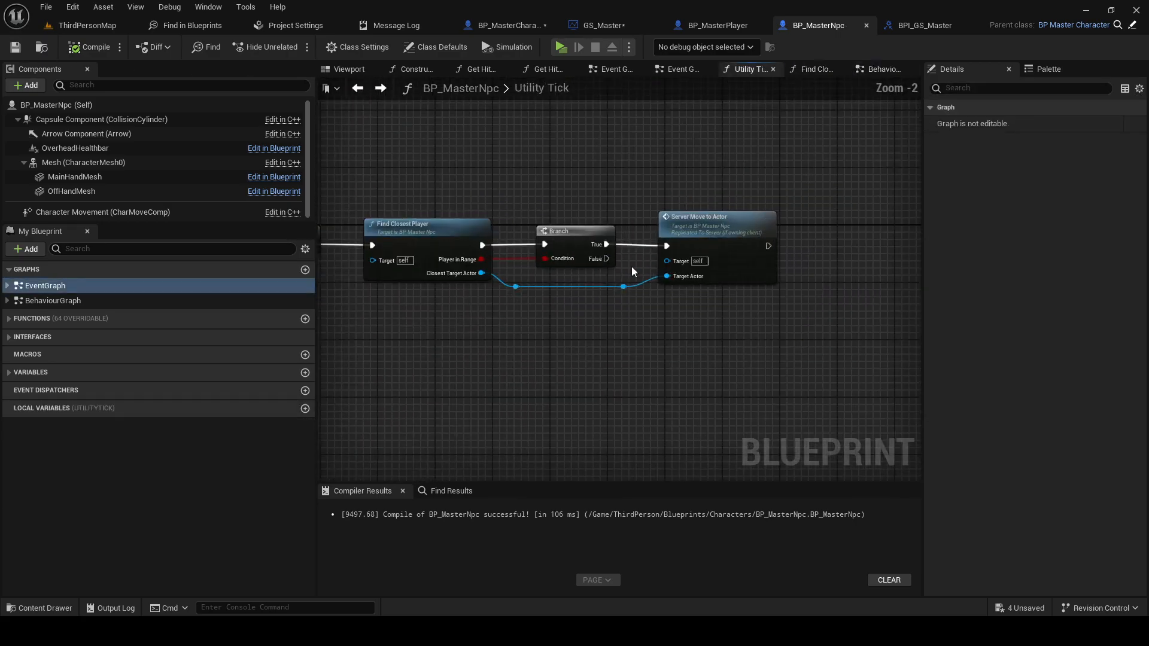
# Return to the Behaviour Graph and compile the Target Actor MoveTo change
pyautogui.click(880, 68)
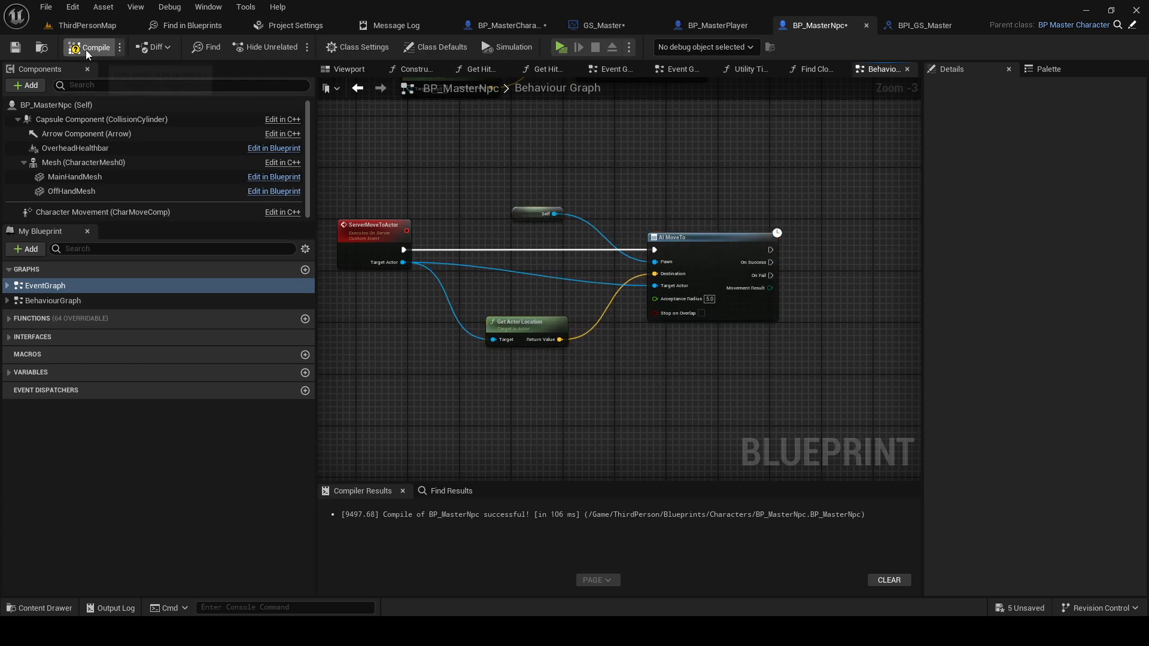
pyautogui.click(561, 47)
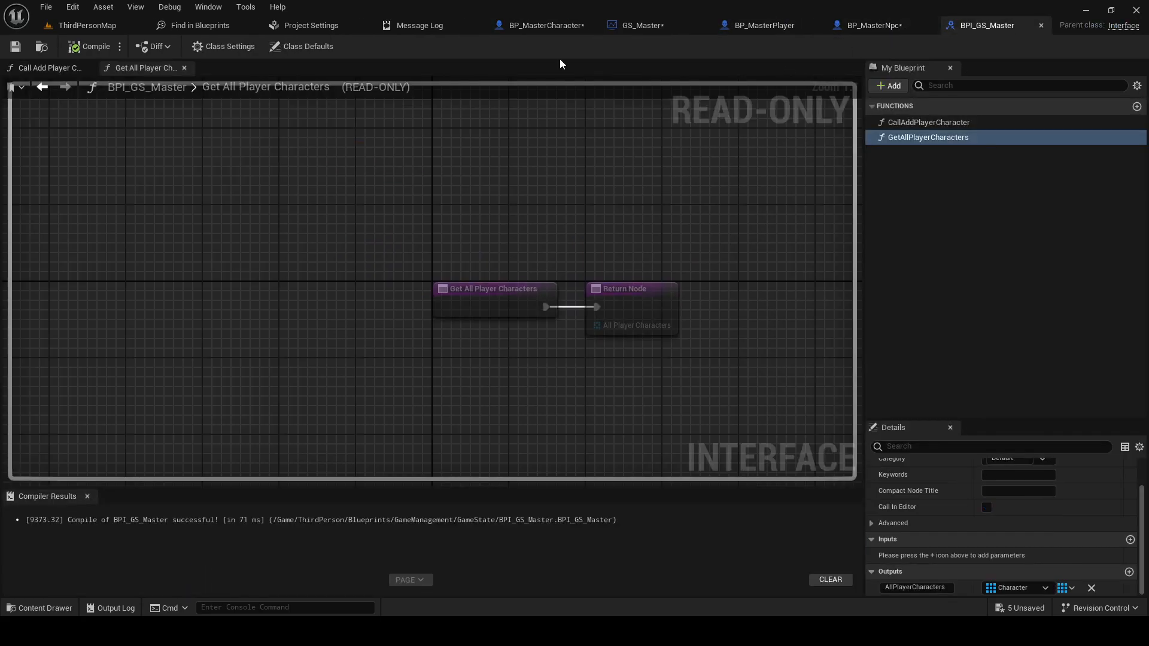
# View GS_Master's AllPlayerCharacters array, then switch to BP_MasterCharacter
pyautogui.click(639, 25)
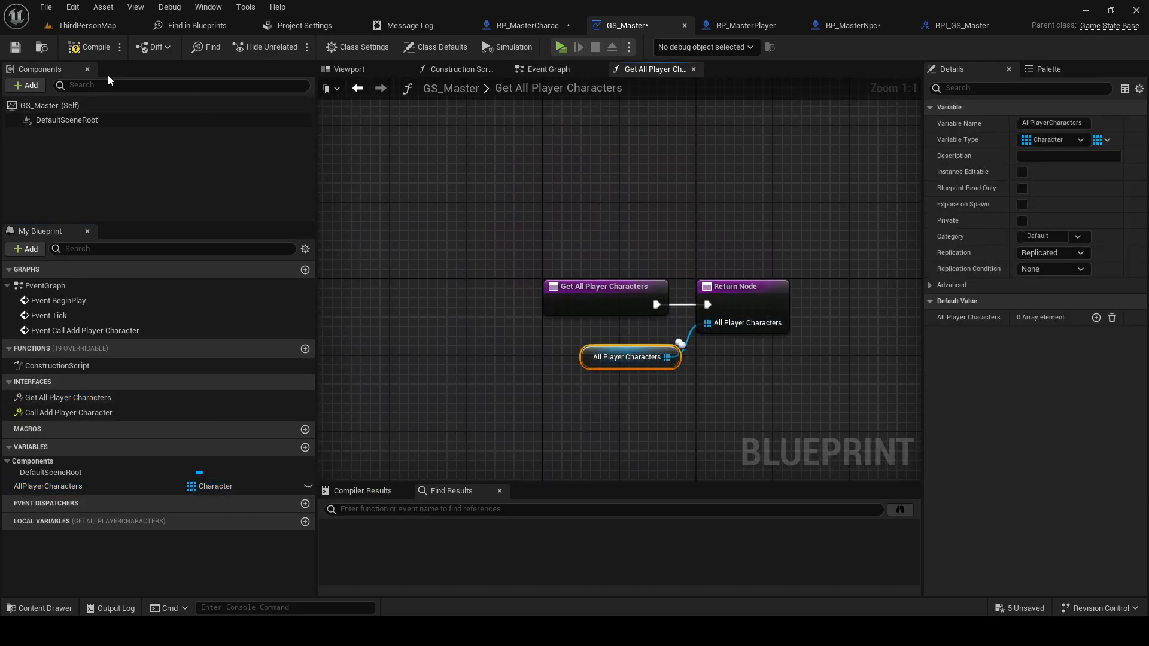
pyautogui.click(561, 47)
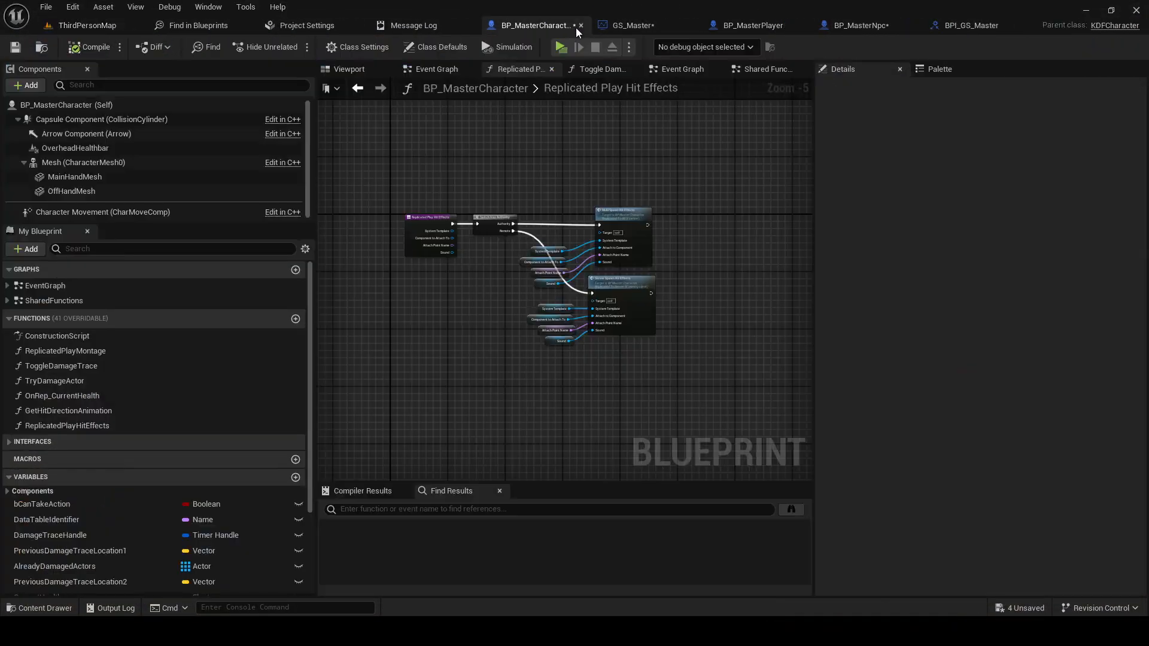
# Zoom in on BP_MasterNpc's AI MoveTo nodes, then return to the ThirdPersonMap level
pyautogui.click(820, 26)
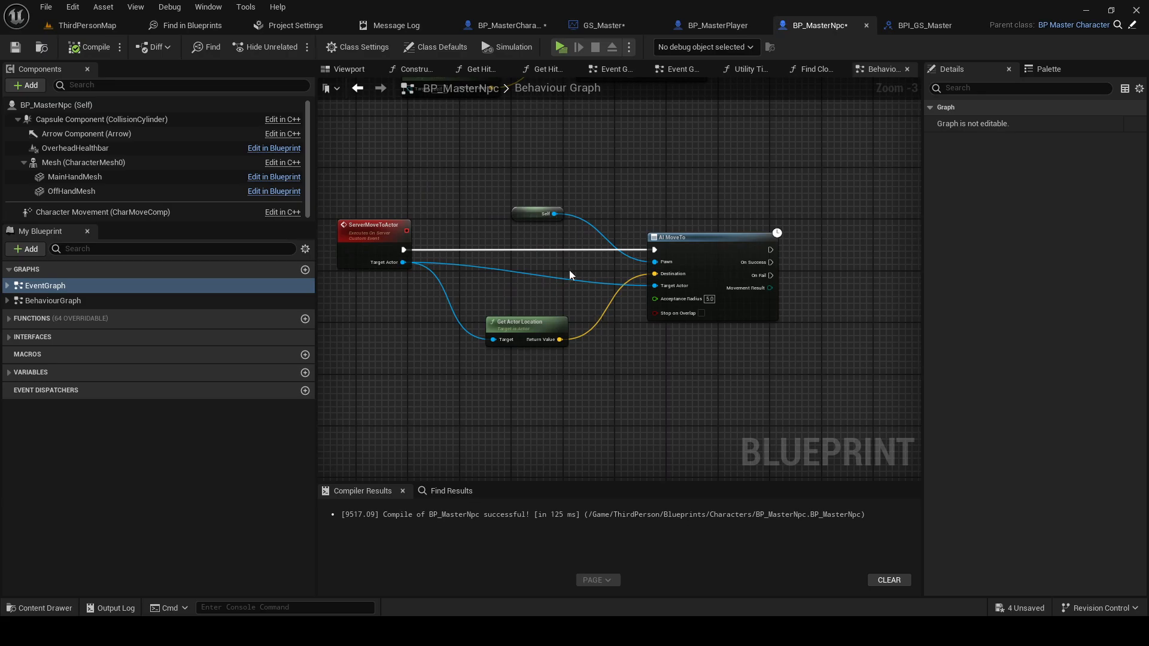
pyautogui.scroll(3)
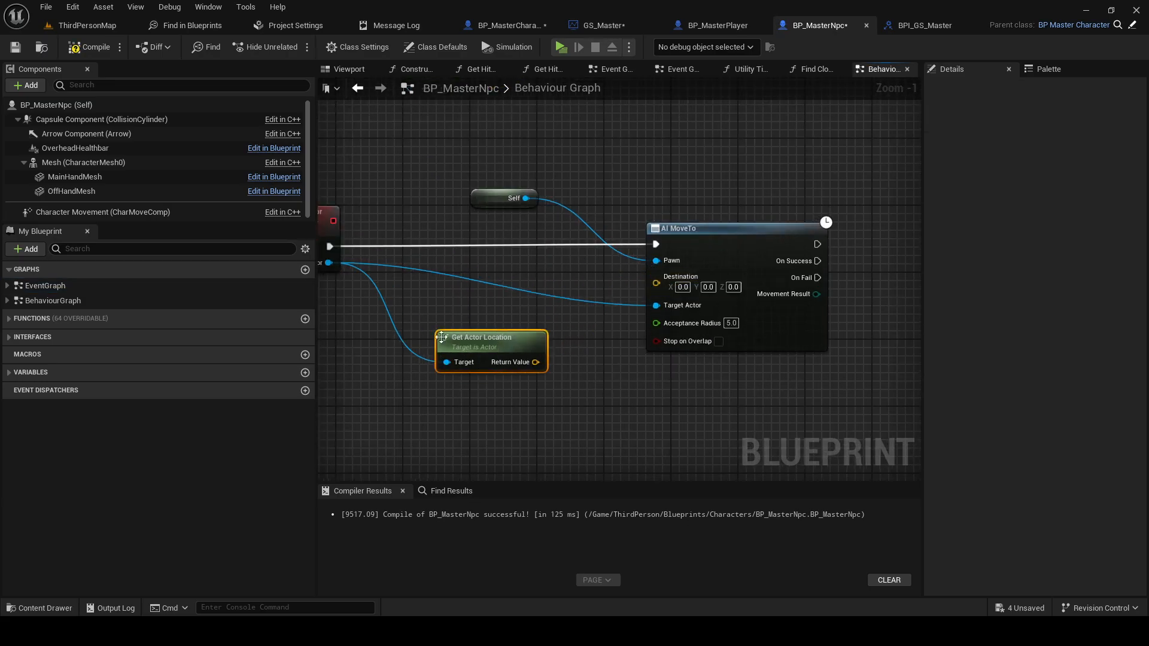
pyautogui.click(561, 47)
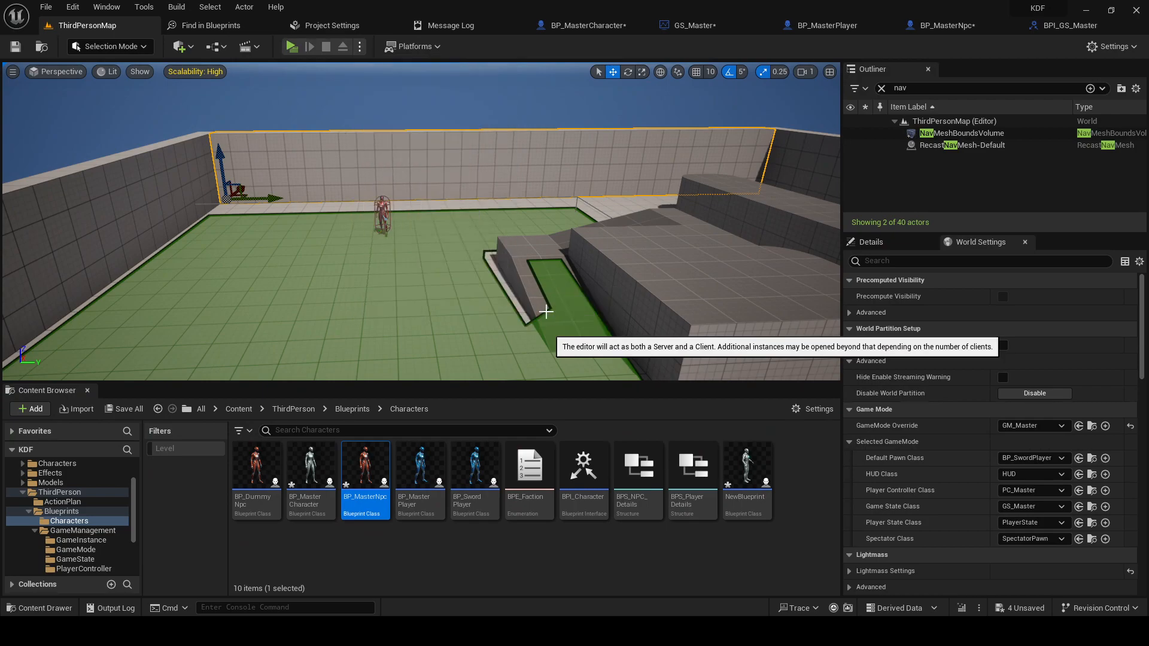
pyautogui.moveTo(394, 293)
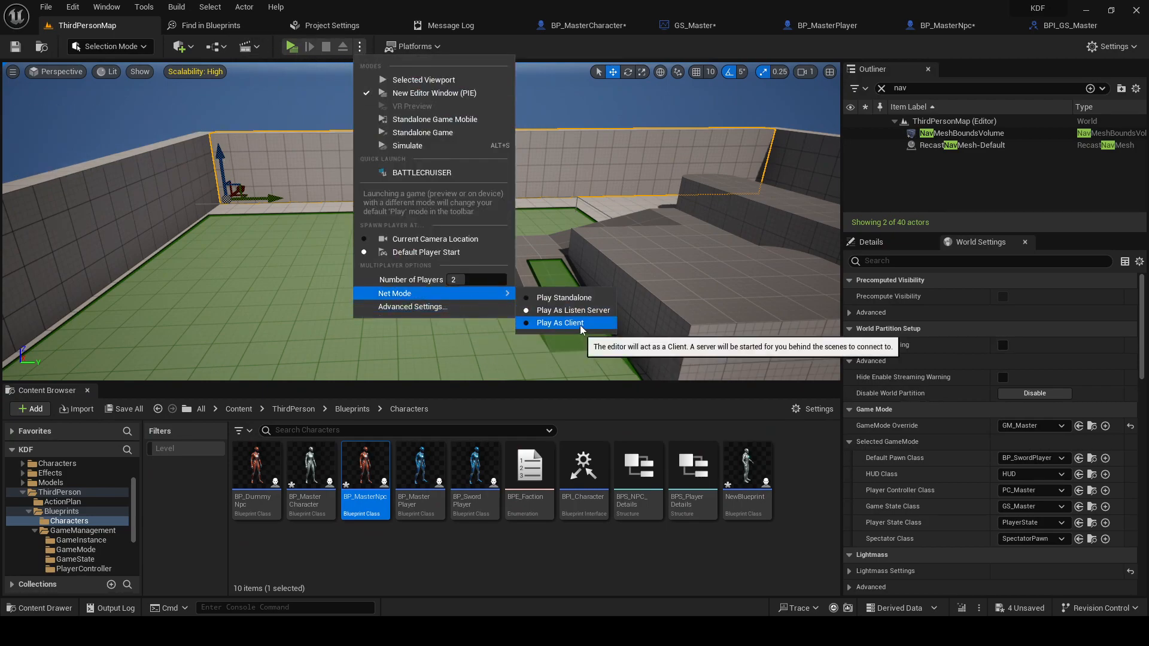
# Play the level with 2 players in Play As Client net mode
pyautogui.click(560, 322)
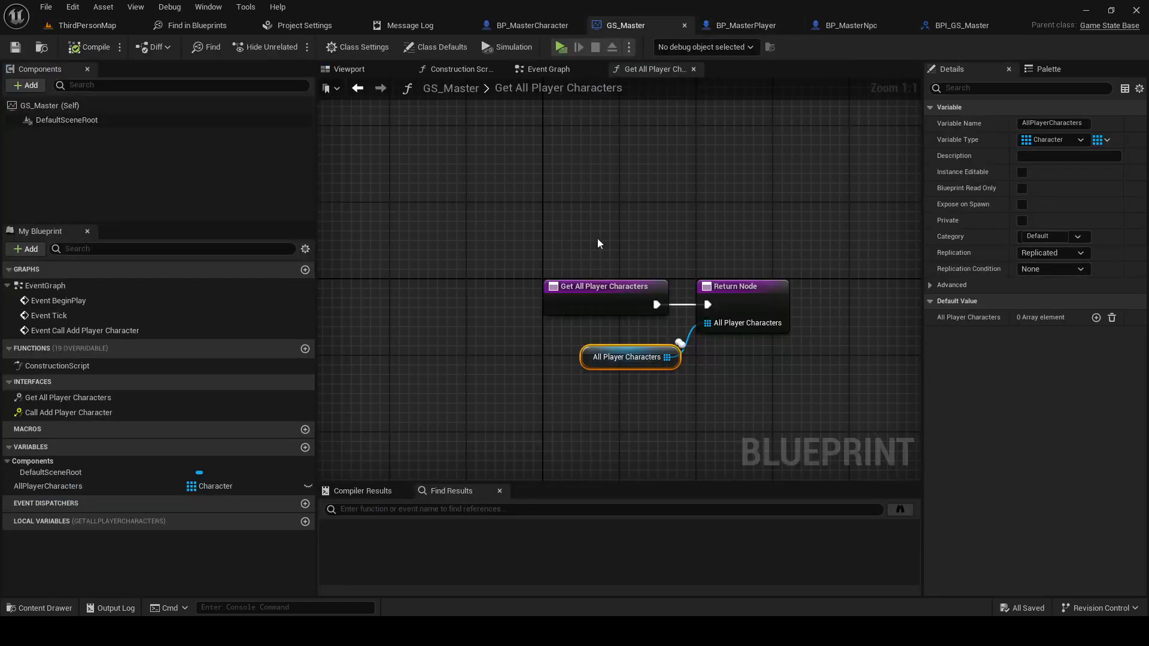
# Feed Target Actor straight into AI MoveTo without Get Actor Location, then inspect Utility Tick
pyautogui.click(823, 25)
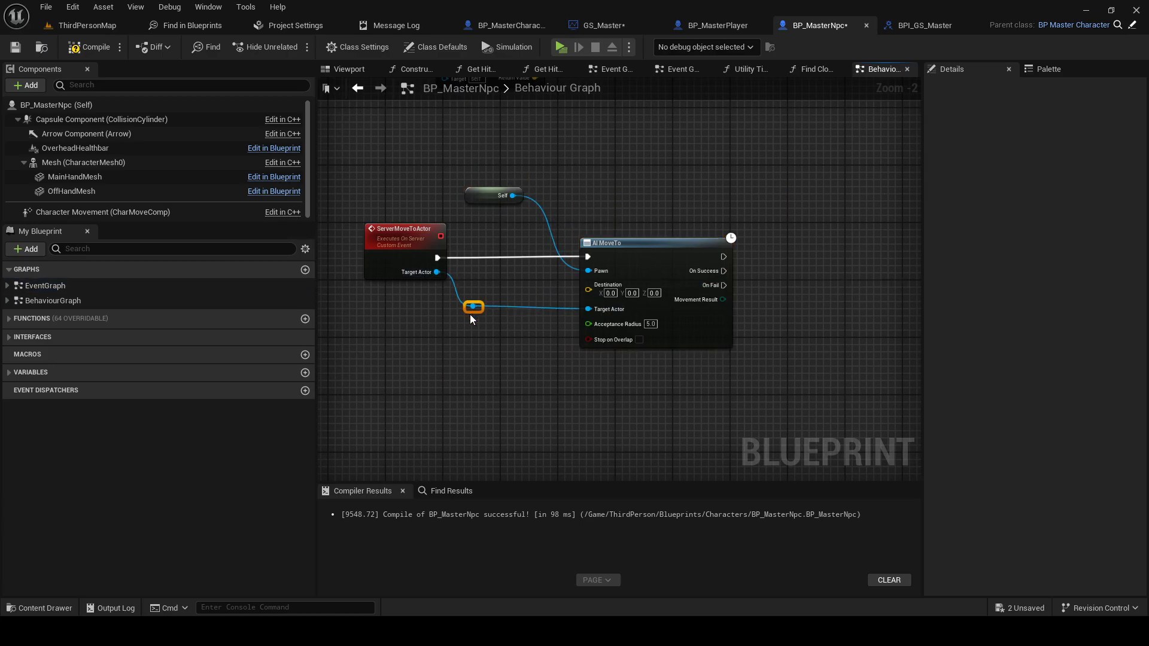
pyautogui.click(43, 284)
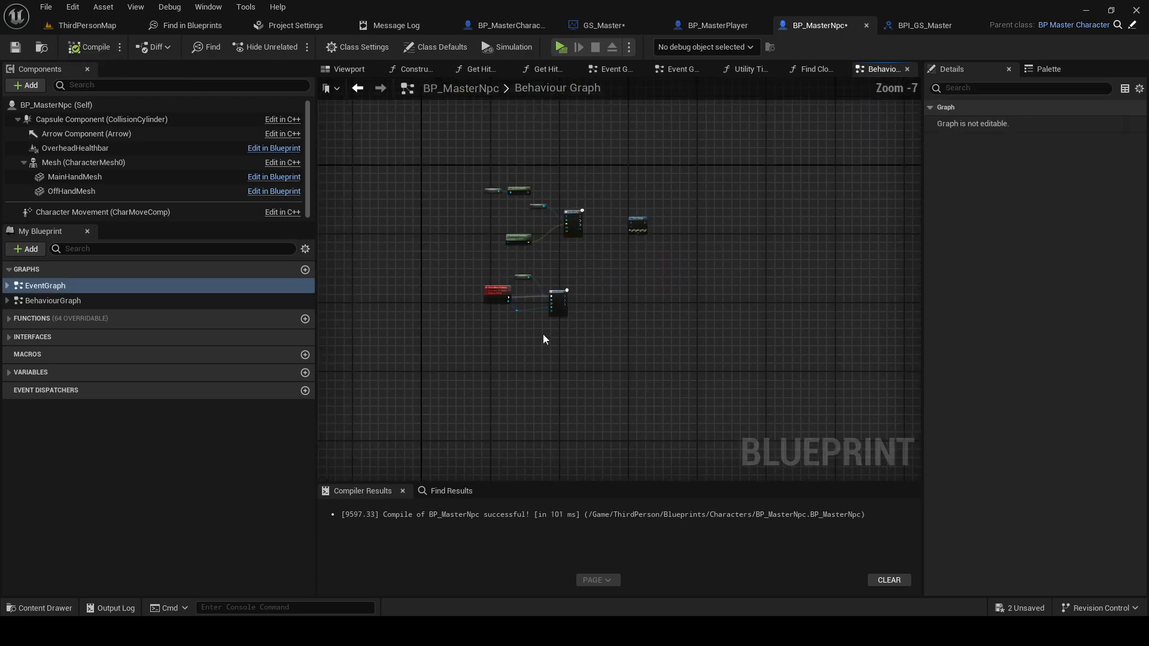
pyautogui.scroll(3)
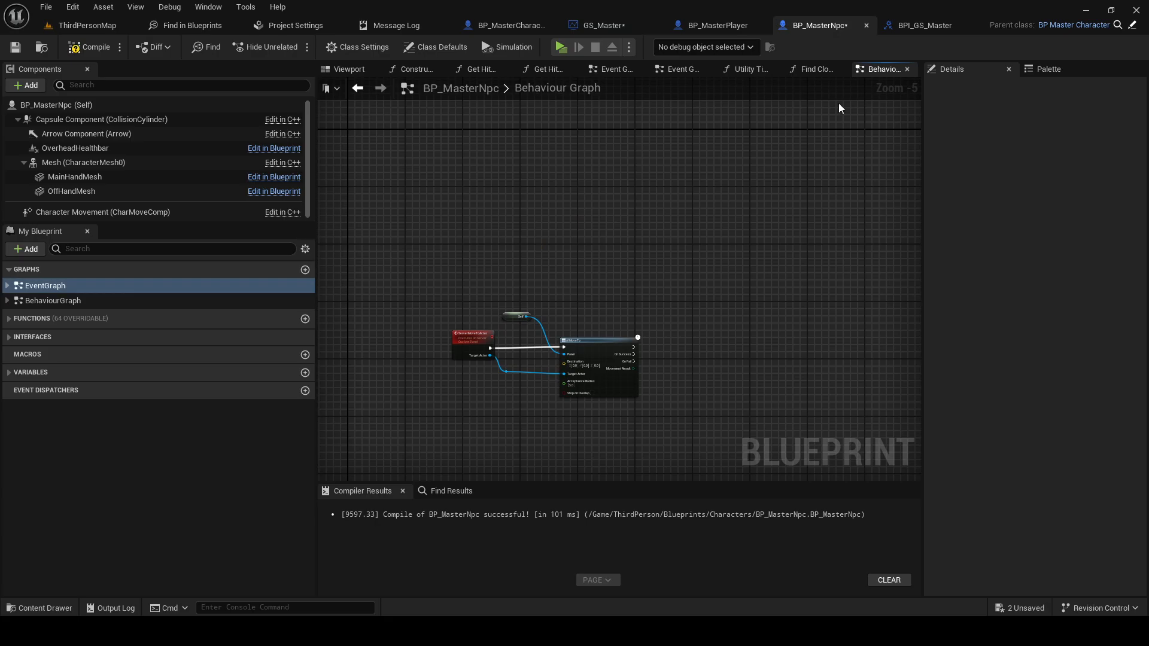
pyautogui.scroll(3)
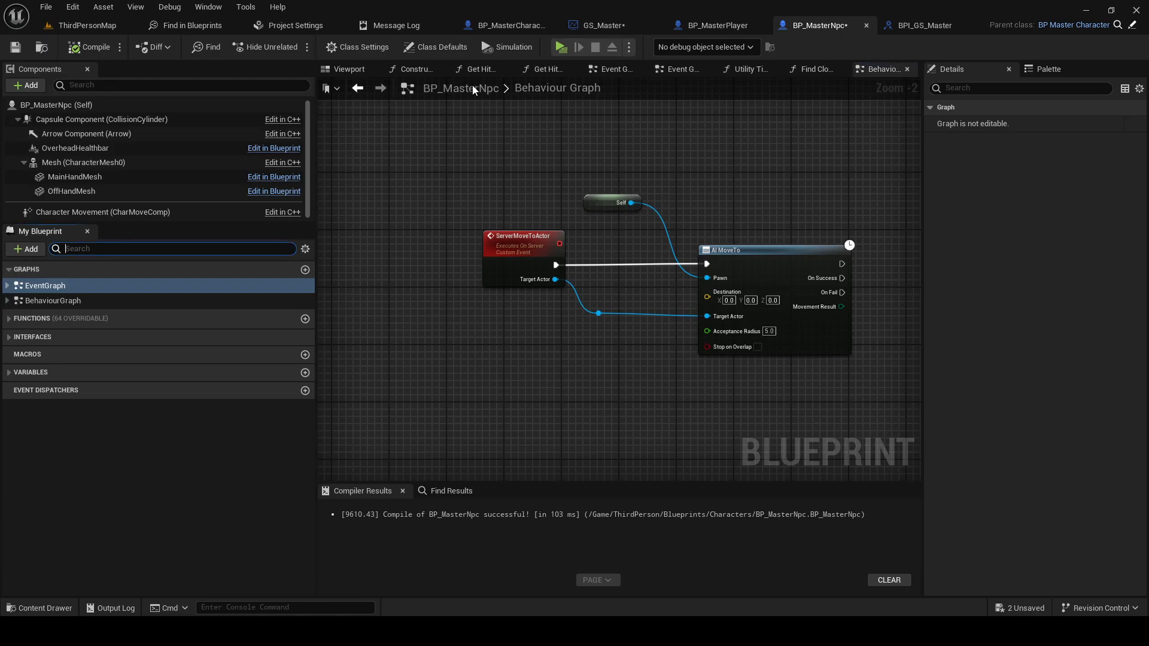
pyautogui.click(745, 69)
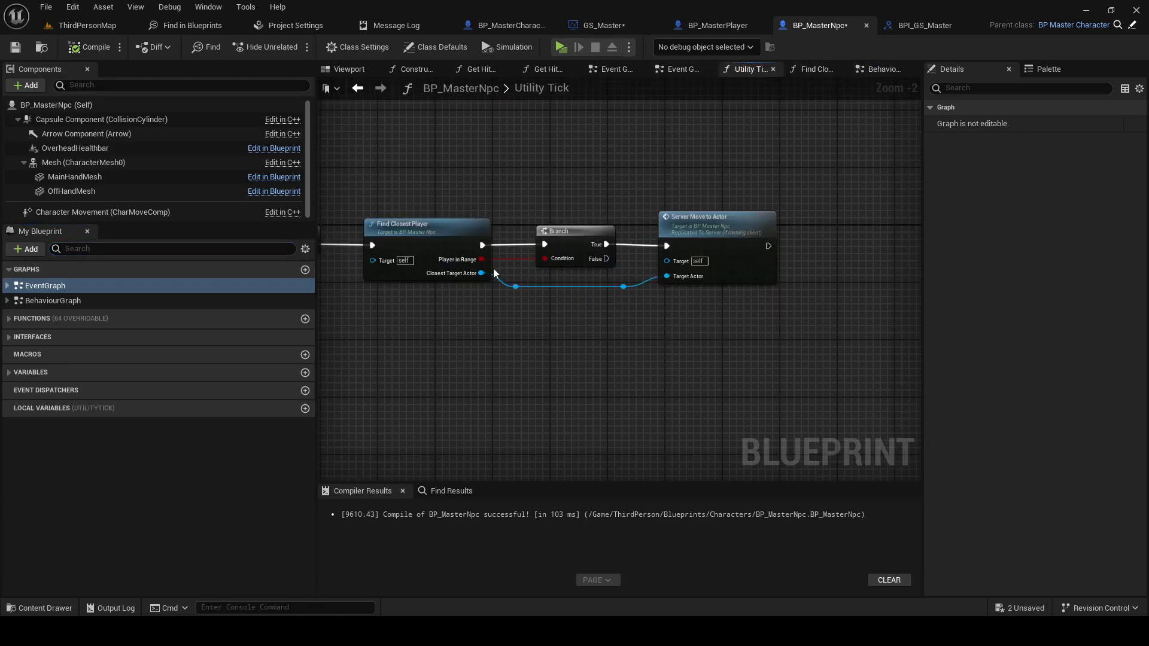